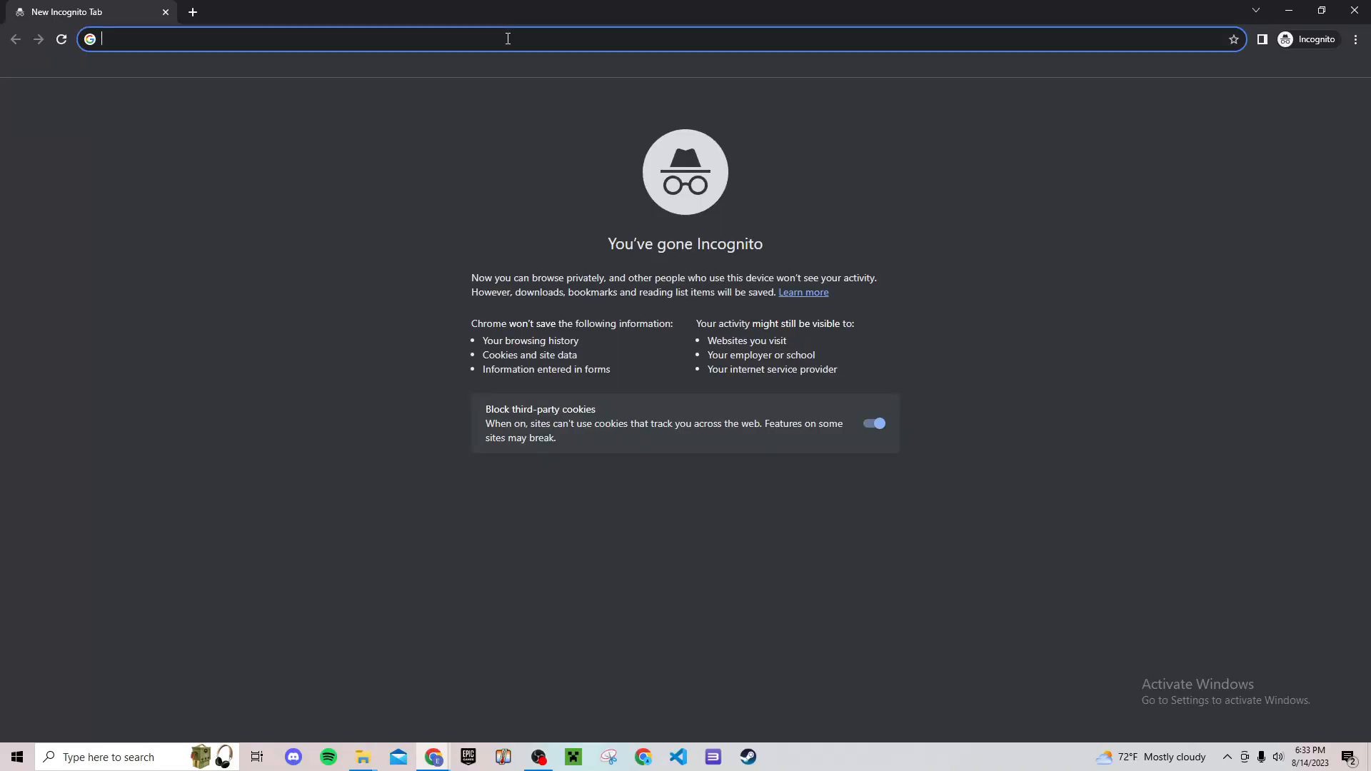
Step: Search 'multimc', go to multimc.org, and save mmc-develop-win32.zip to Downloads
type("multimc")
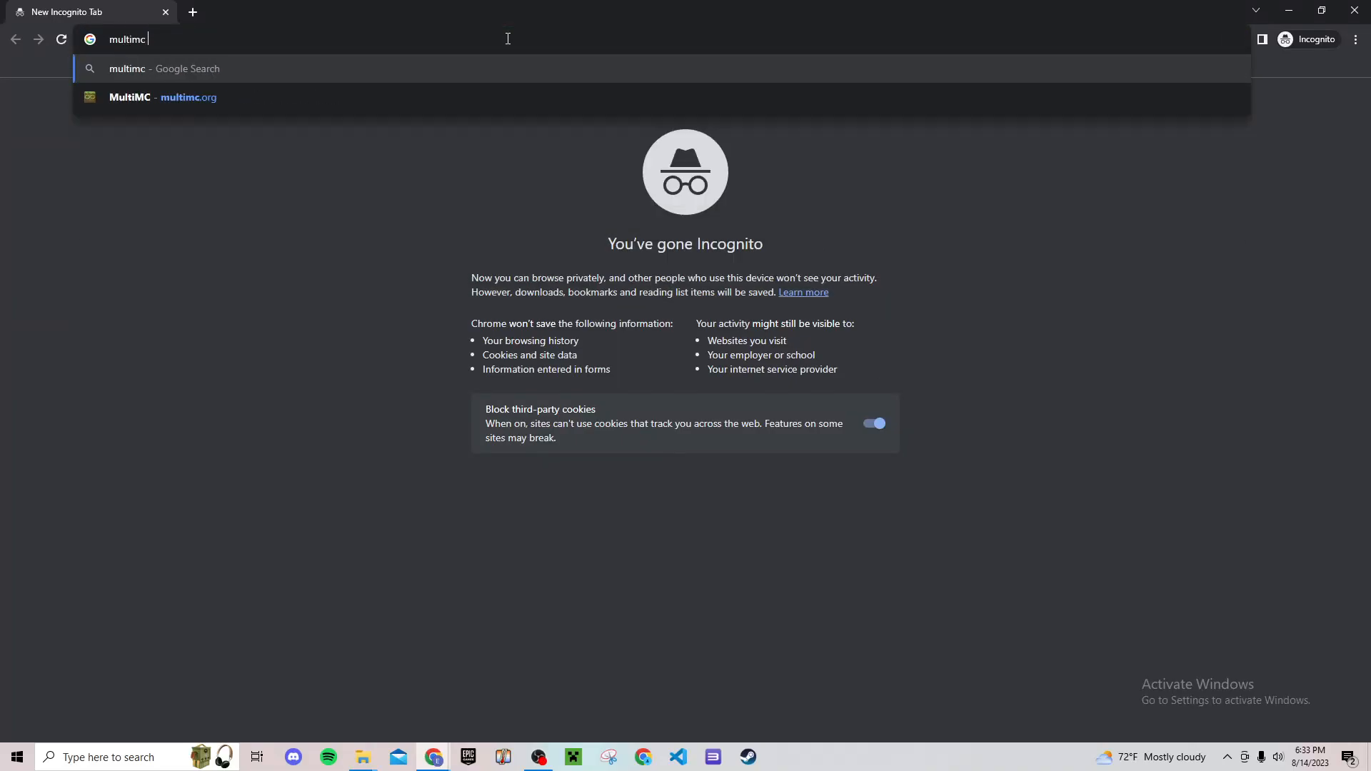
key("Return")
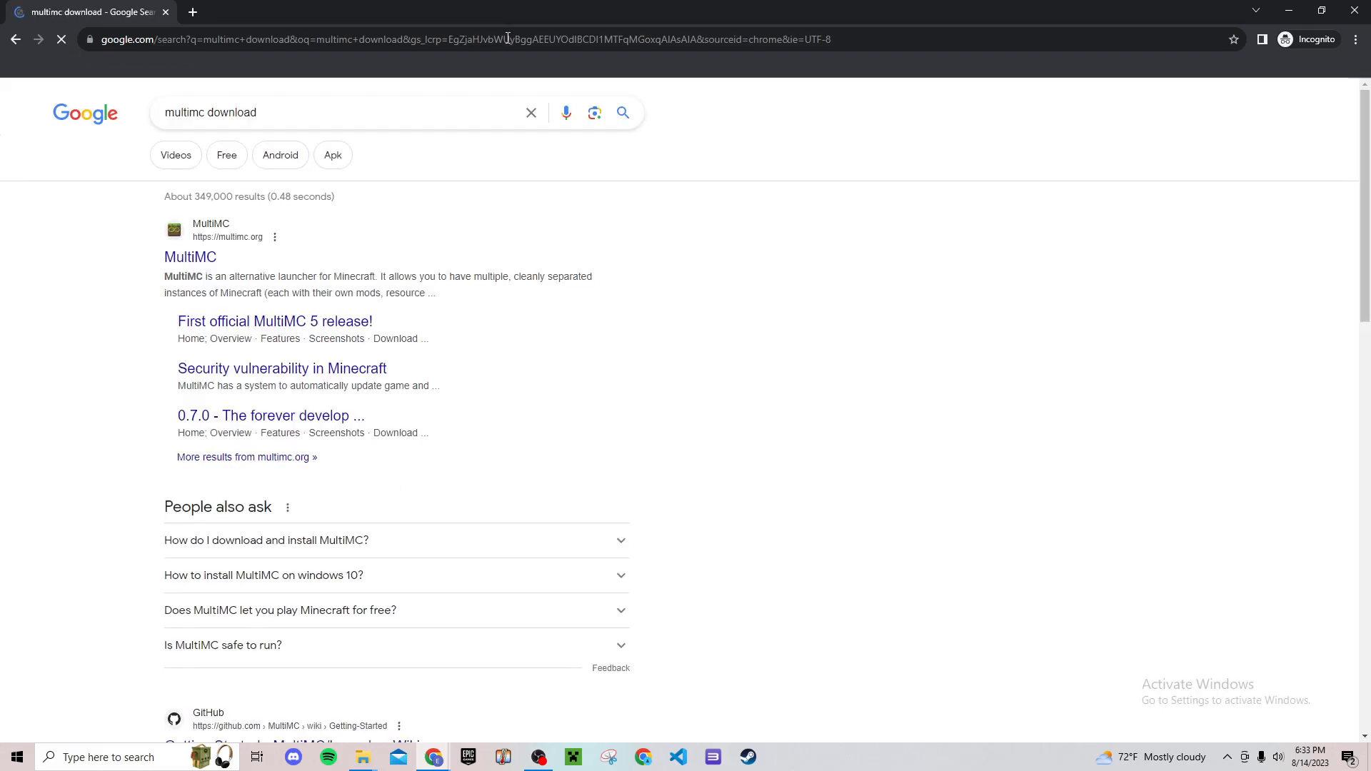
left_click(190, 257)
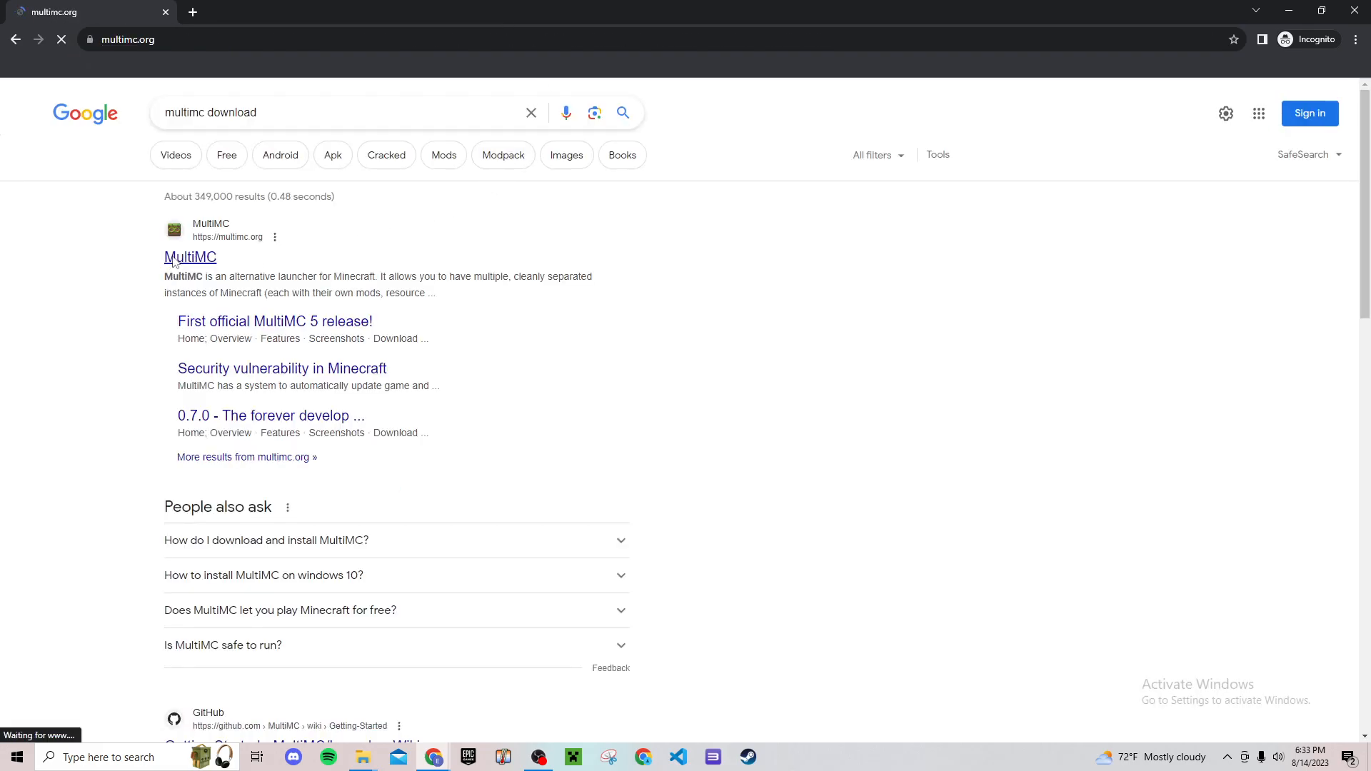
left_click(190, 256)
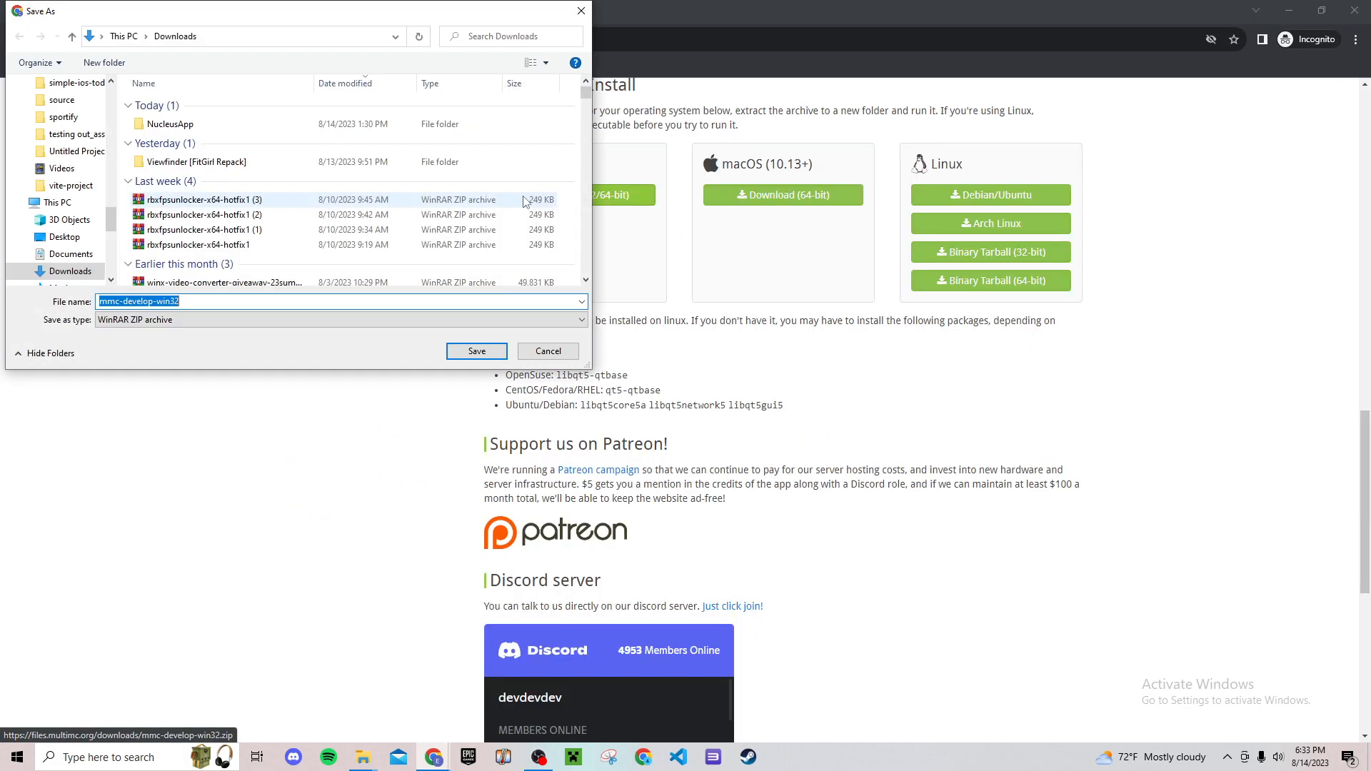
mouse_move(476, 351)
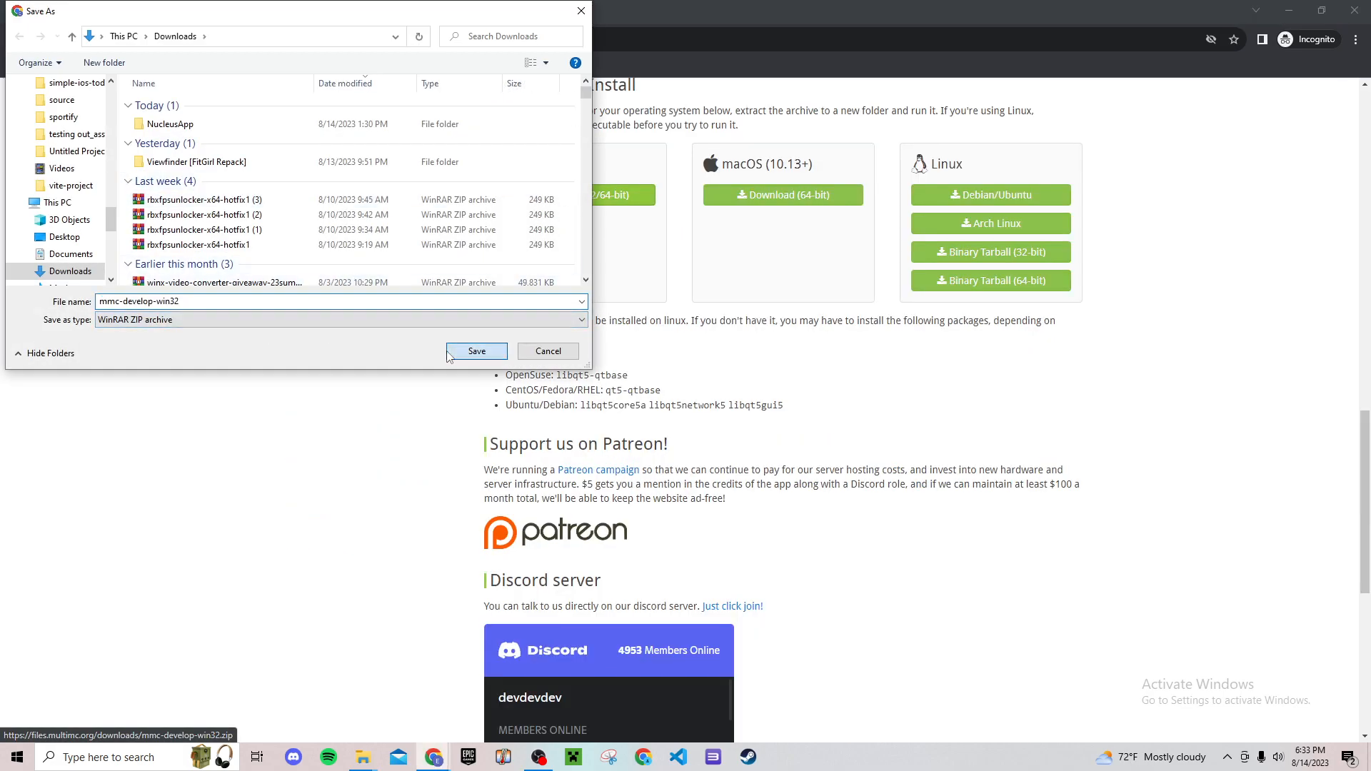
left_click(475, 351)
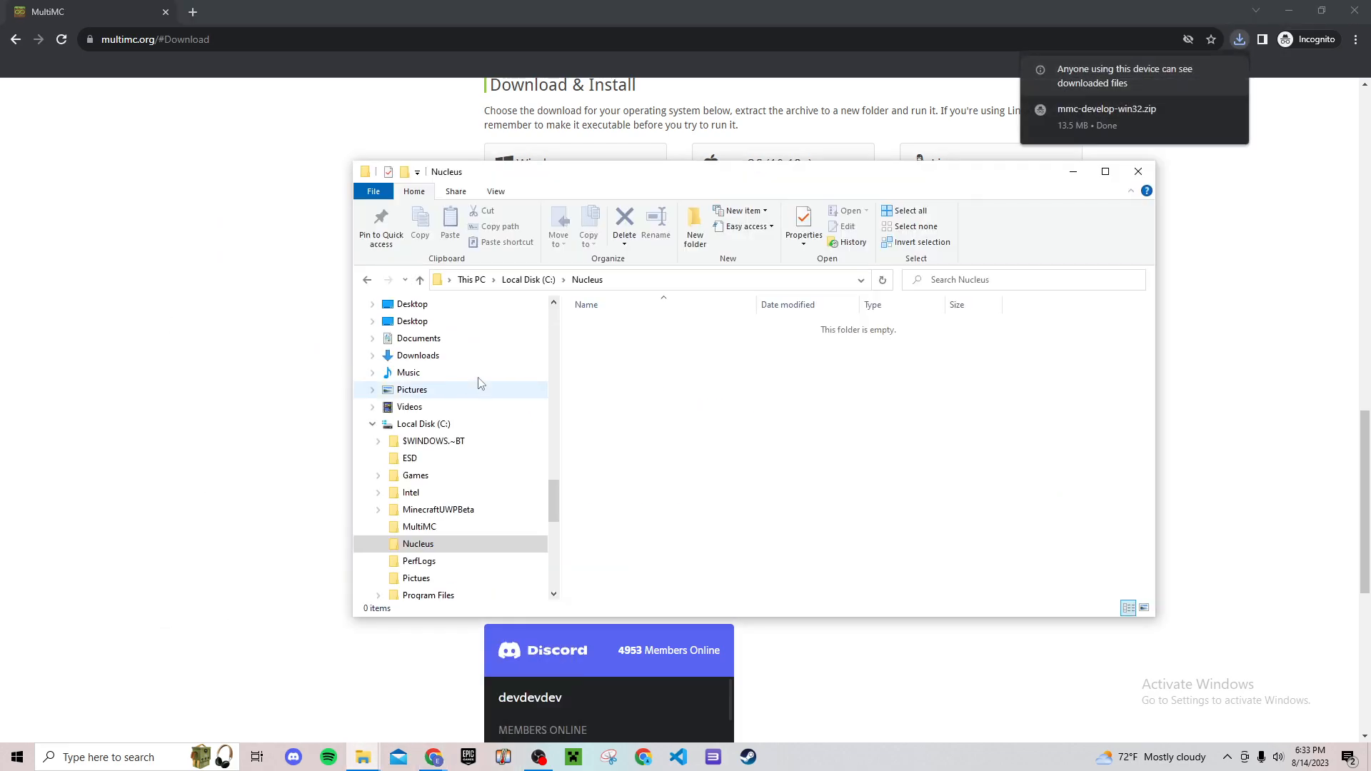
Step: Move mmc-develop-win32.zip from Downloads into C:\MultiMC and Extract Here
left_click(418, 355)
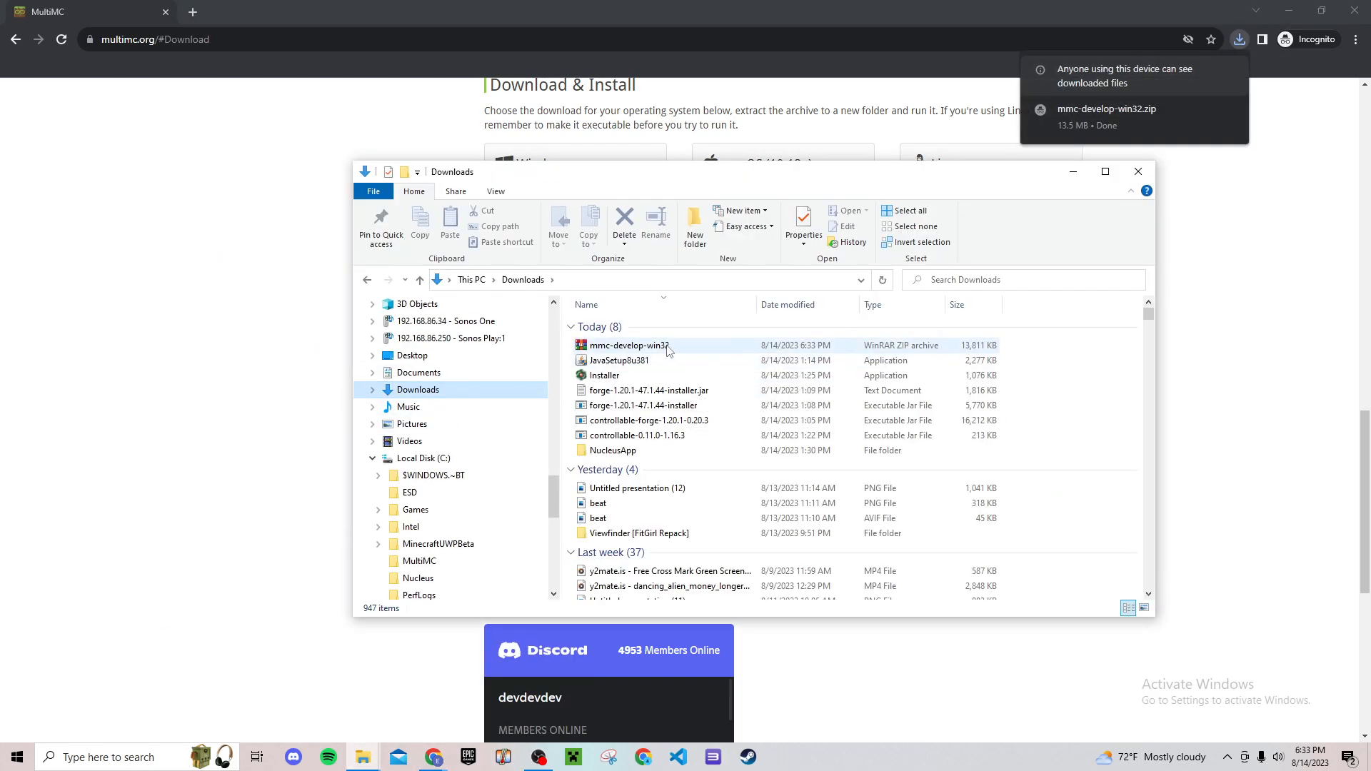
left_click(627, 345)
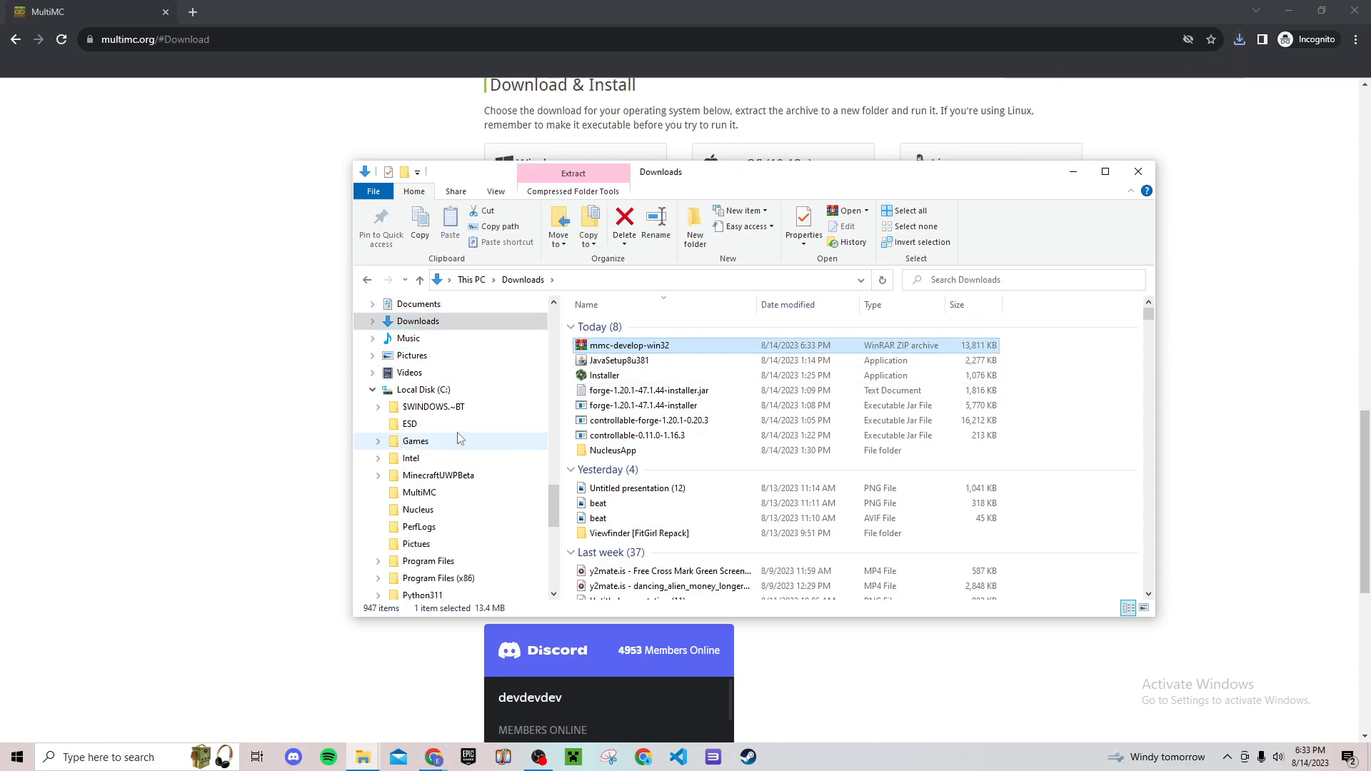
scroll("down", 3)
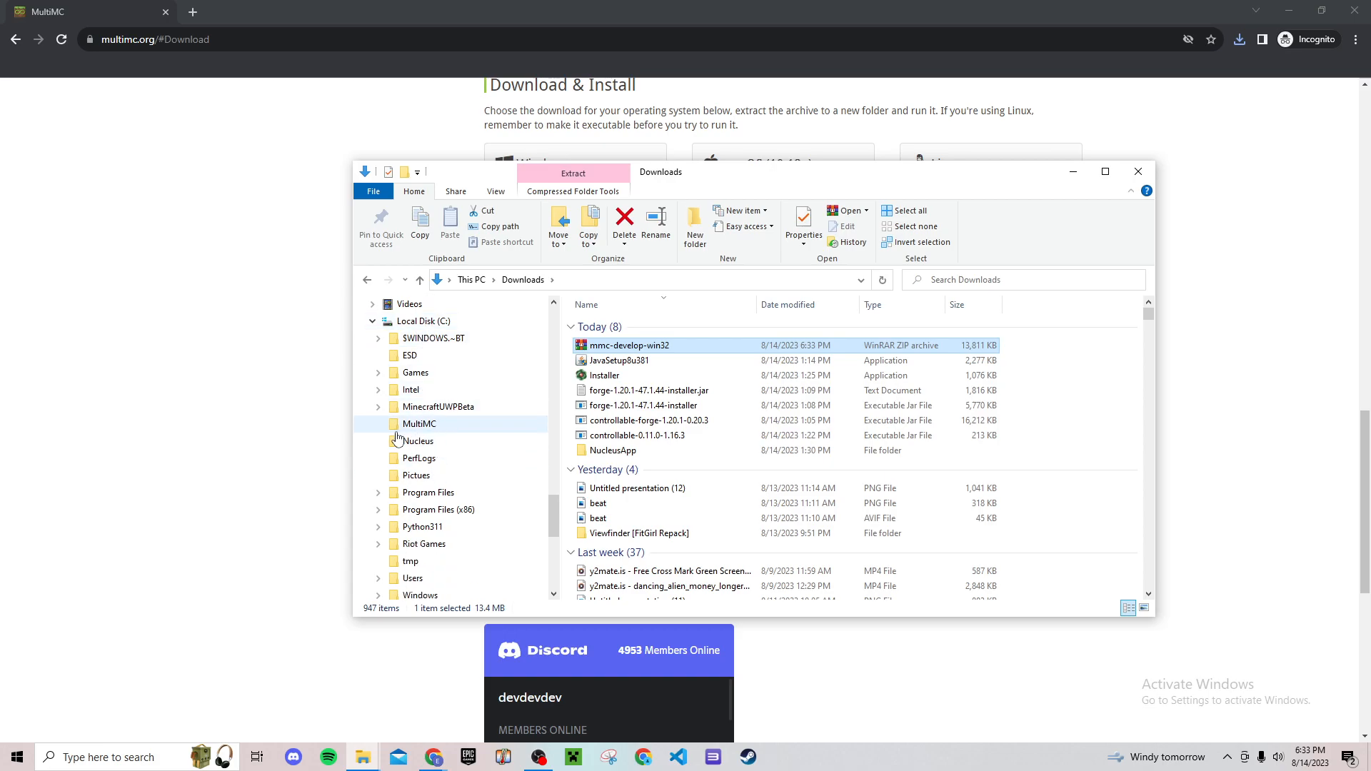
mouse_move(695, 305)
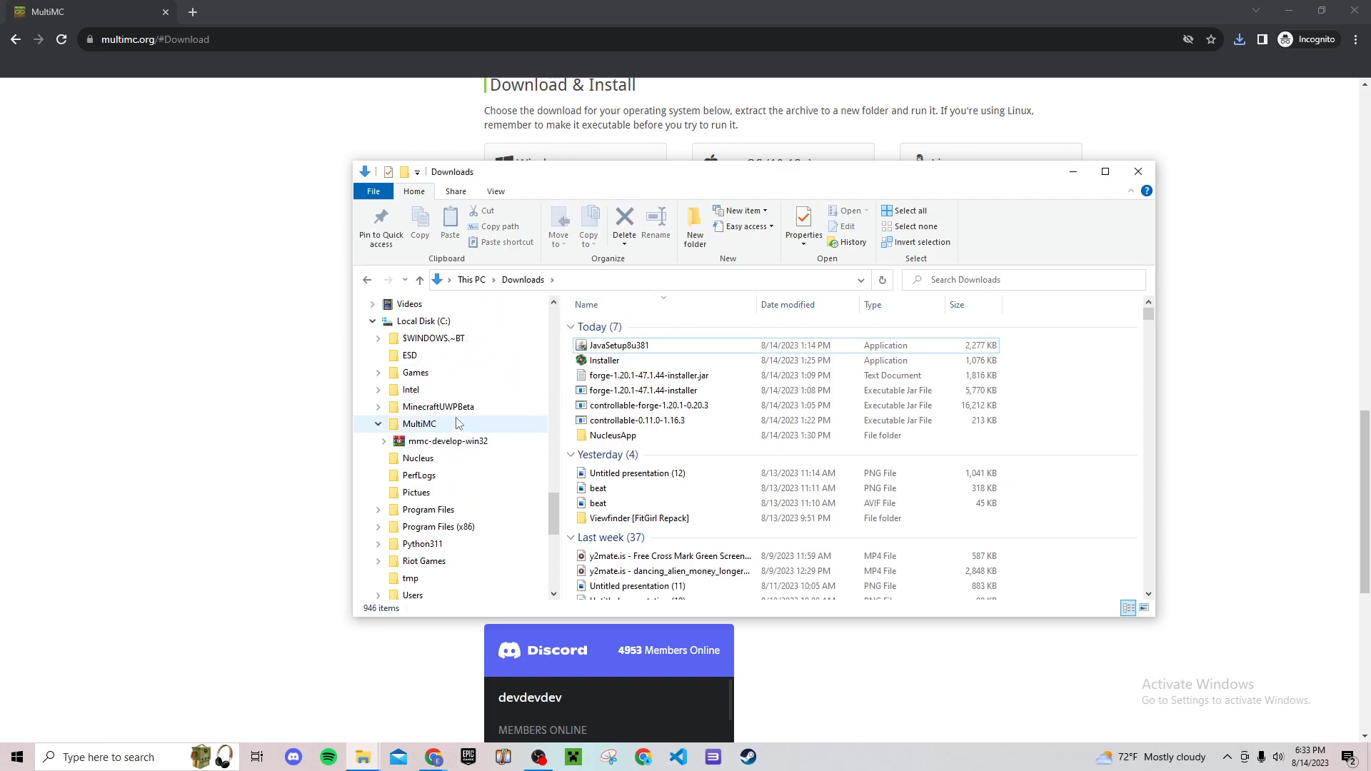
right_click(625, 324)
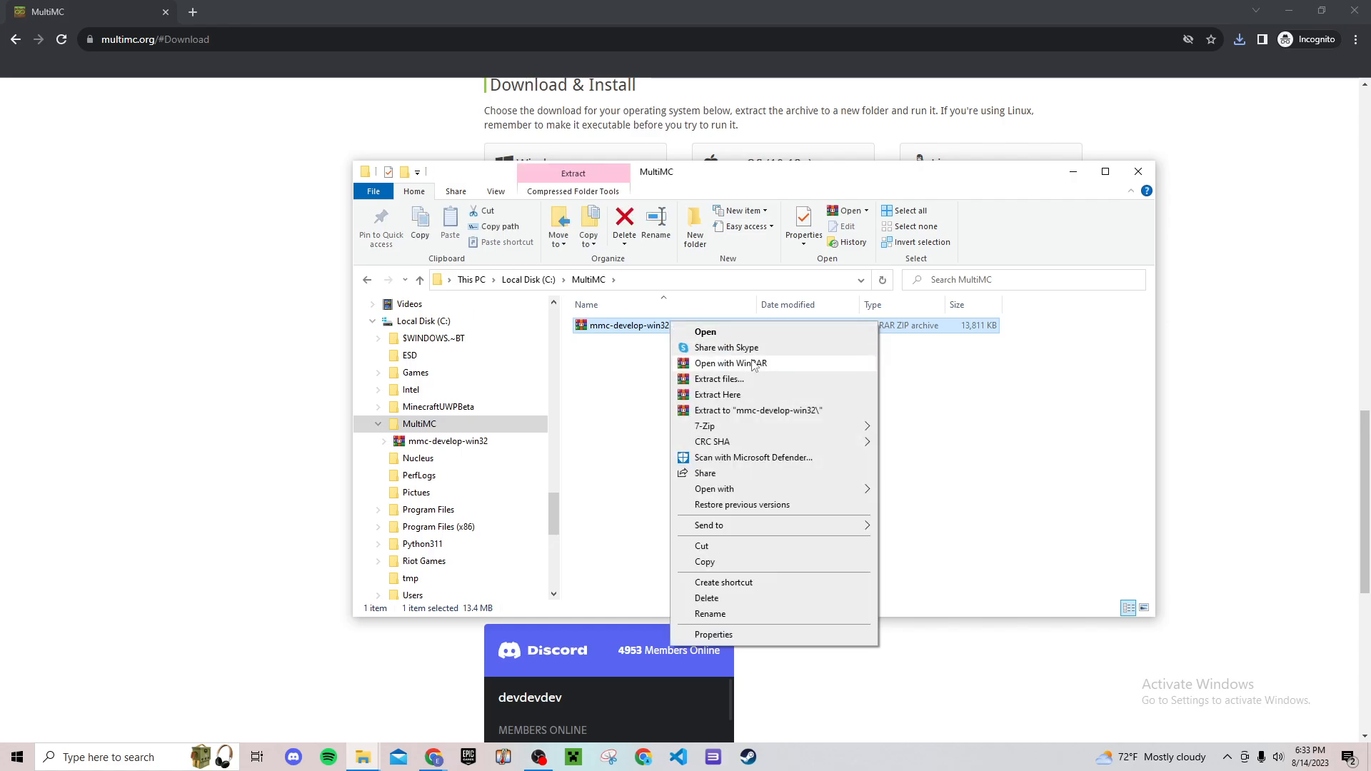
left_click(722, 458)
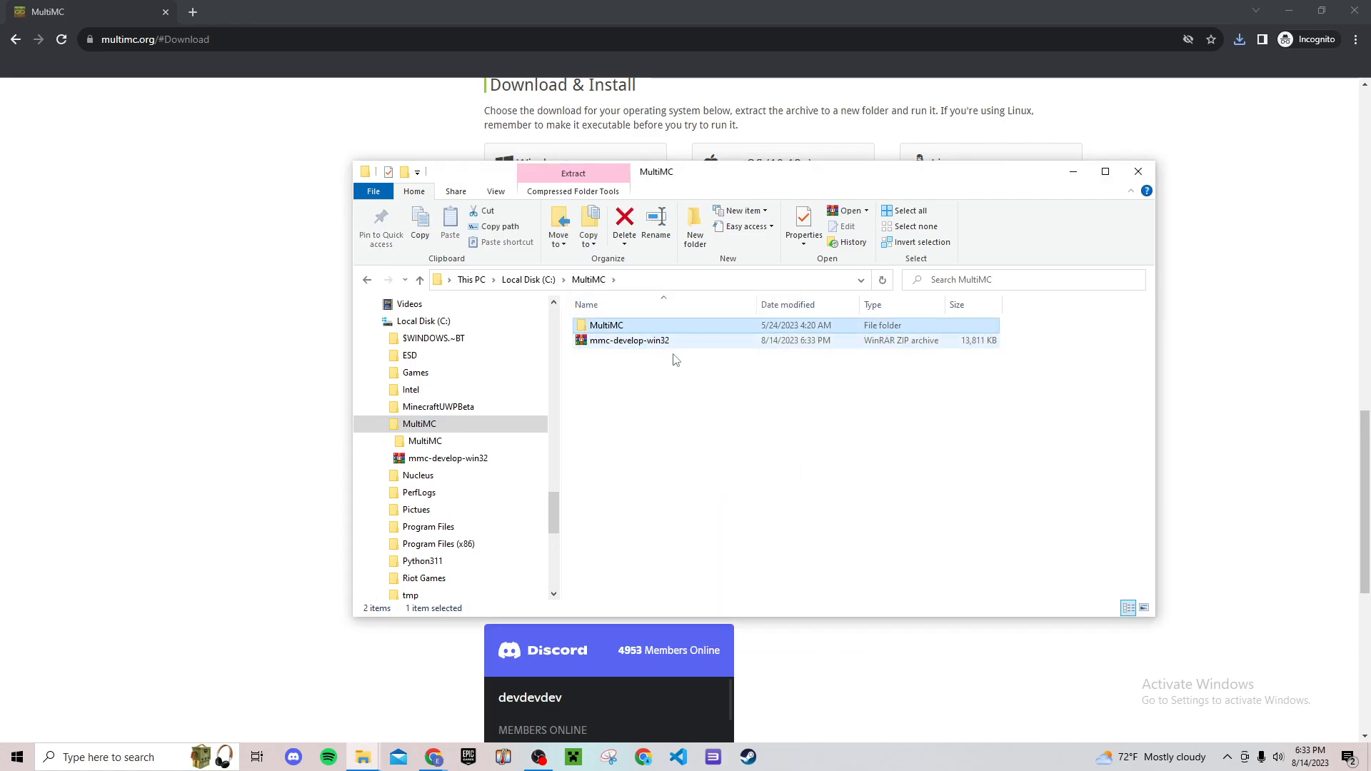
left_click(711, 401)
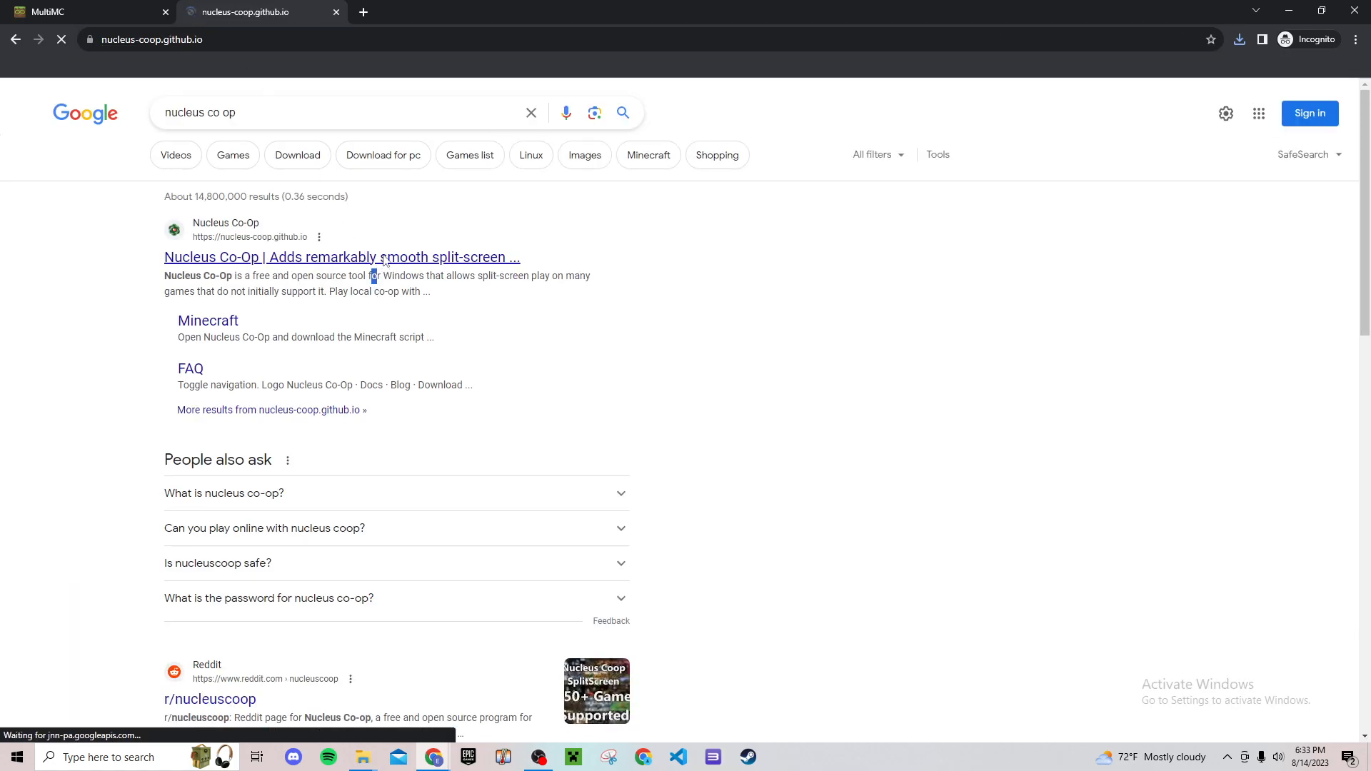
Step: Go to the Nucleus Co-op GitHub releases and save NucleusApp.zip to Downloads
left_click(341, 257)
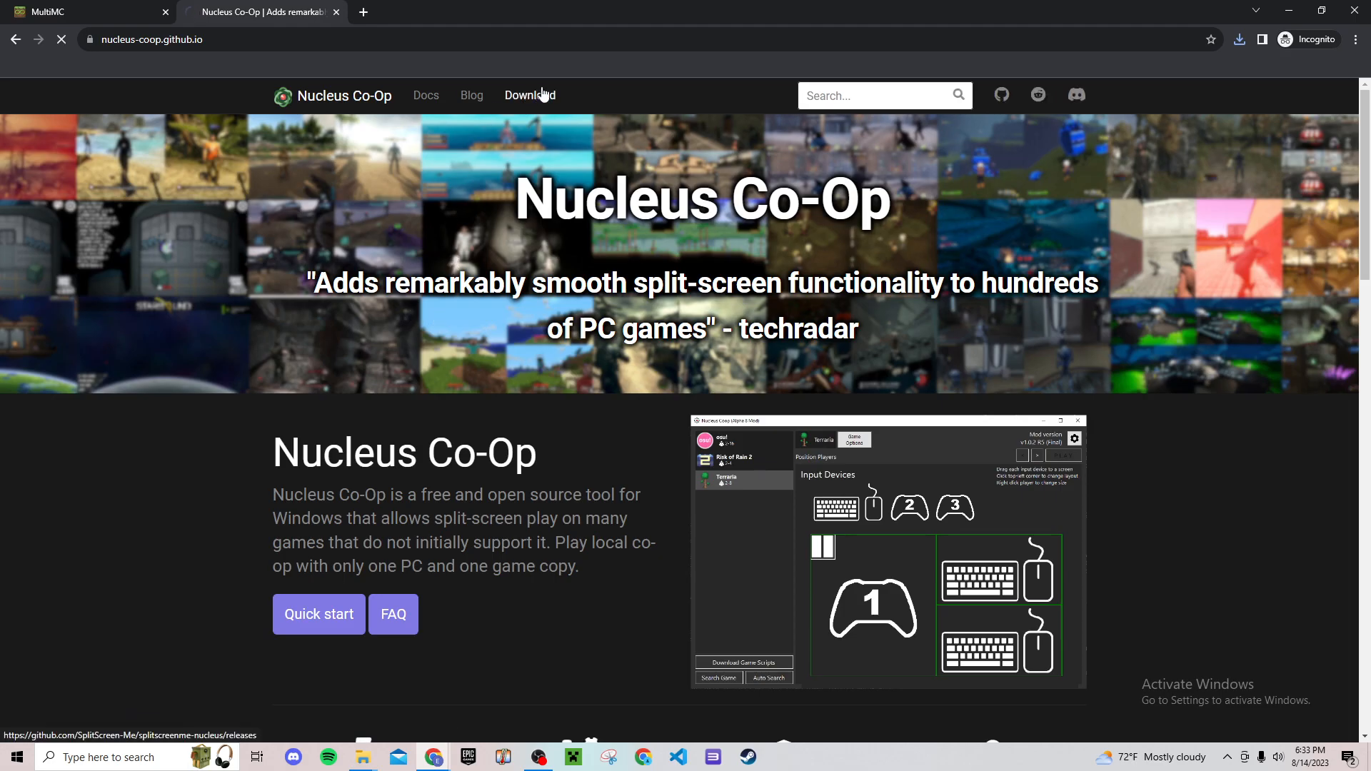
left_click(530, 95)
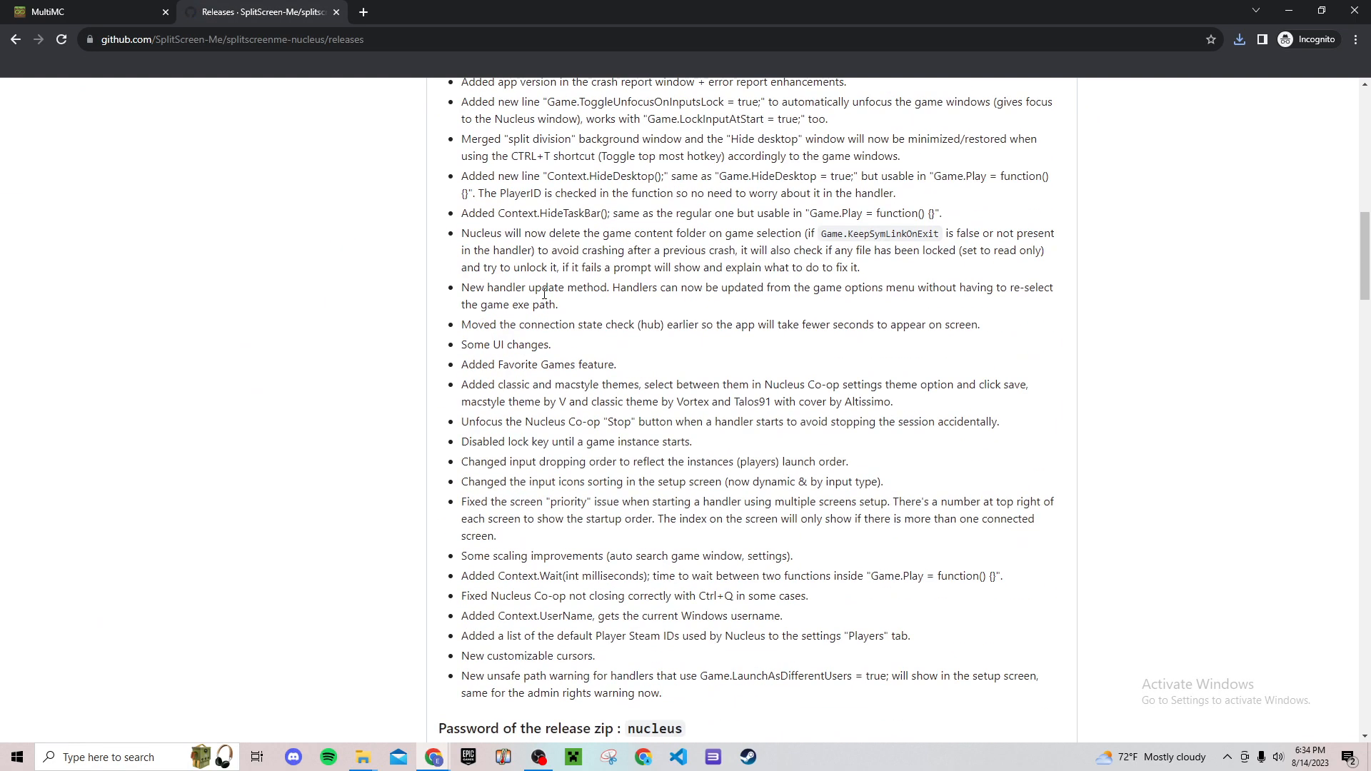
scroll("down", 3)
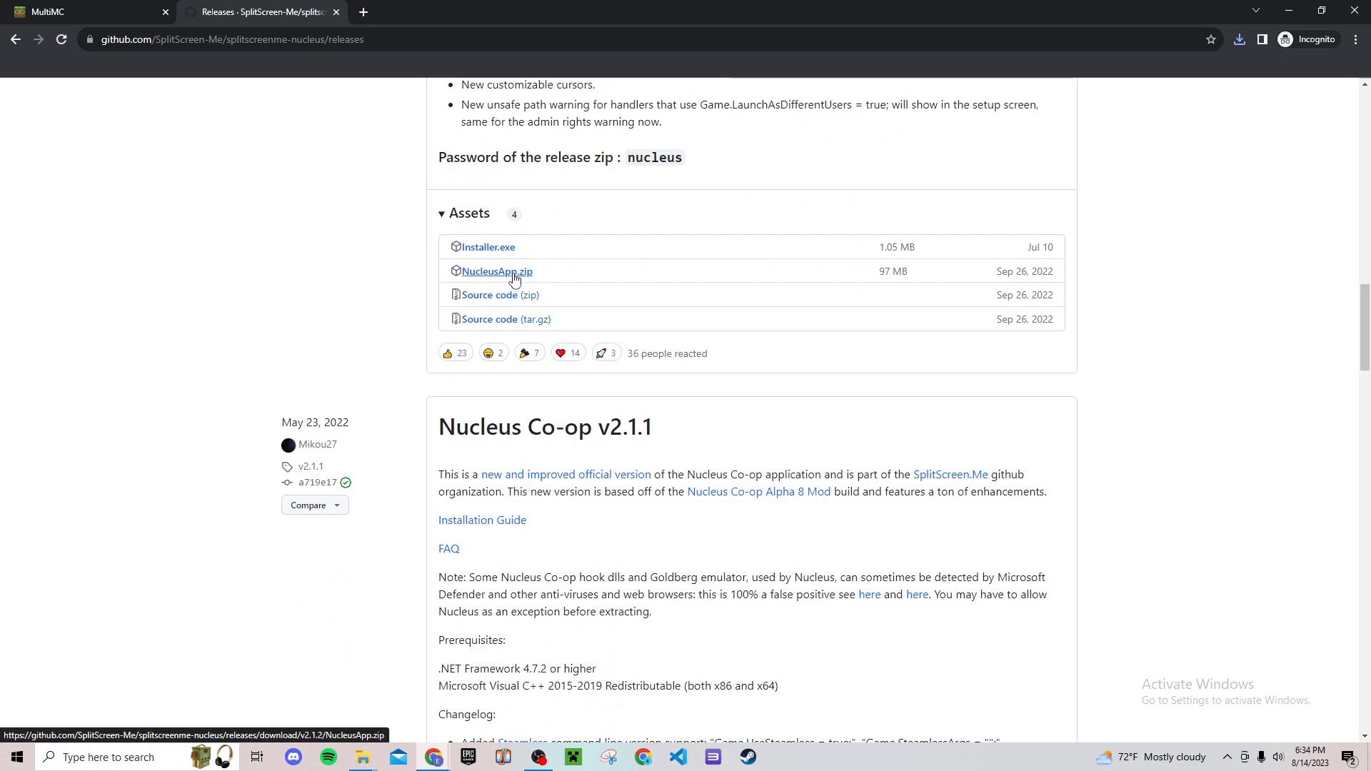
left_click(497, 271)
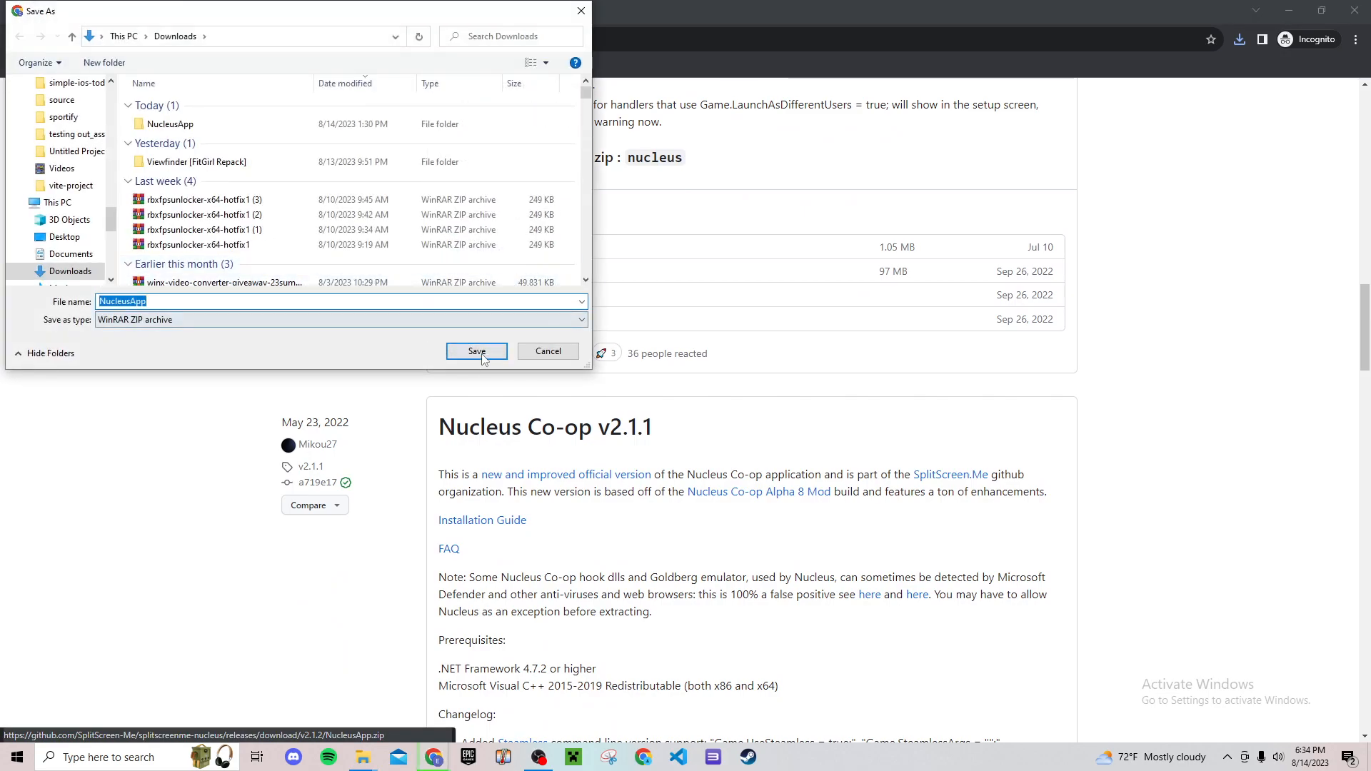
left_click(475, 350)
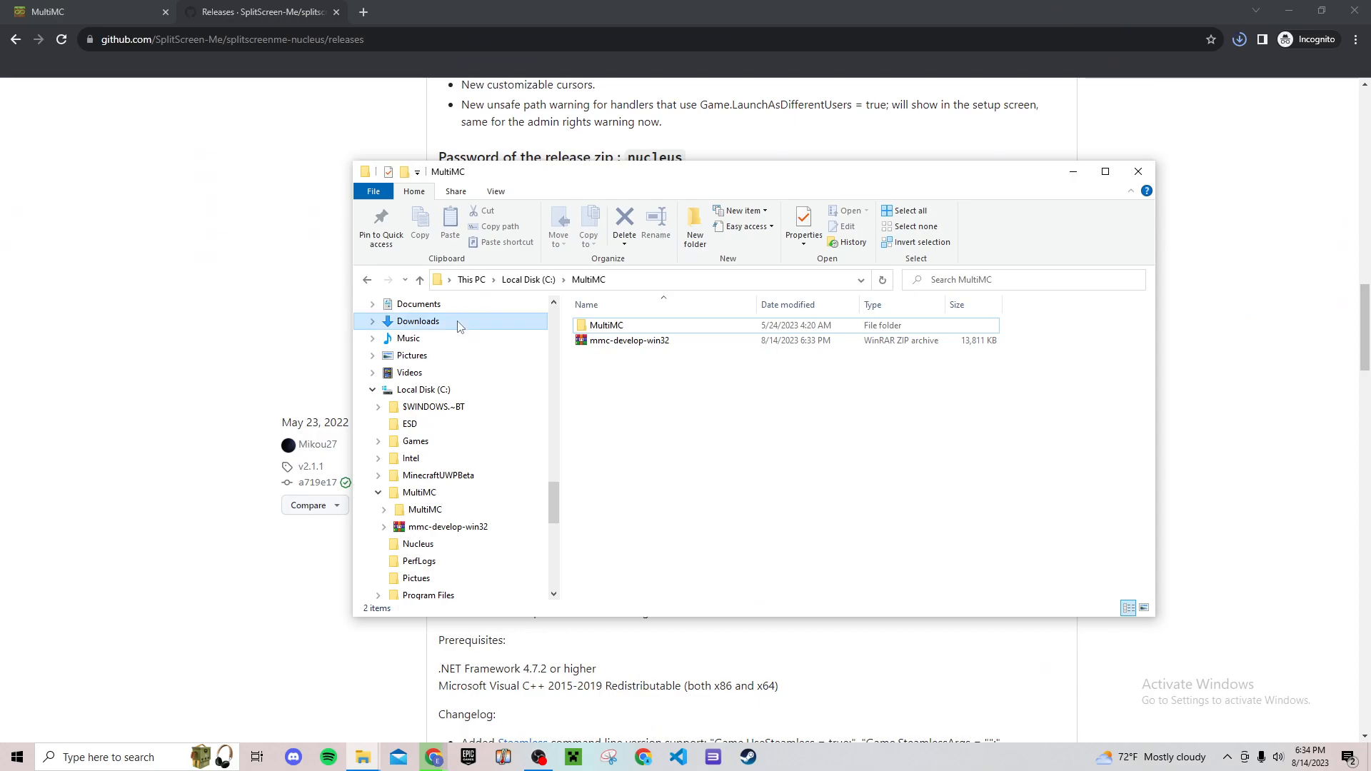
Step: Move NucleusApp.zip from Downloads into C:\Nucleus and start Extract Here
left_click(418, 321)
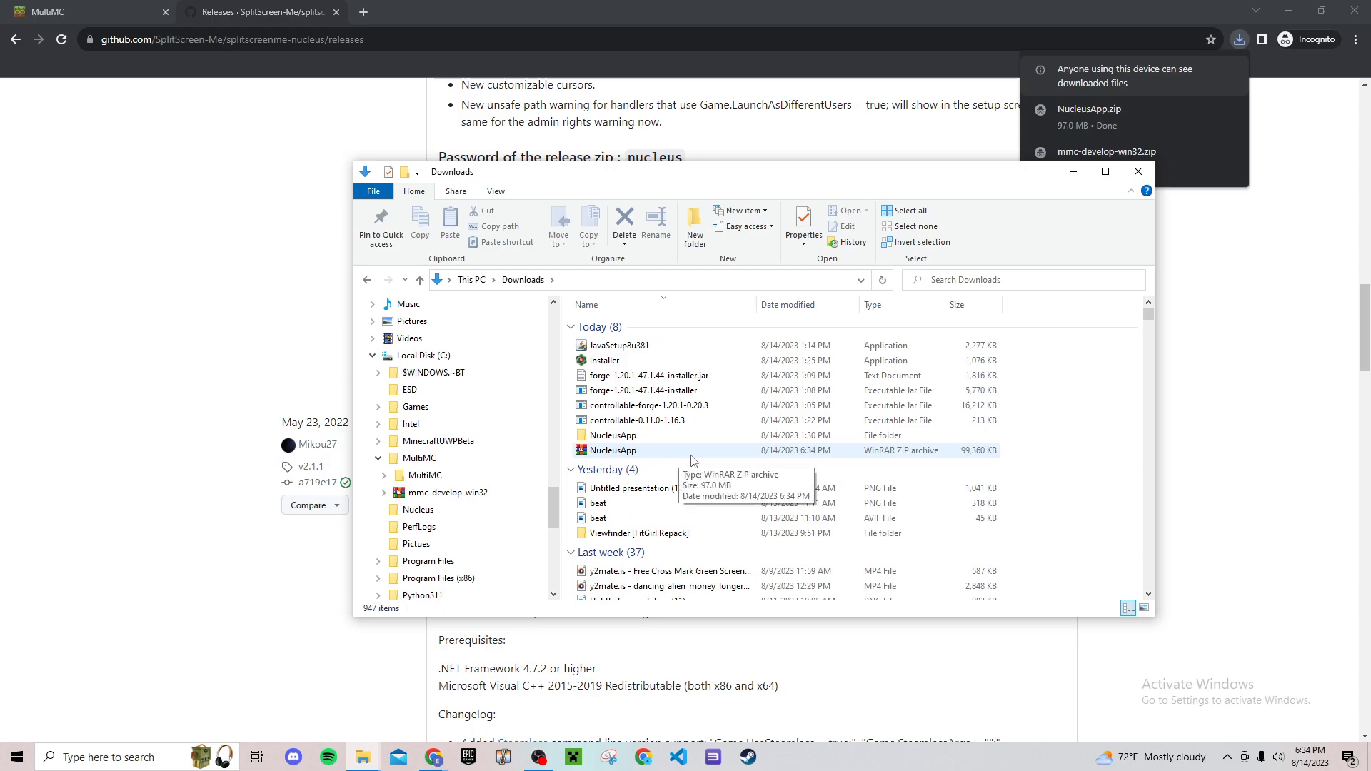
left_click(611, 451)
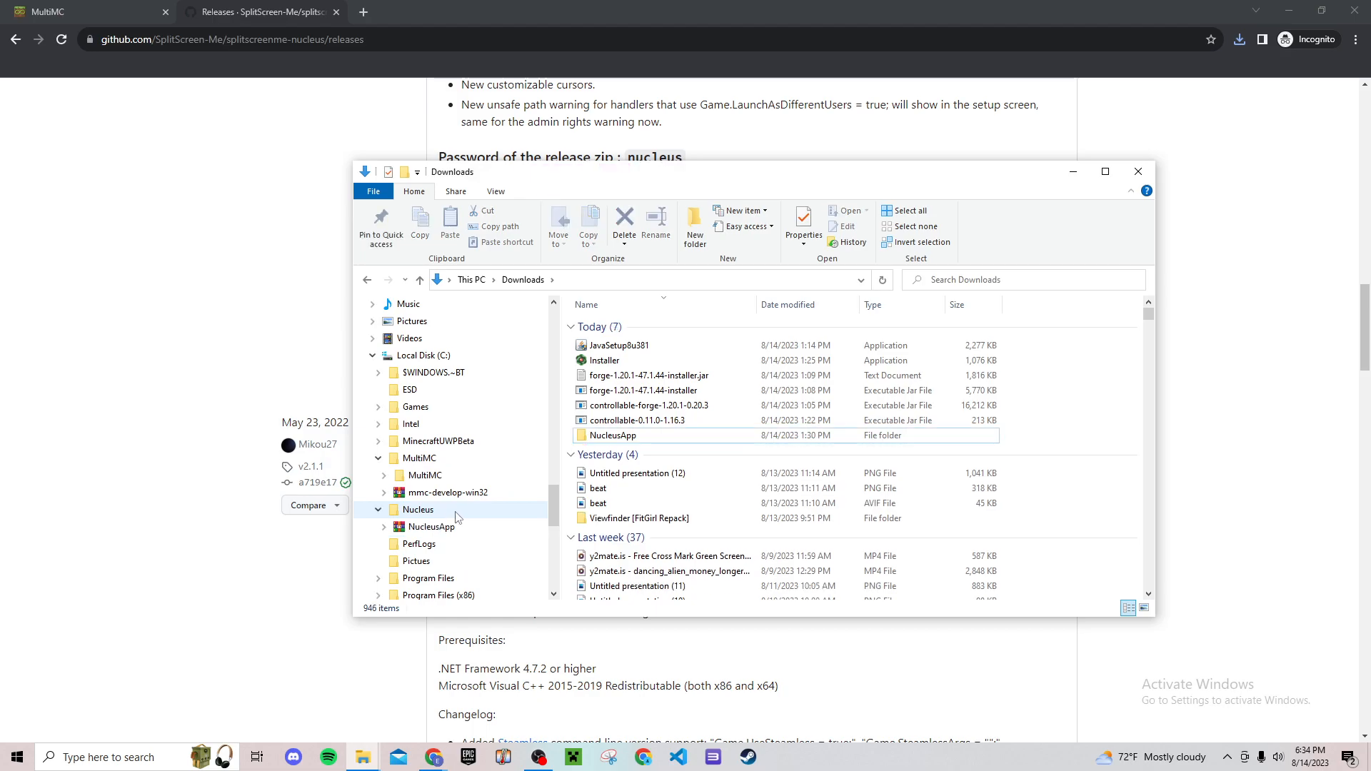
right_click(612, 326)
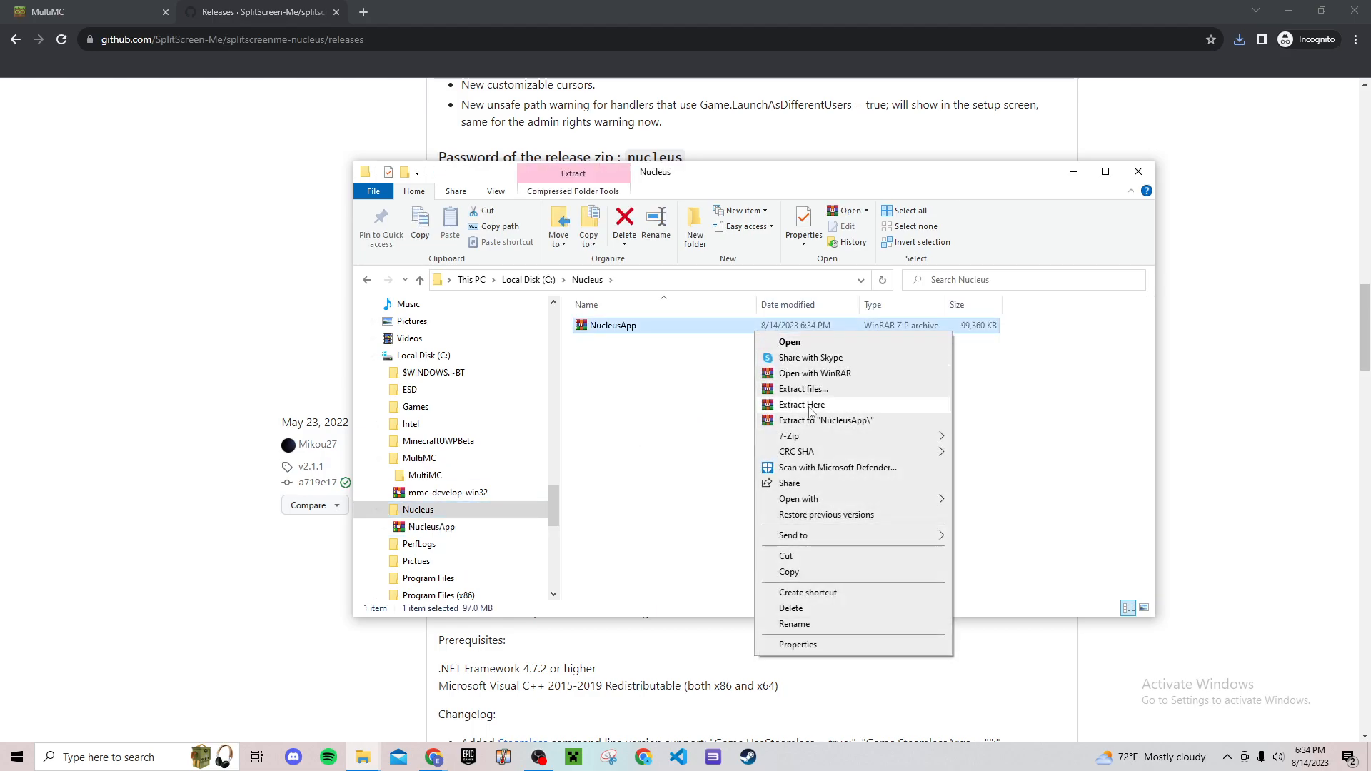
left_click(799, 404)
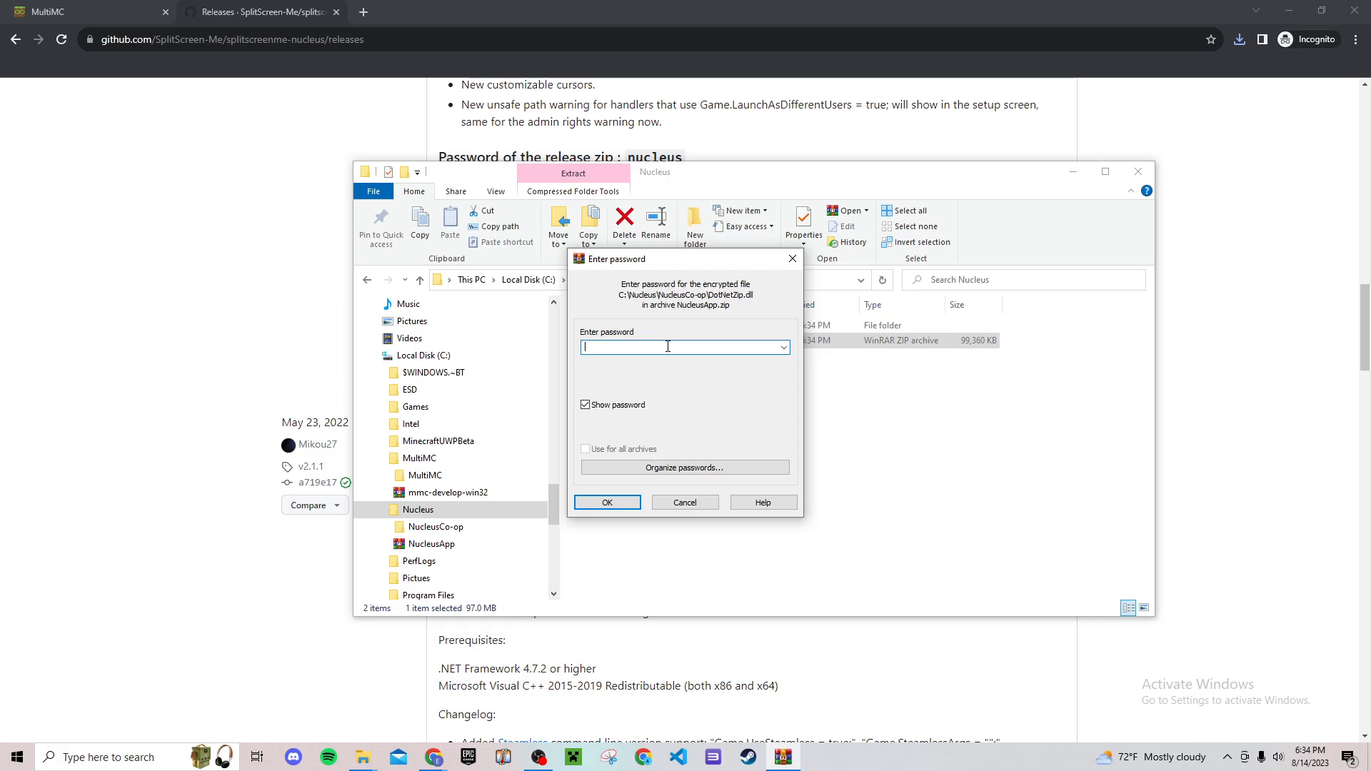
type("nucleus")
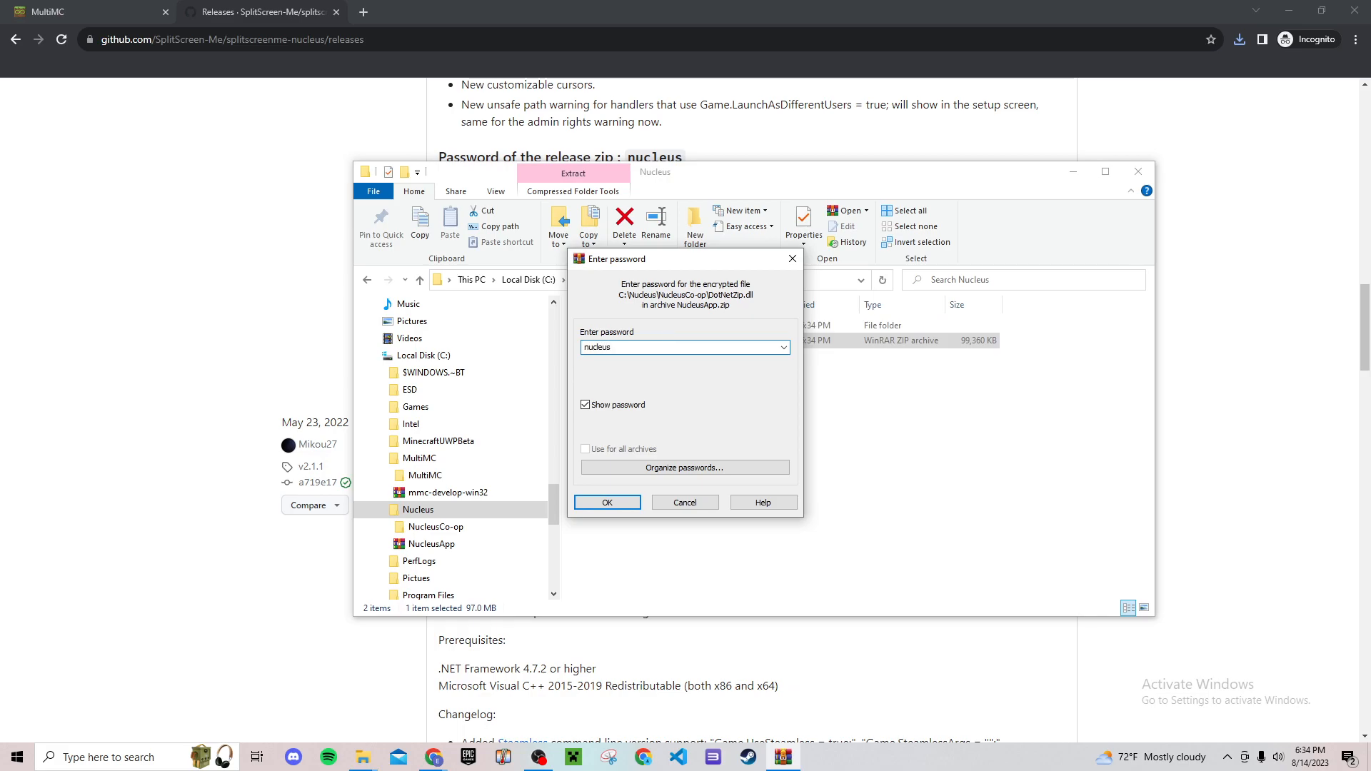
left_click(607, 502)
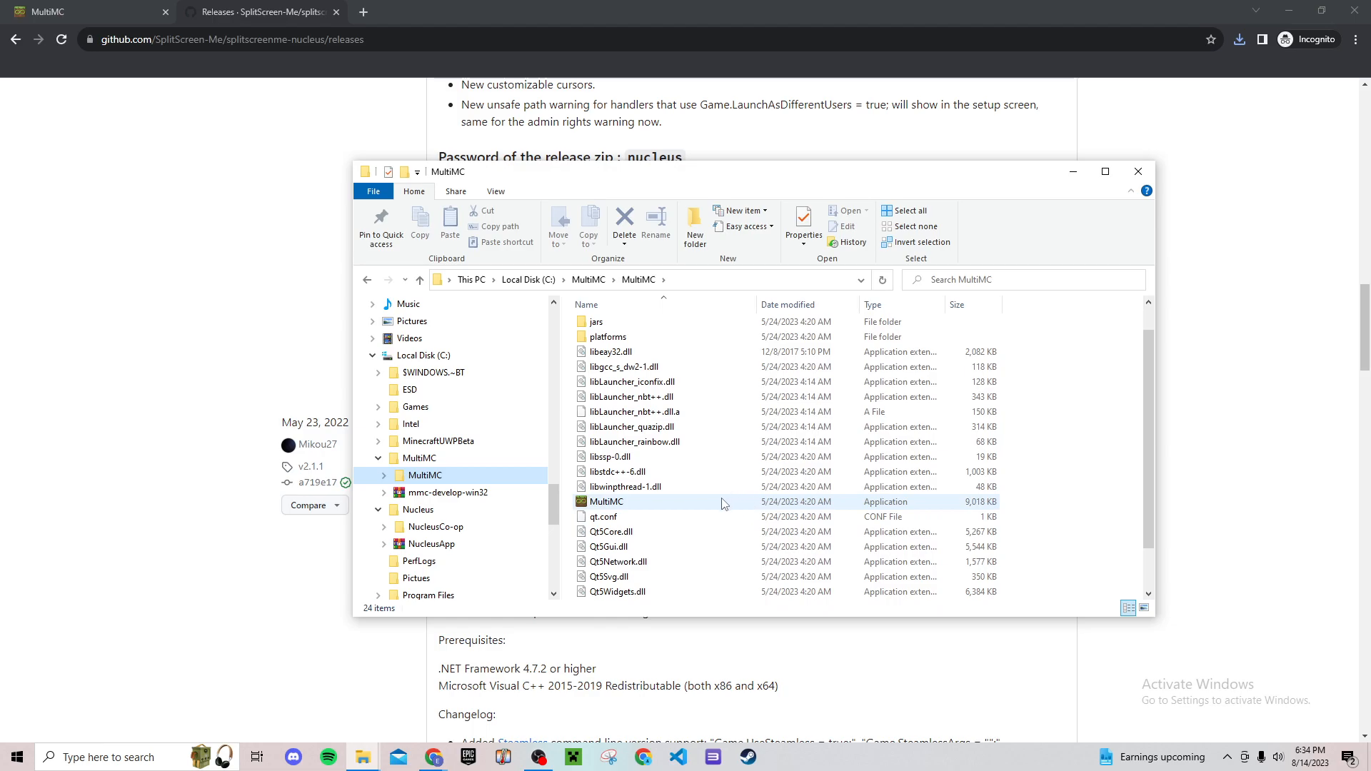
Step: Launch MultiMC and finish Quick Setup with American English and Java 1.8.0_381
double_click(607, 501)
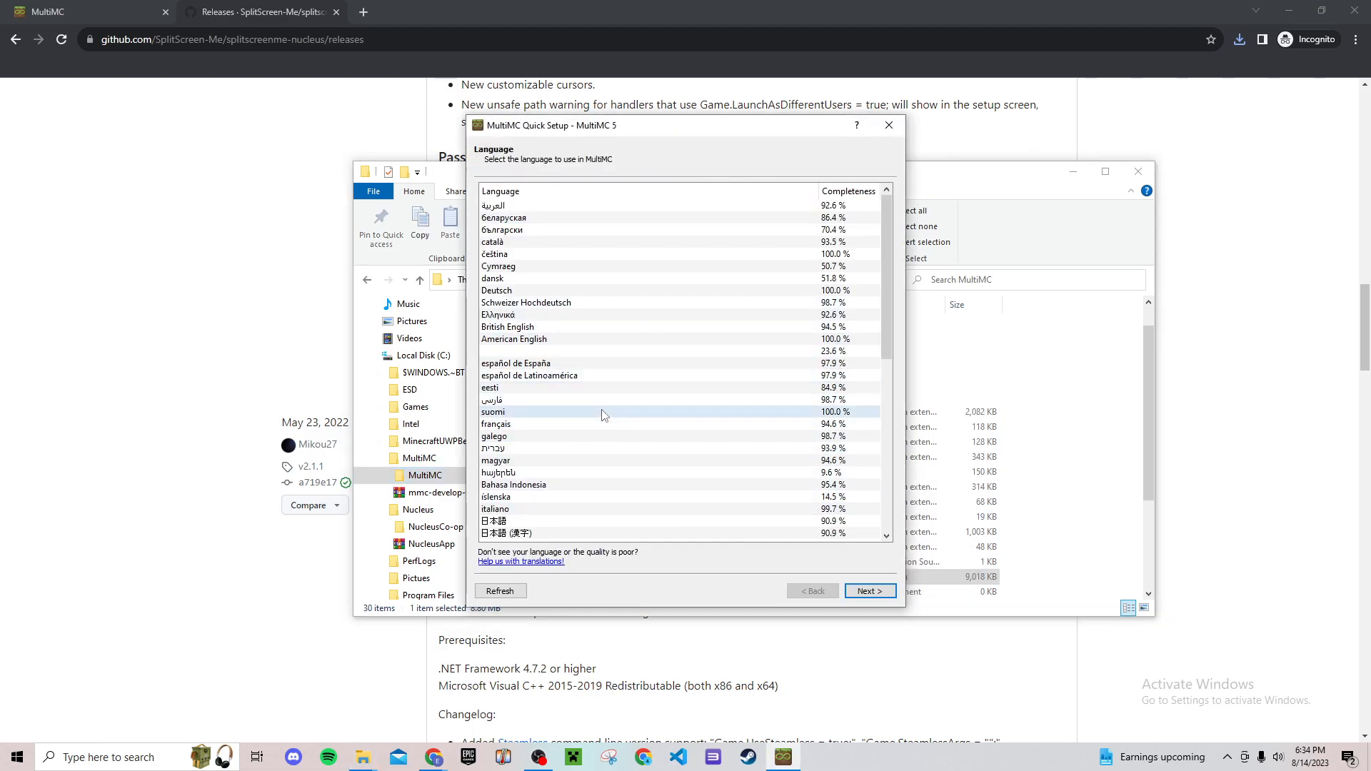
left_click(514, 339)
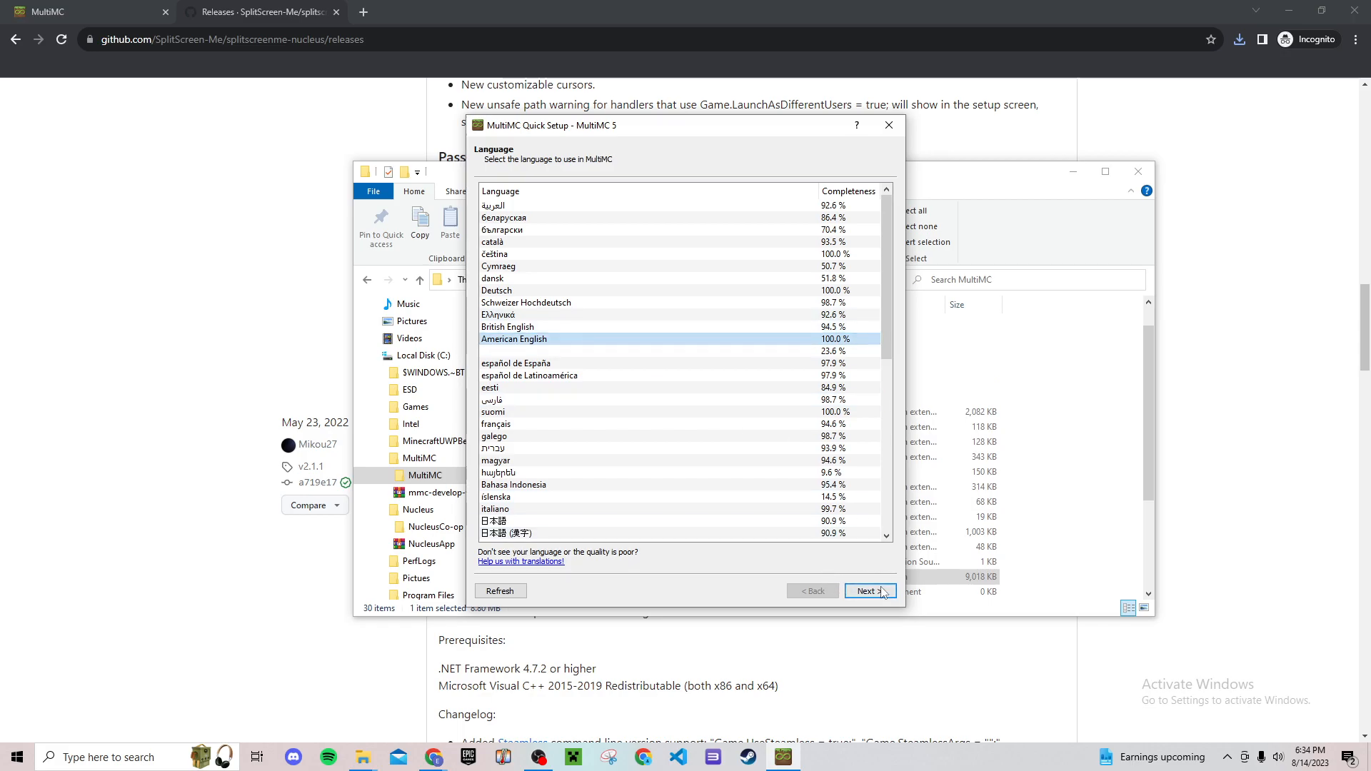
left_click(866, 591)
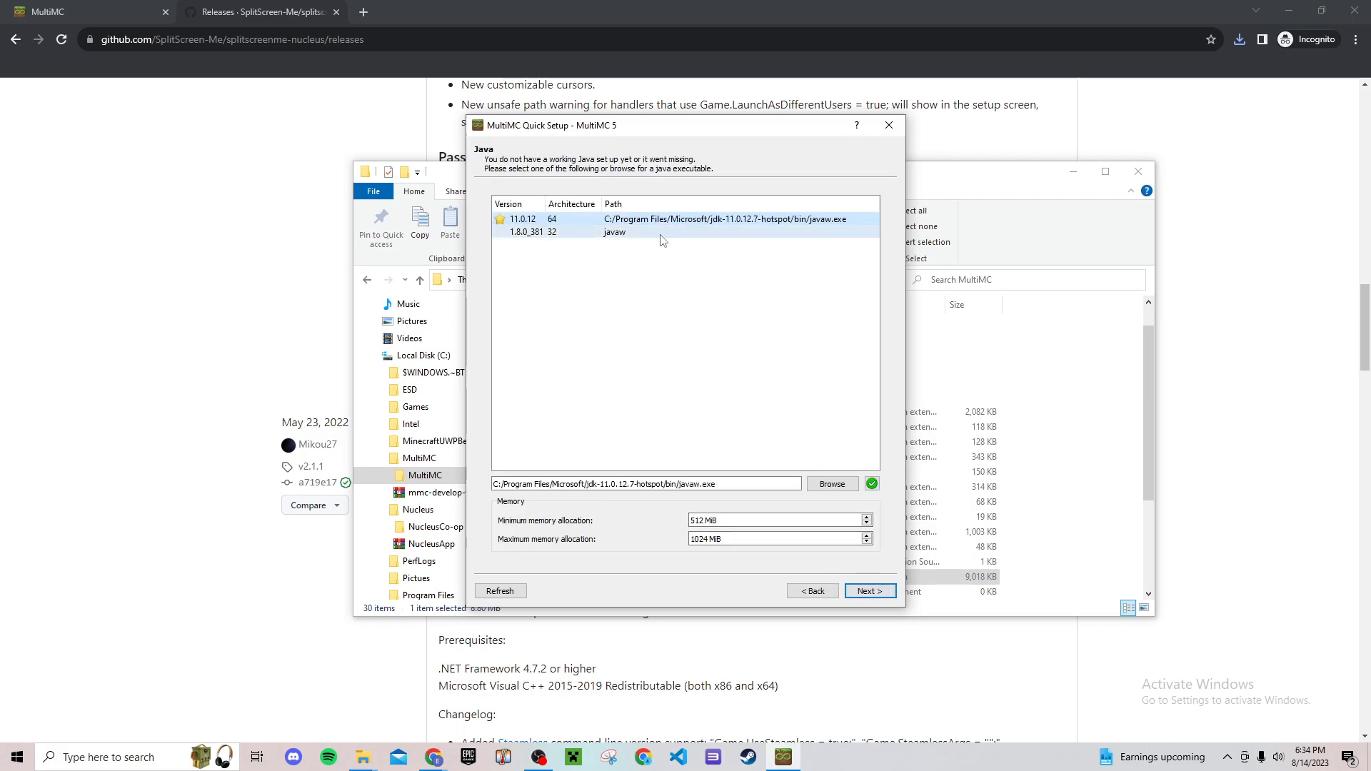
left_click(615, 232)
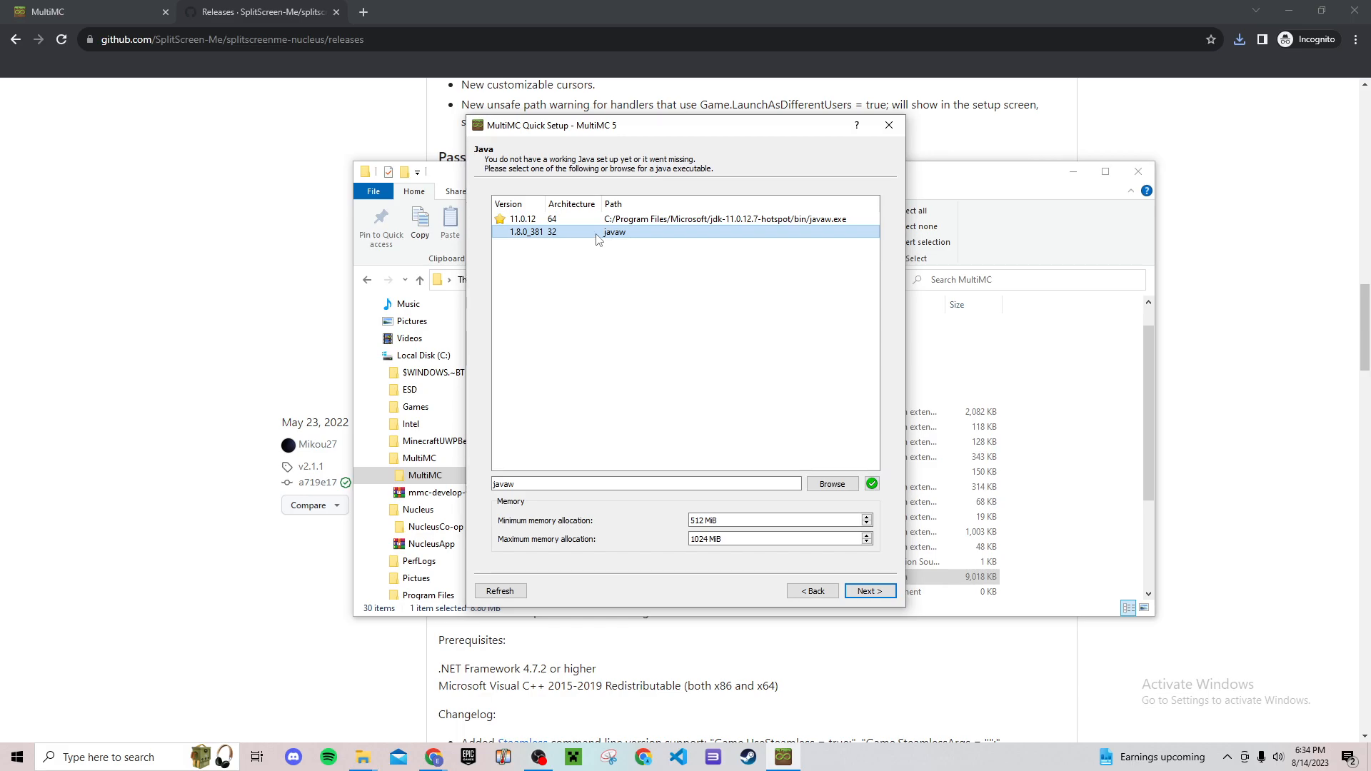
mouse_move(619, 292)
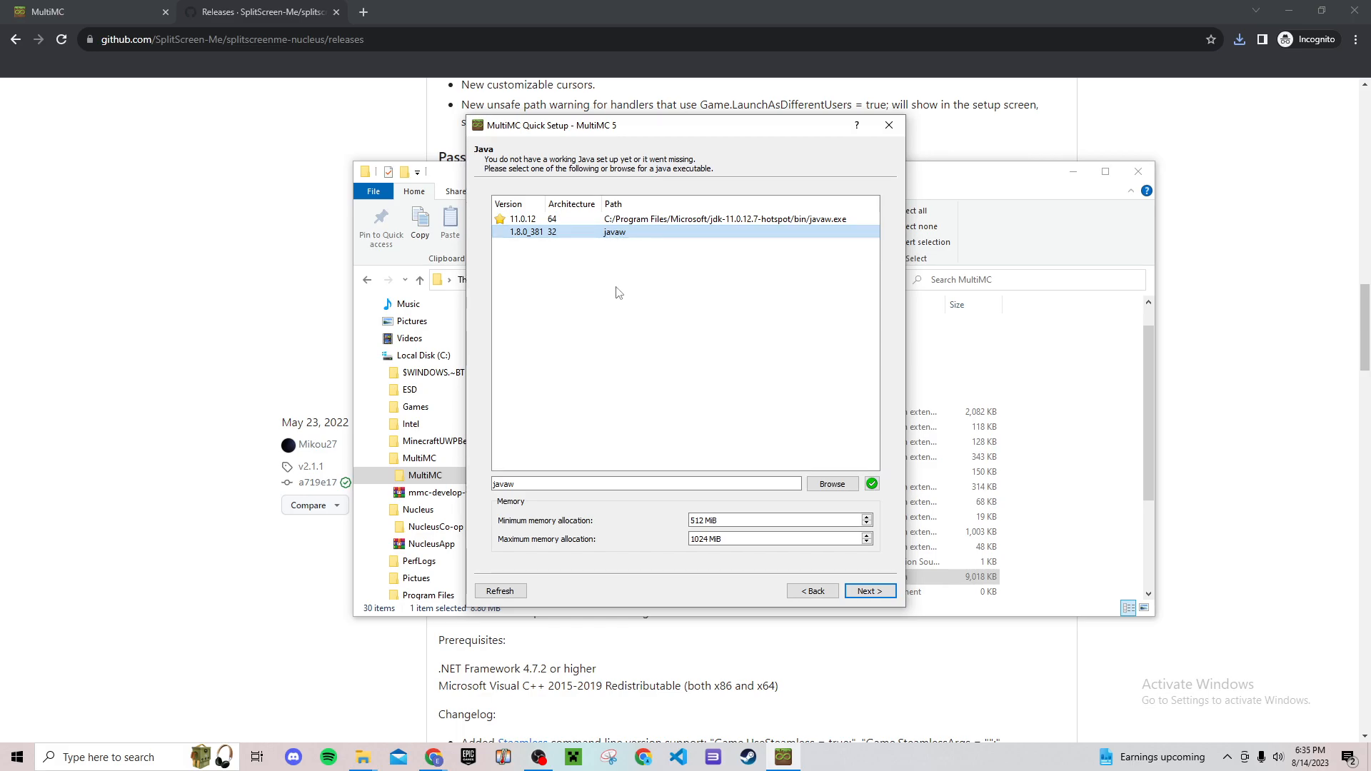
left_click(868, 590)
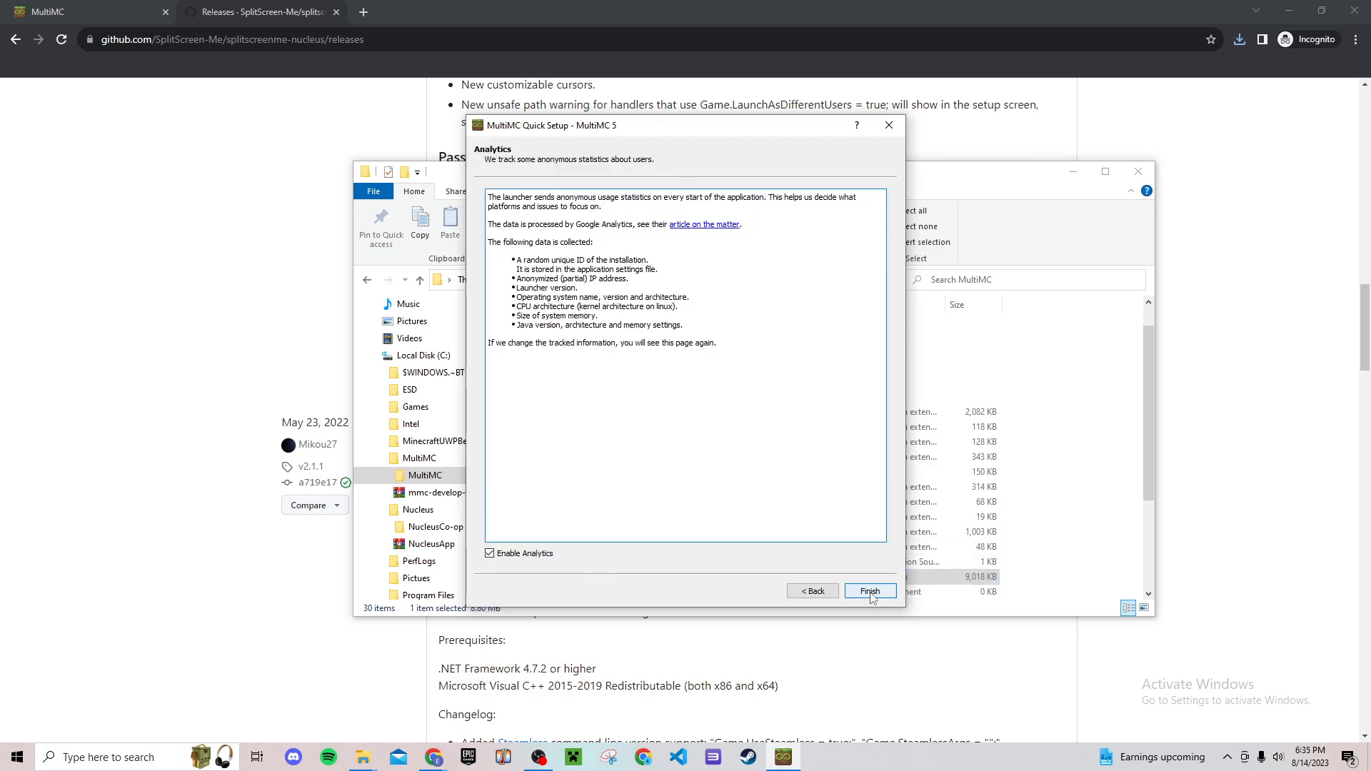
left_click(869, 591)
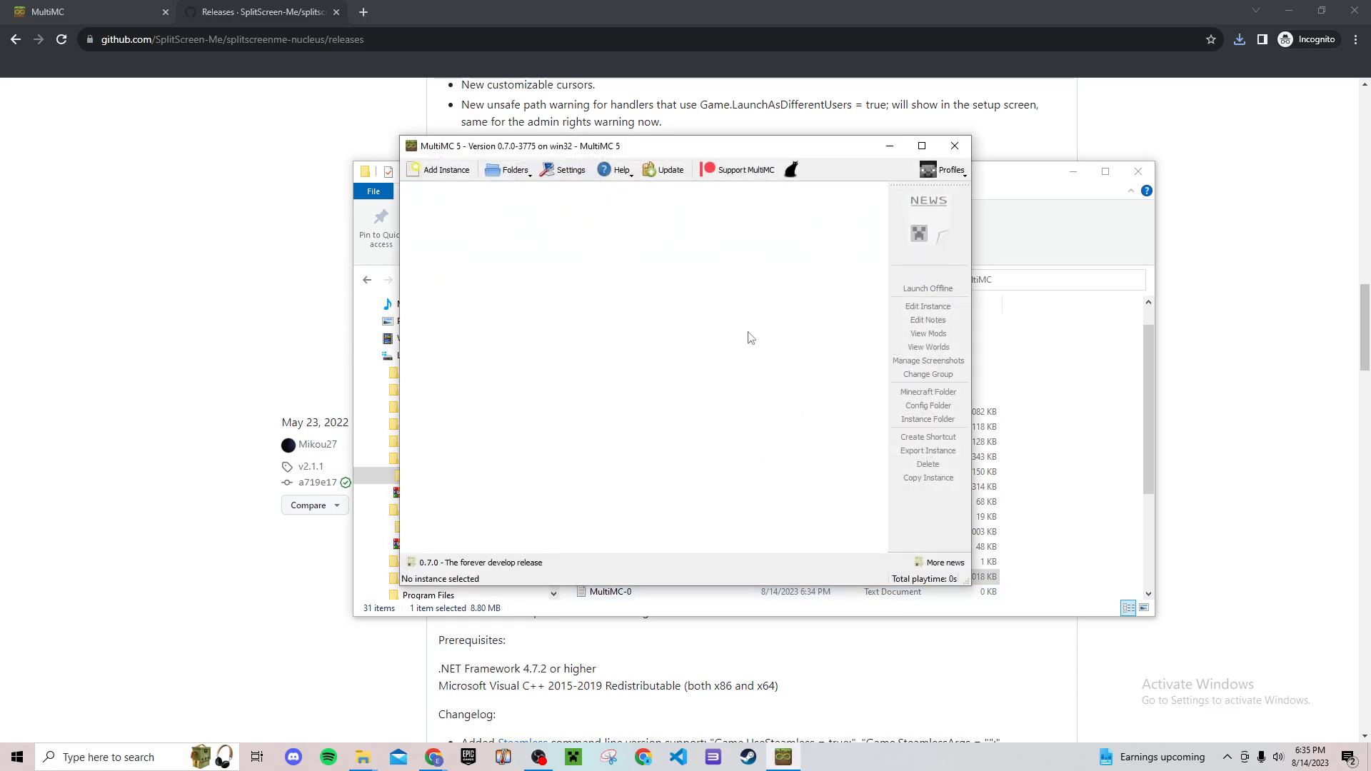
Step: Add a Microsoft account under Manage Accounts, then close Settings
left_click(950, 170)
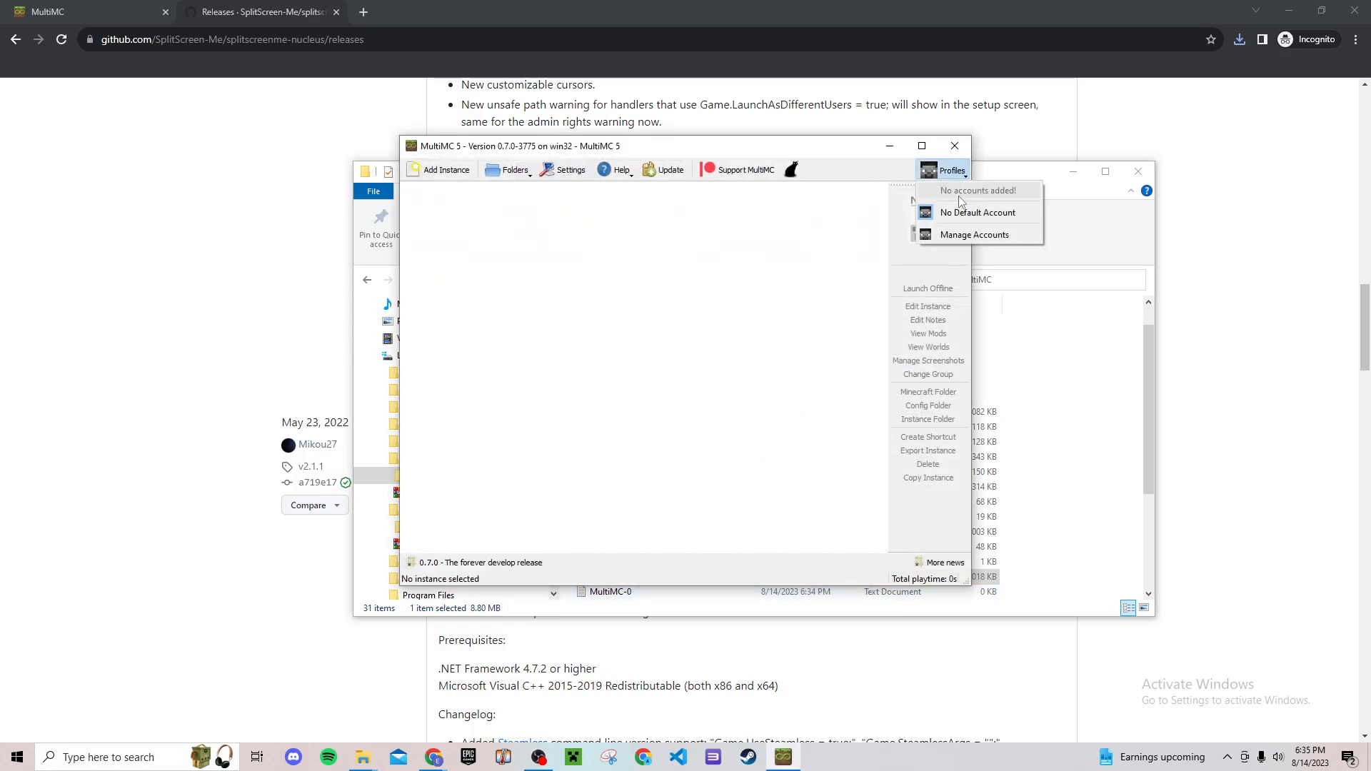
left_click(974, 234)
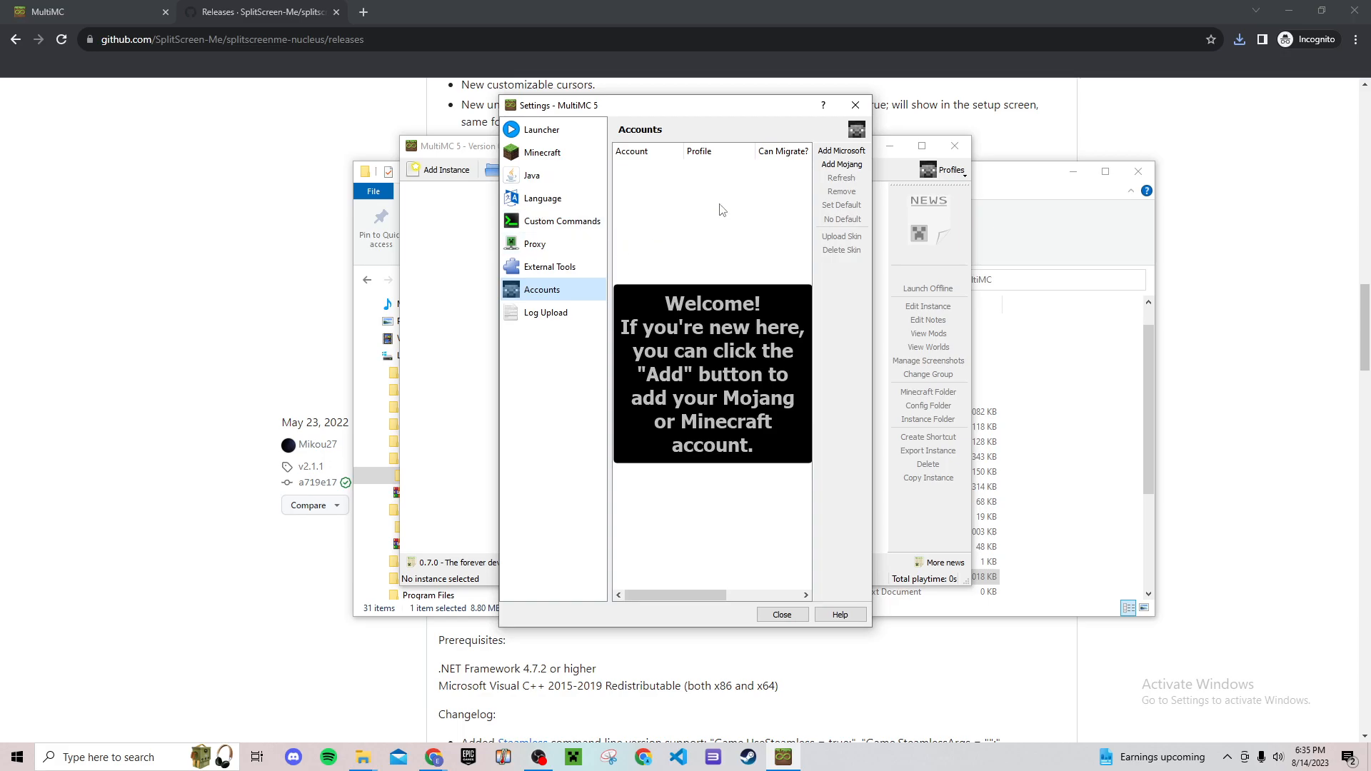
mouse_move(839, 151)
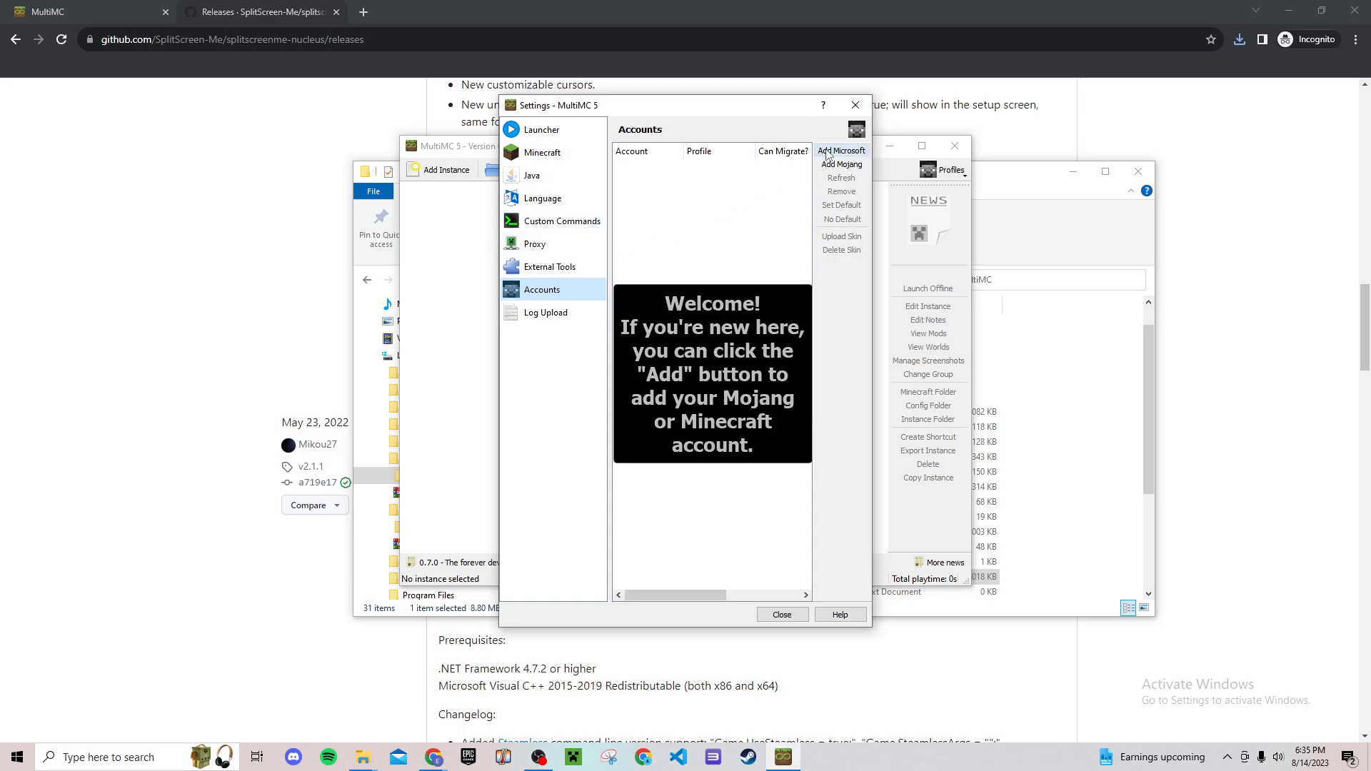
mouse_move(853, 160)
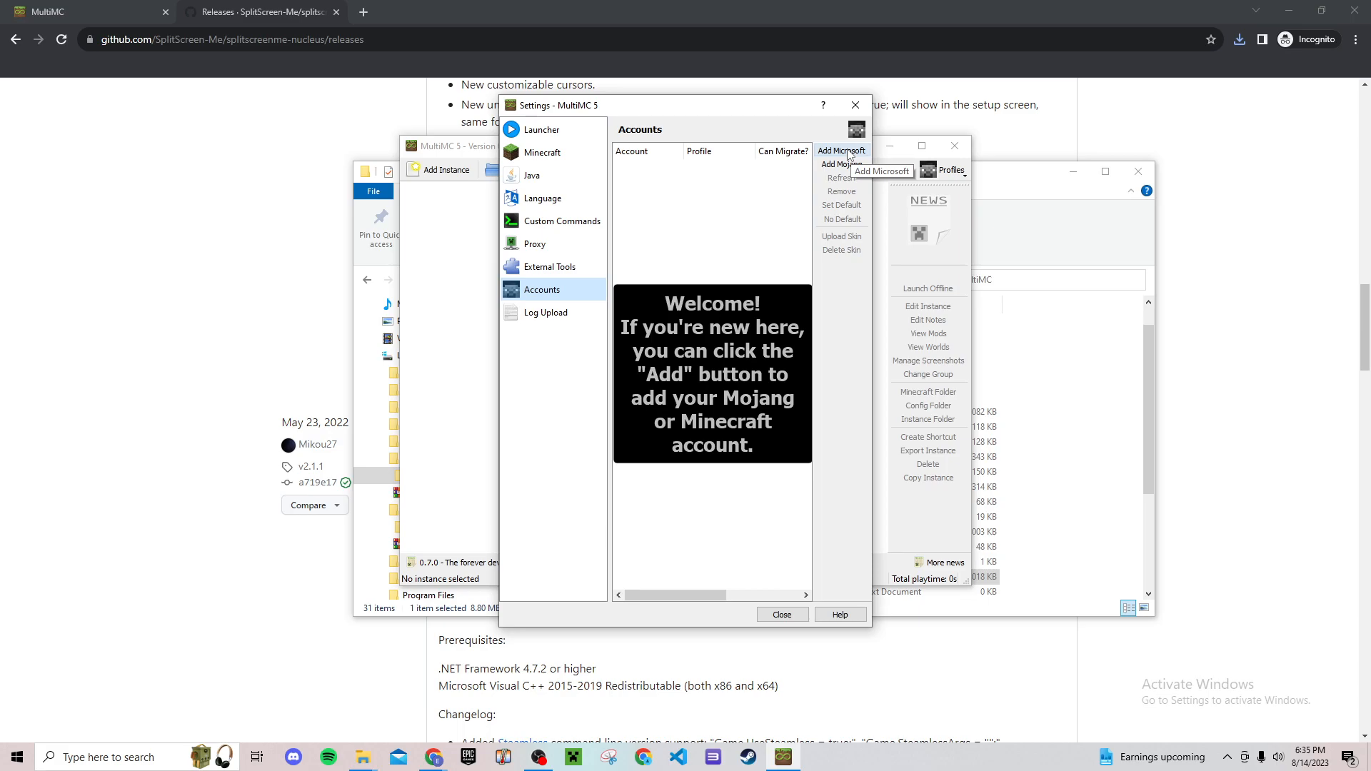
left_click(840, 151)
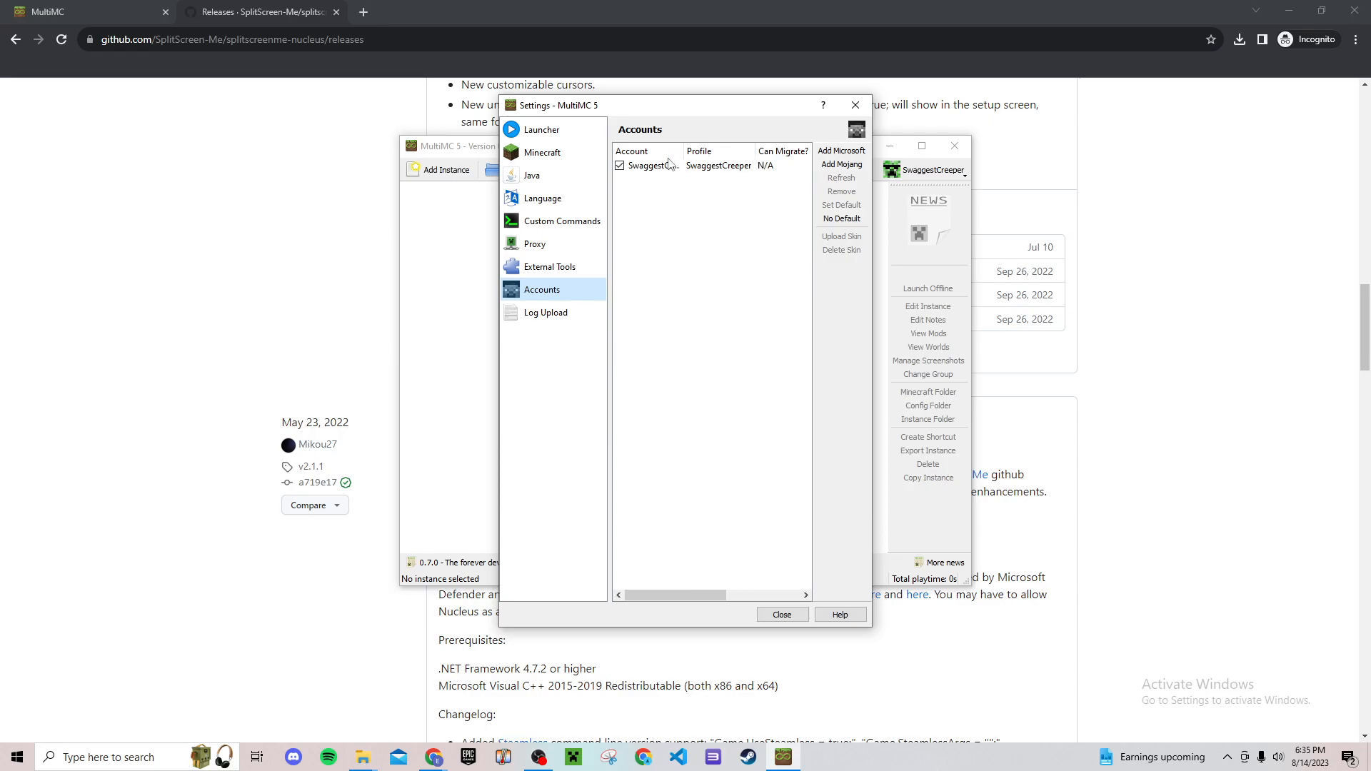
mouse_move(784, 604)
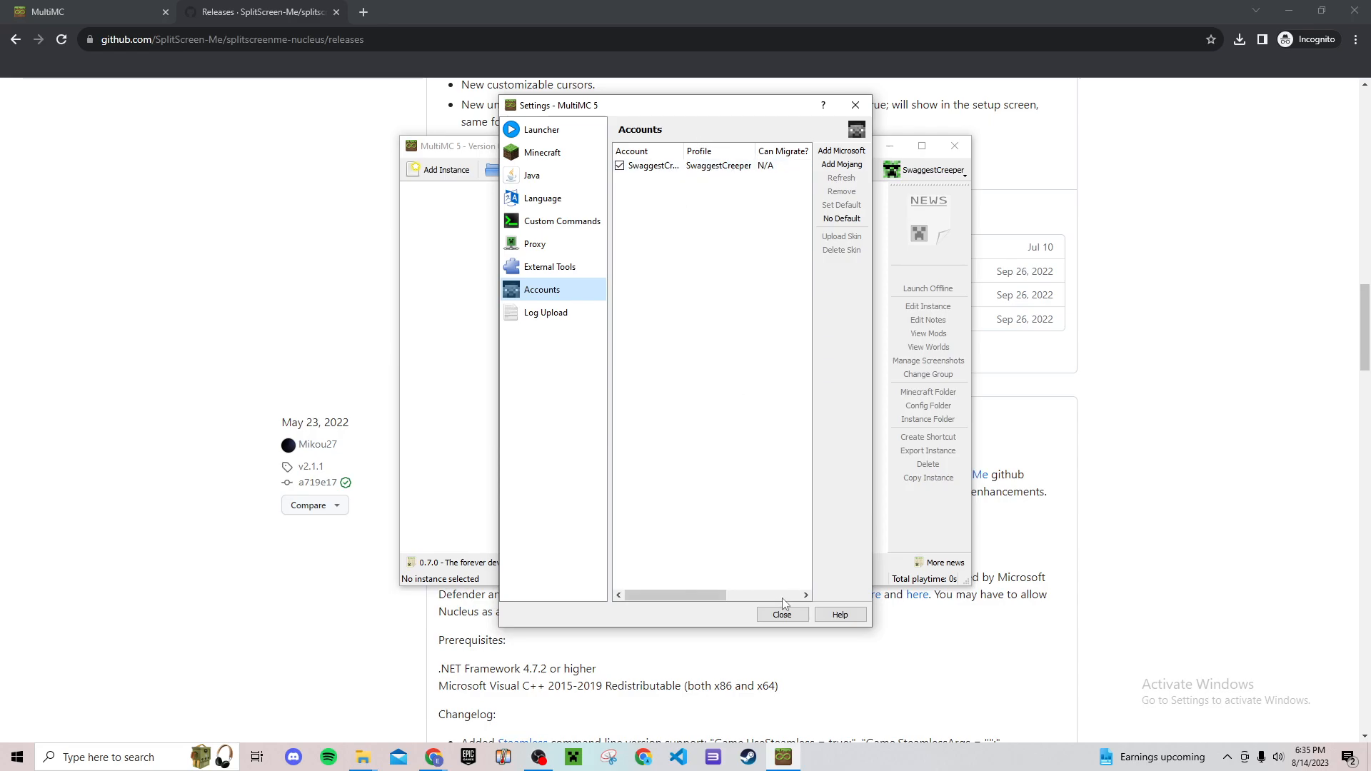
left_click(782, 614)
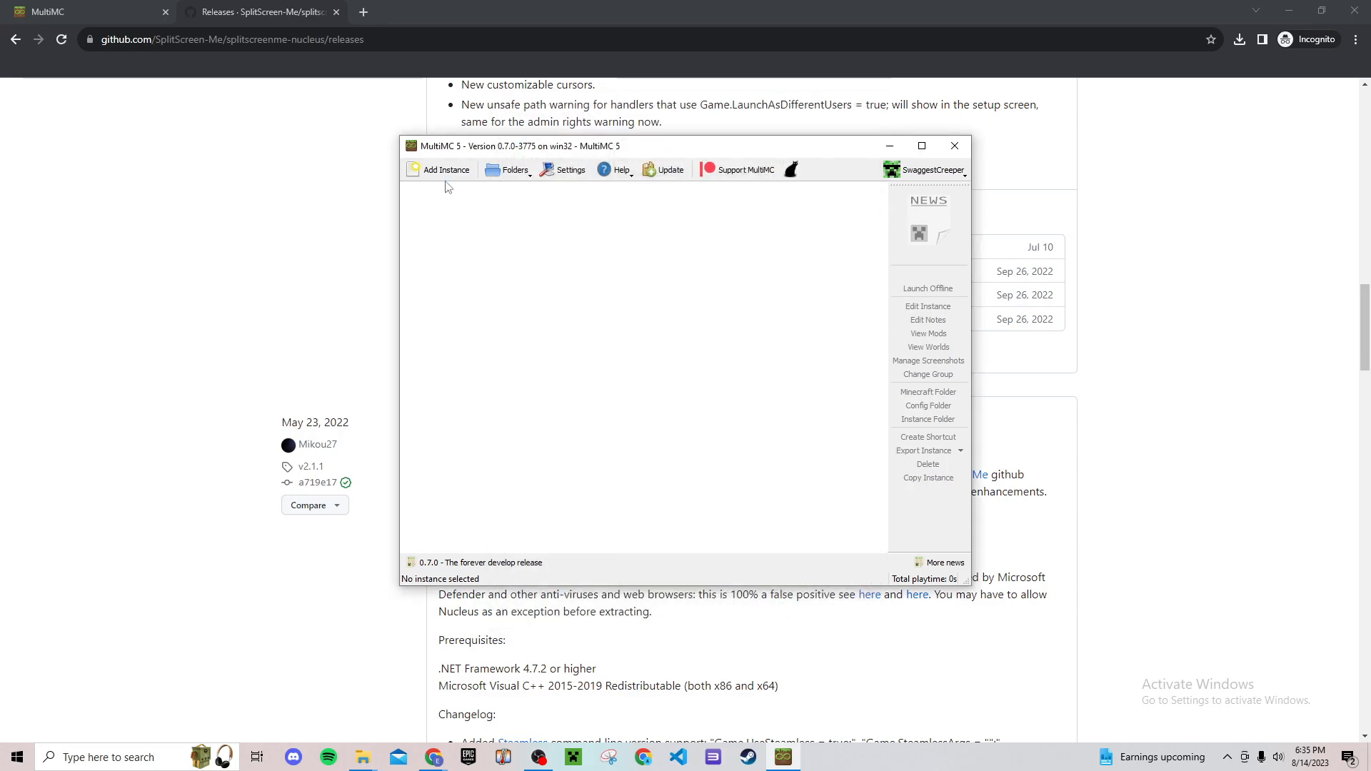
Step: Add an instance using vanilla Minecraft version 1.16.5
left_click(445, 168)
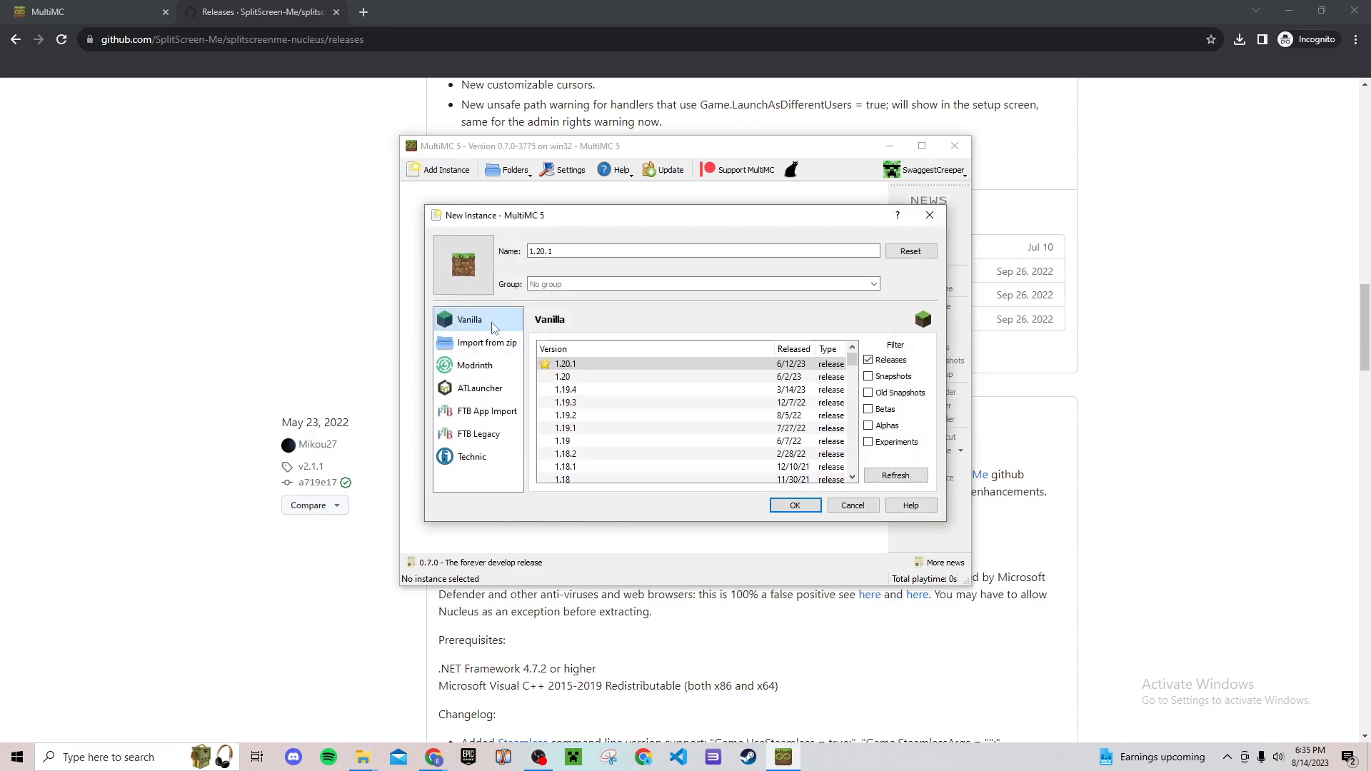
scroll("down", 3)
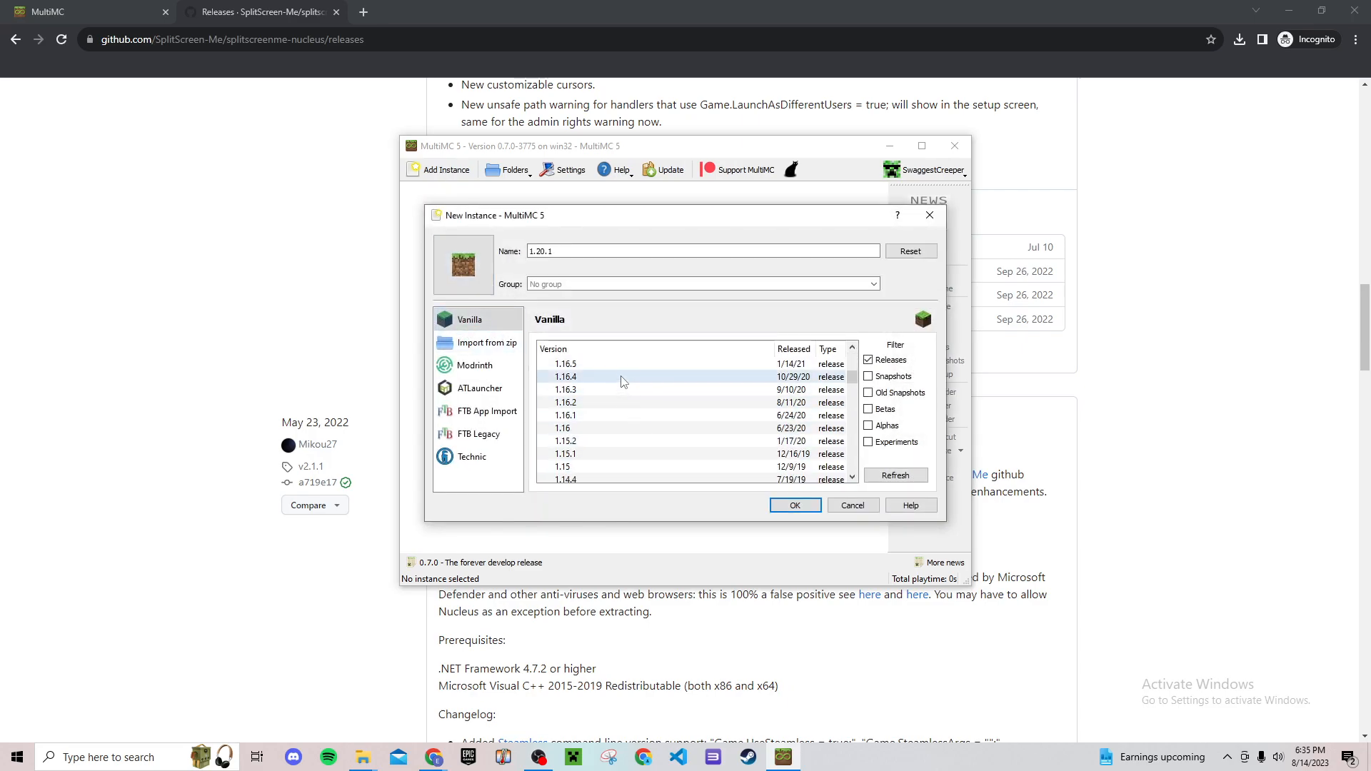
mouse_move(621, 382)
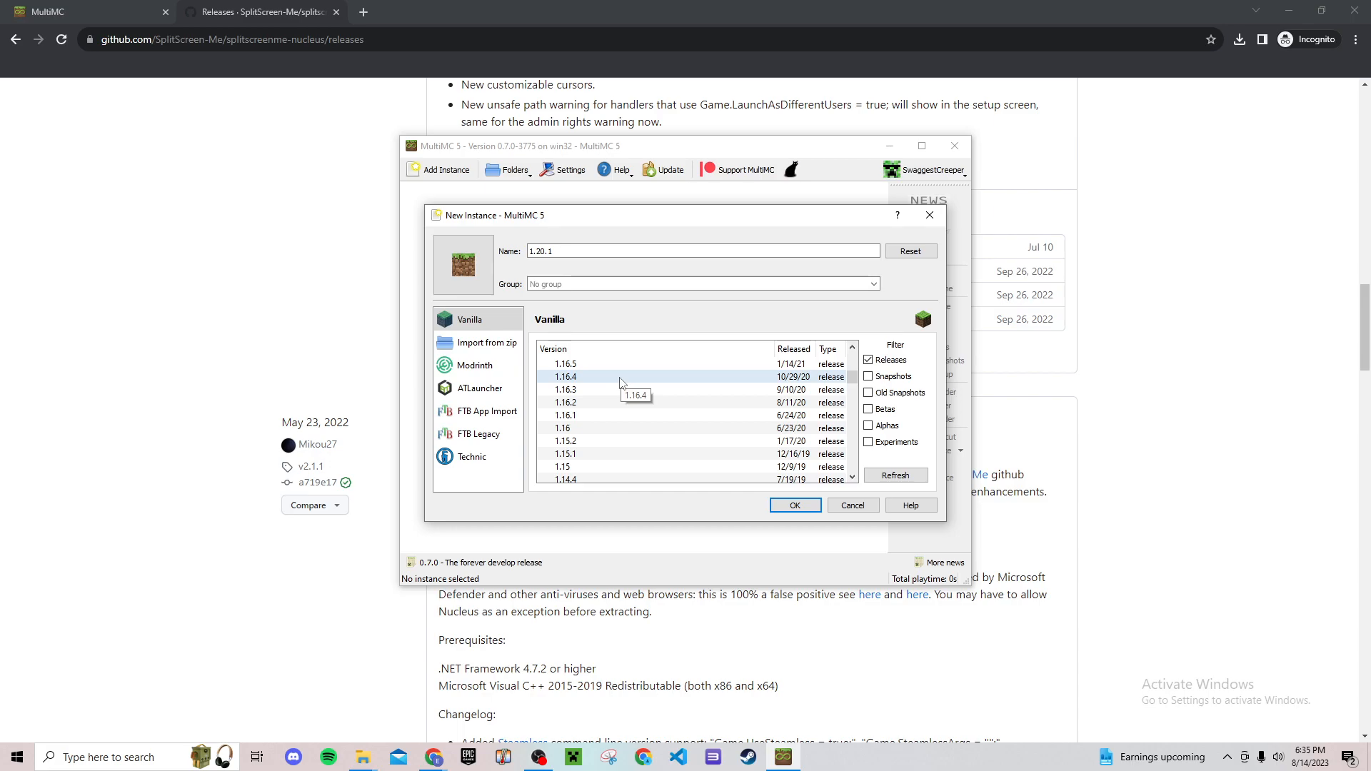
scroll("up", 3)
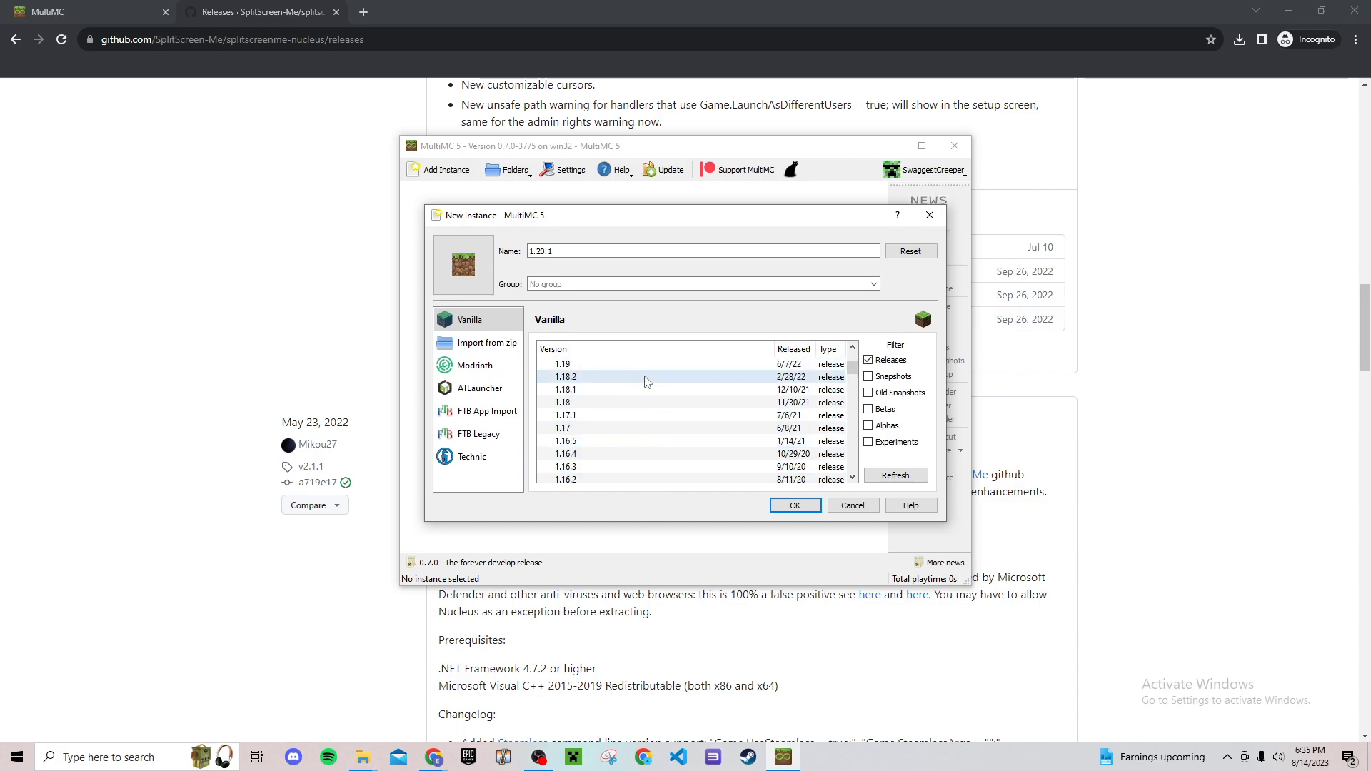
left_click(565, 441)
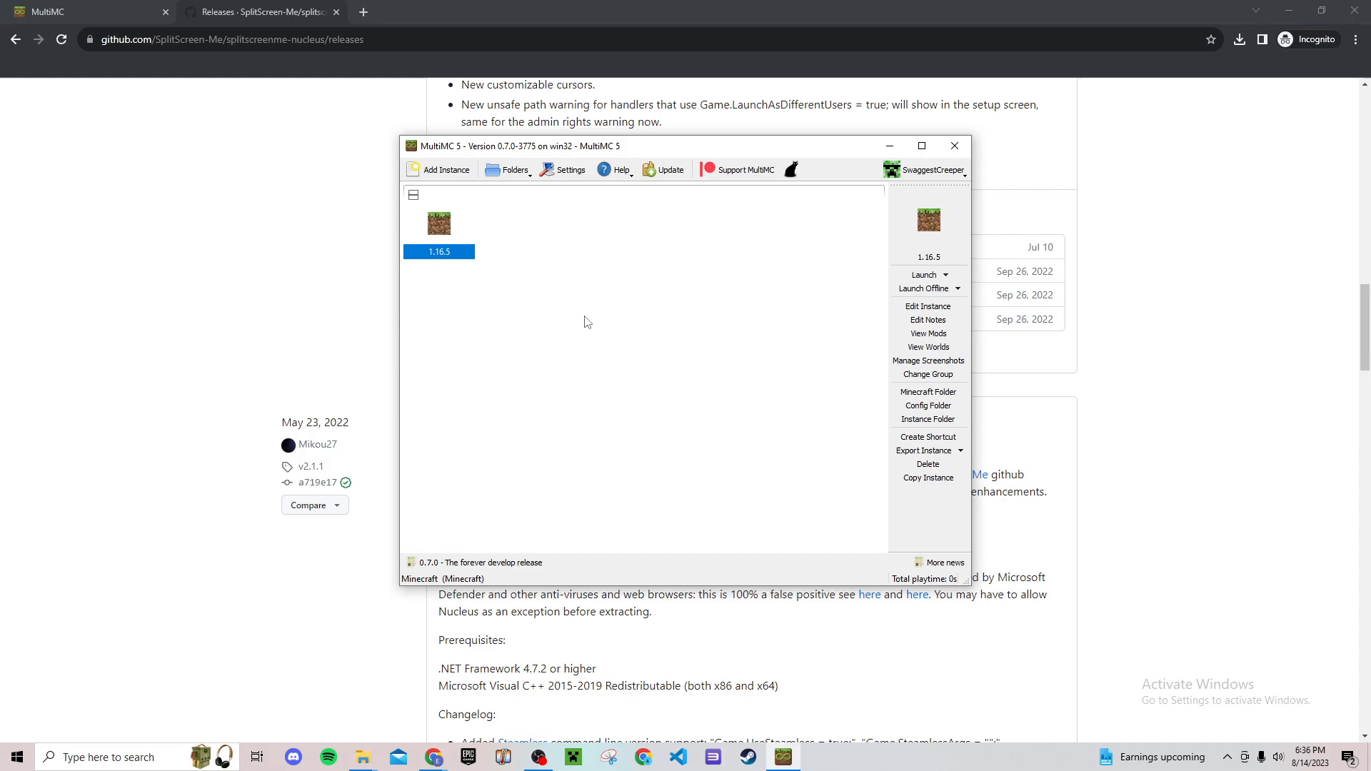
mouse_move(927, 307)
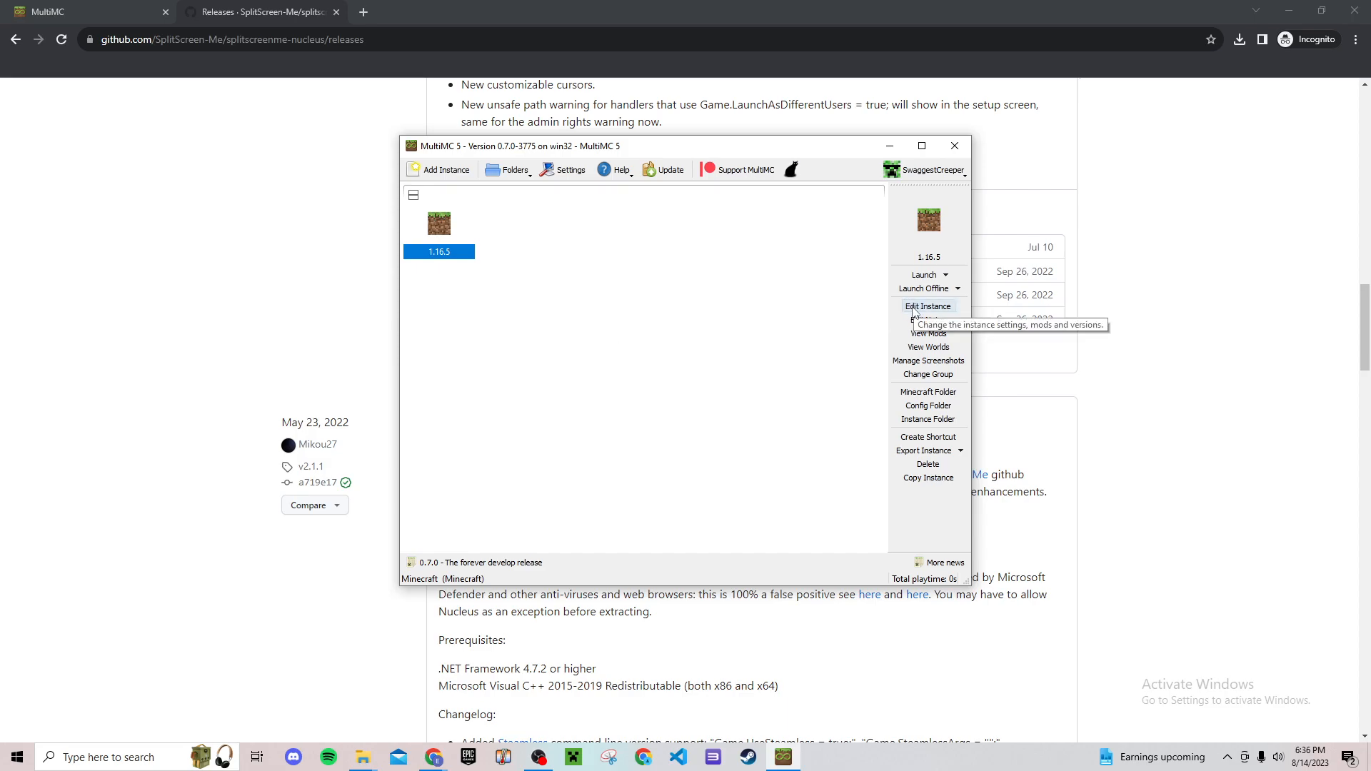
Step: Install Forge 36.2.34 on the 1.16.5 instance through Edit Instance
right_click(438, 223)
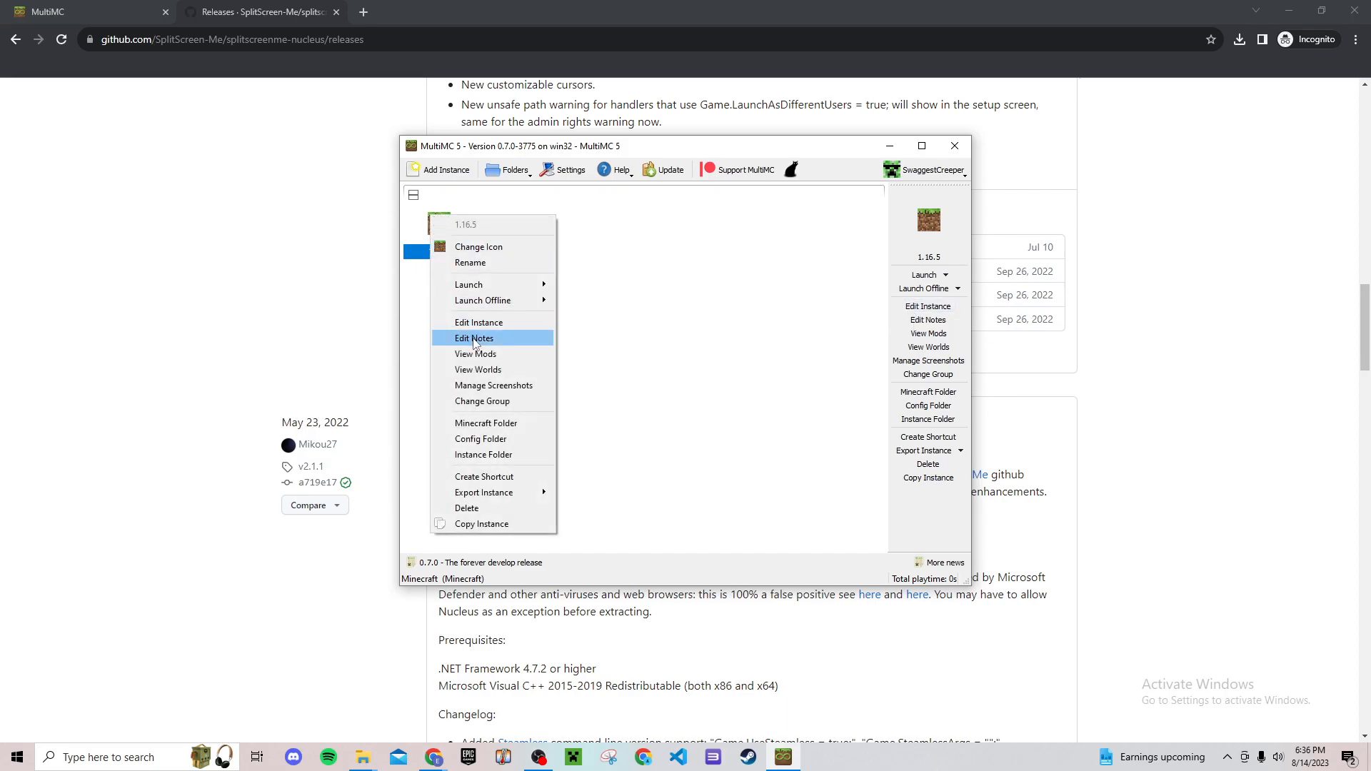
left_click(480, 322)
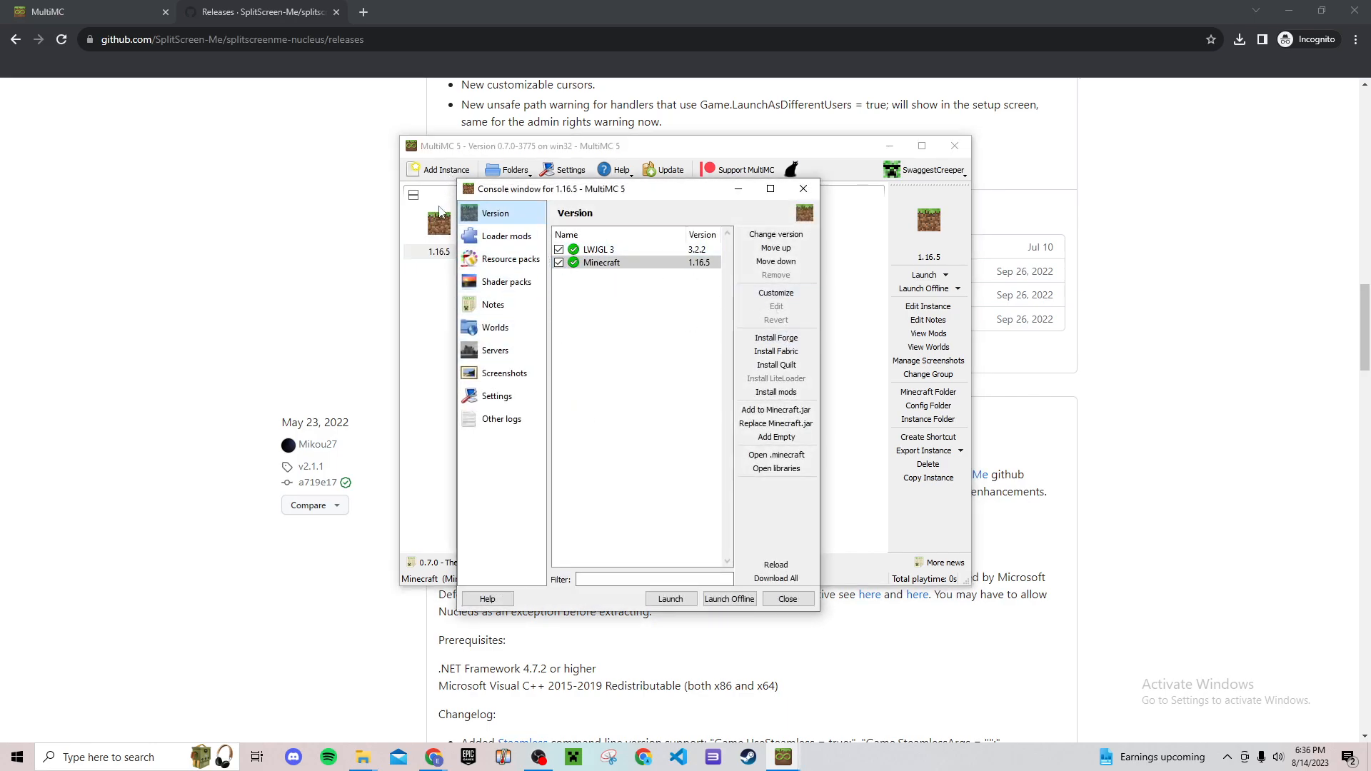
left_click(774, 338)
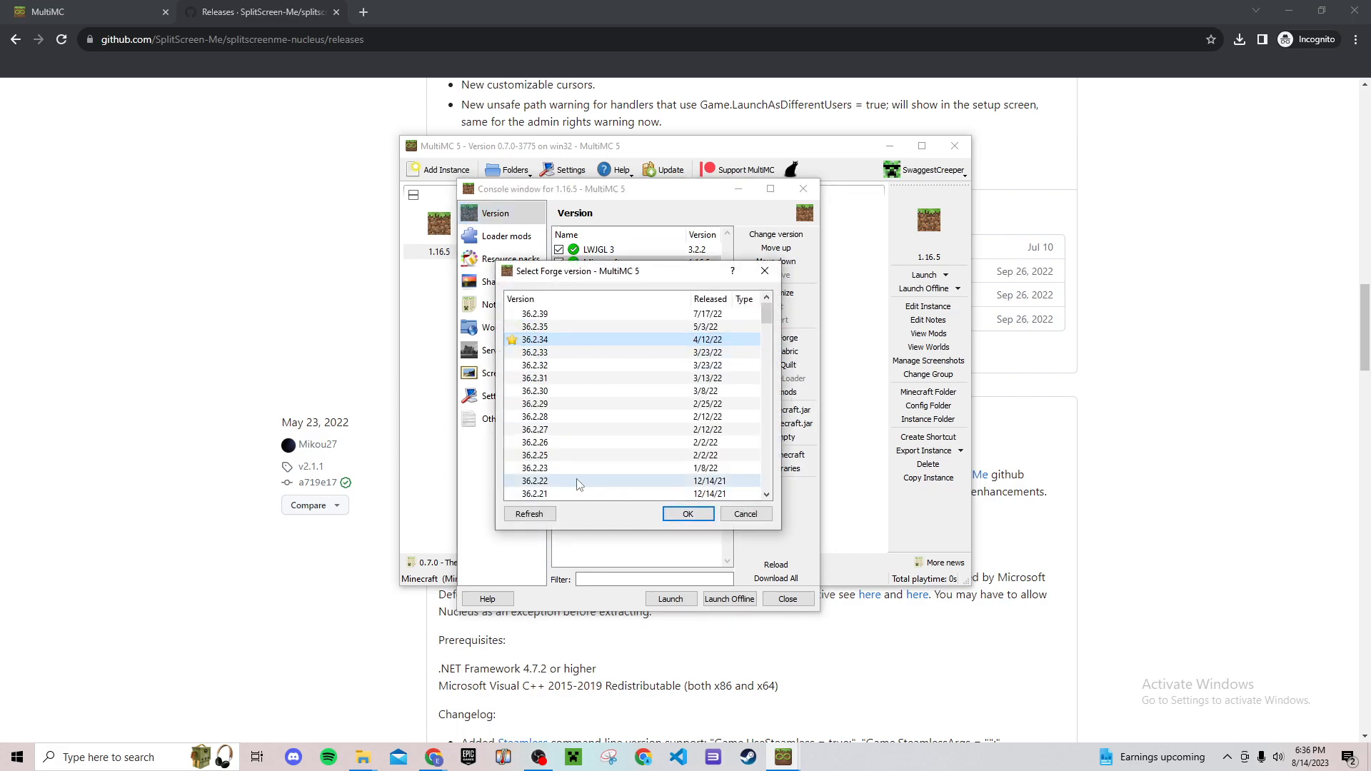
left_click(687, 513)
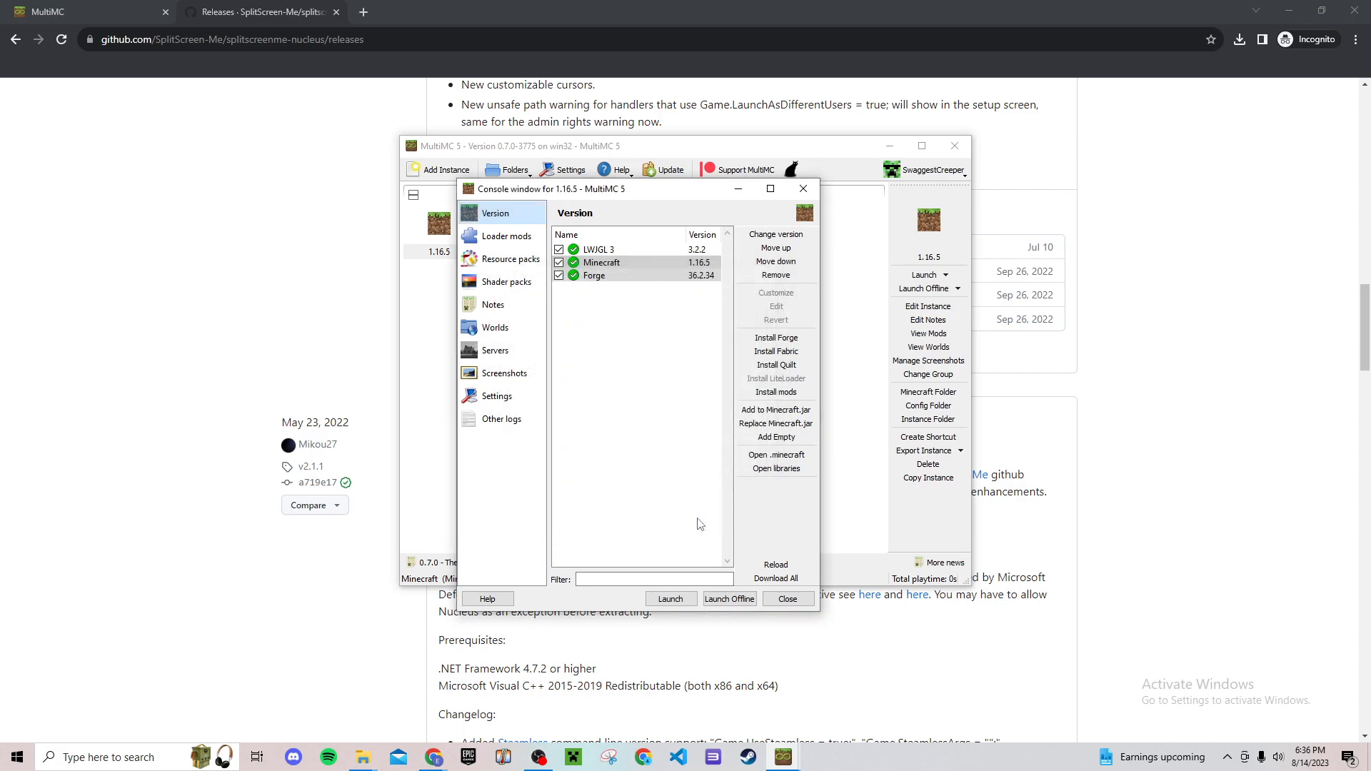
left_click(598, 250)
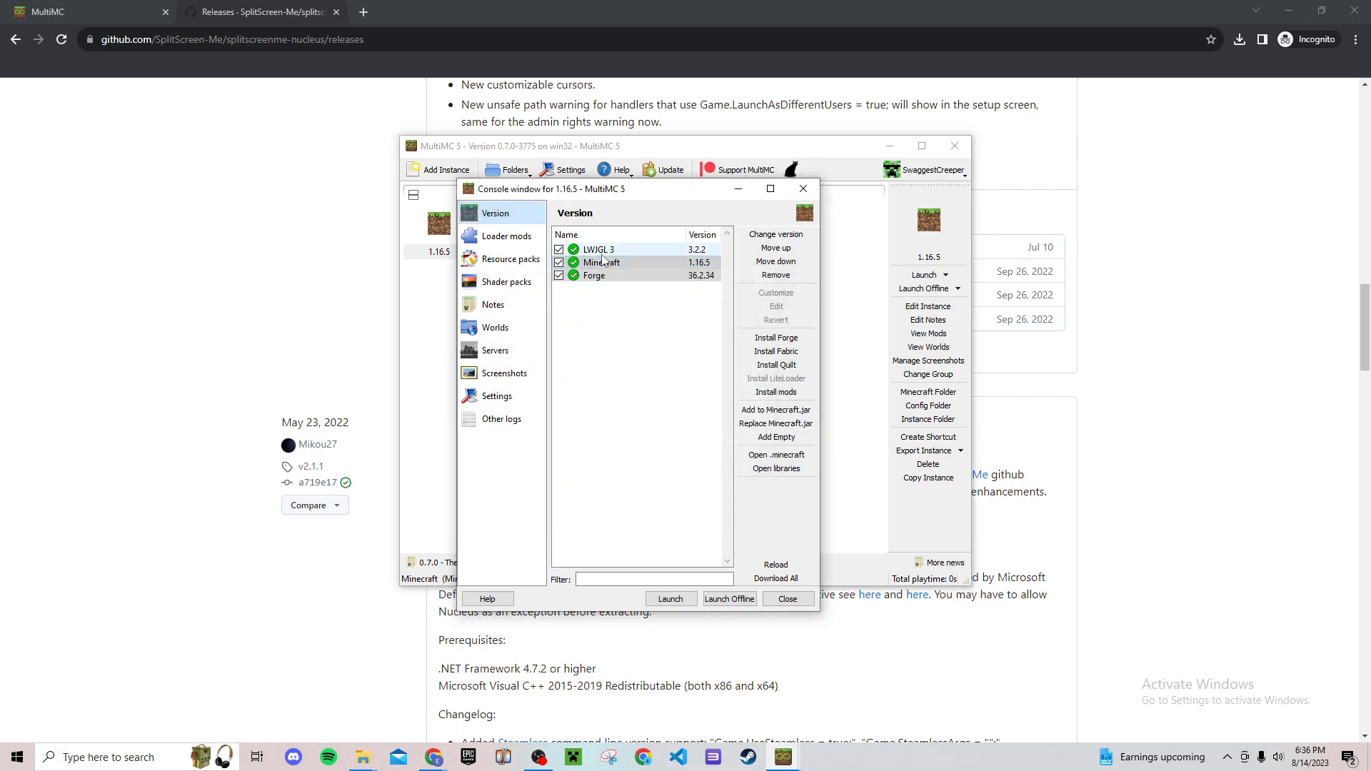
left_click(505, 236)
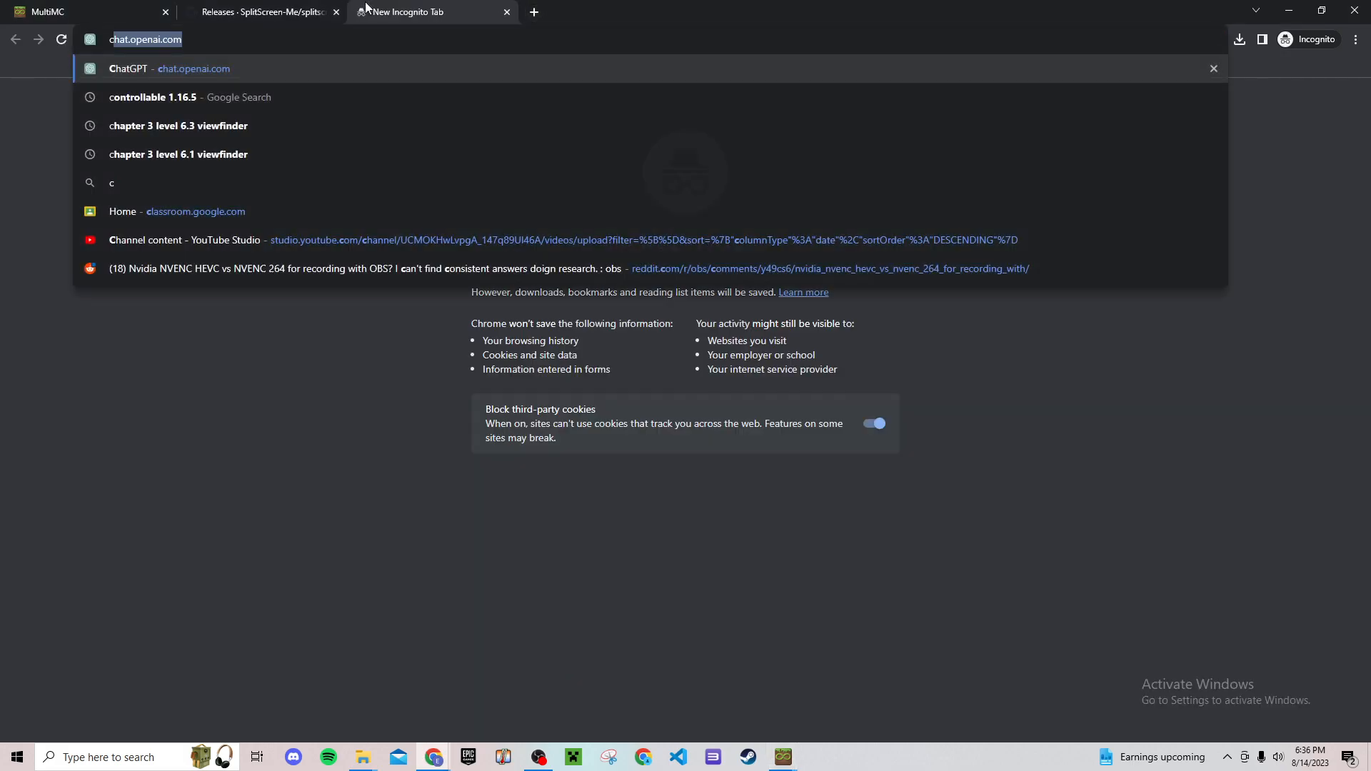
Step: Search 'contr' and save Controllable 0.13.3 for 1.16.5 from CurseForge
type("controll")
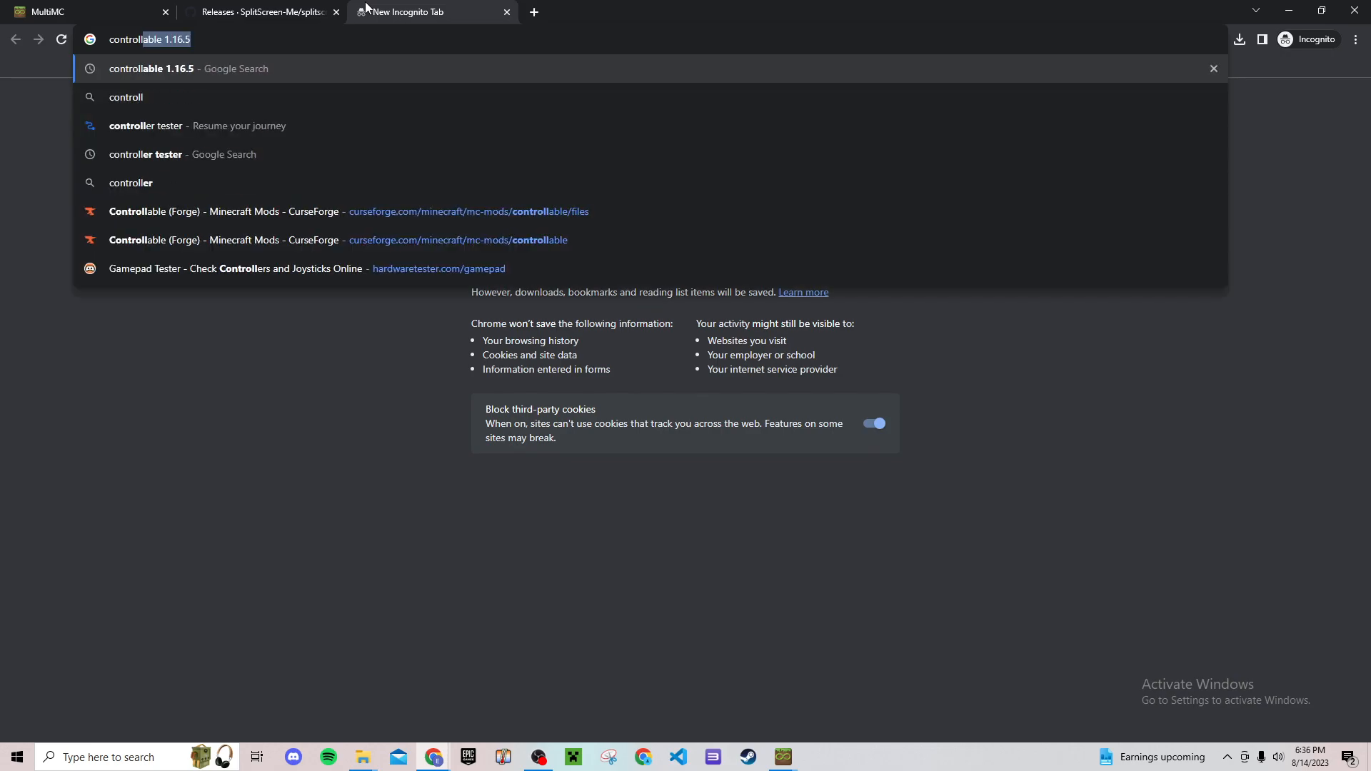
key("Return")
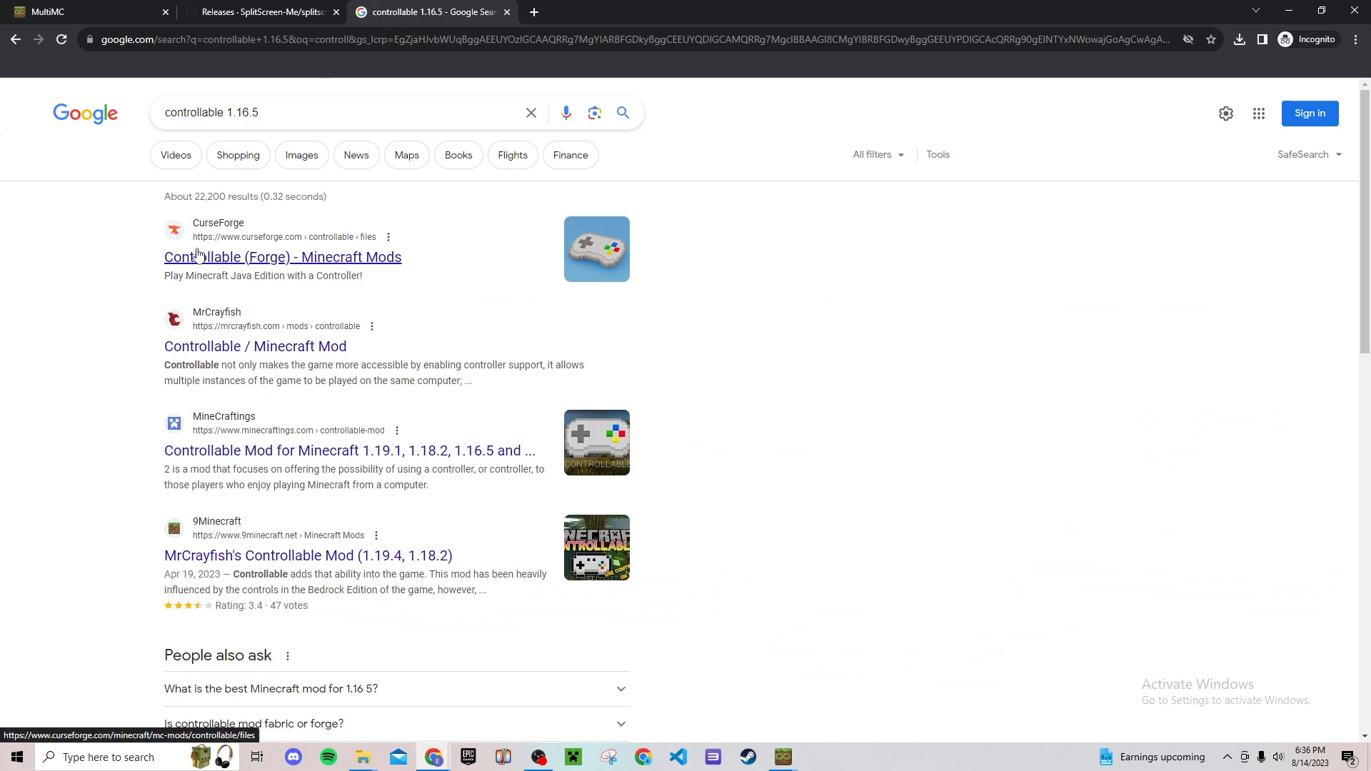
mouse_move(307, 417)
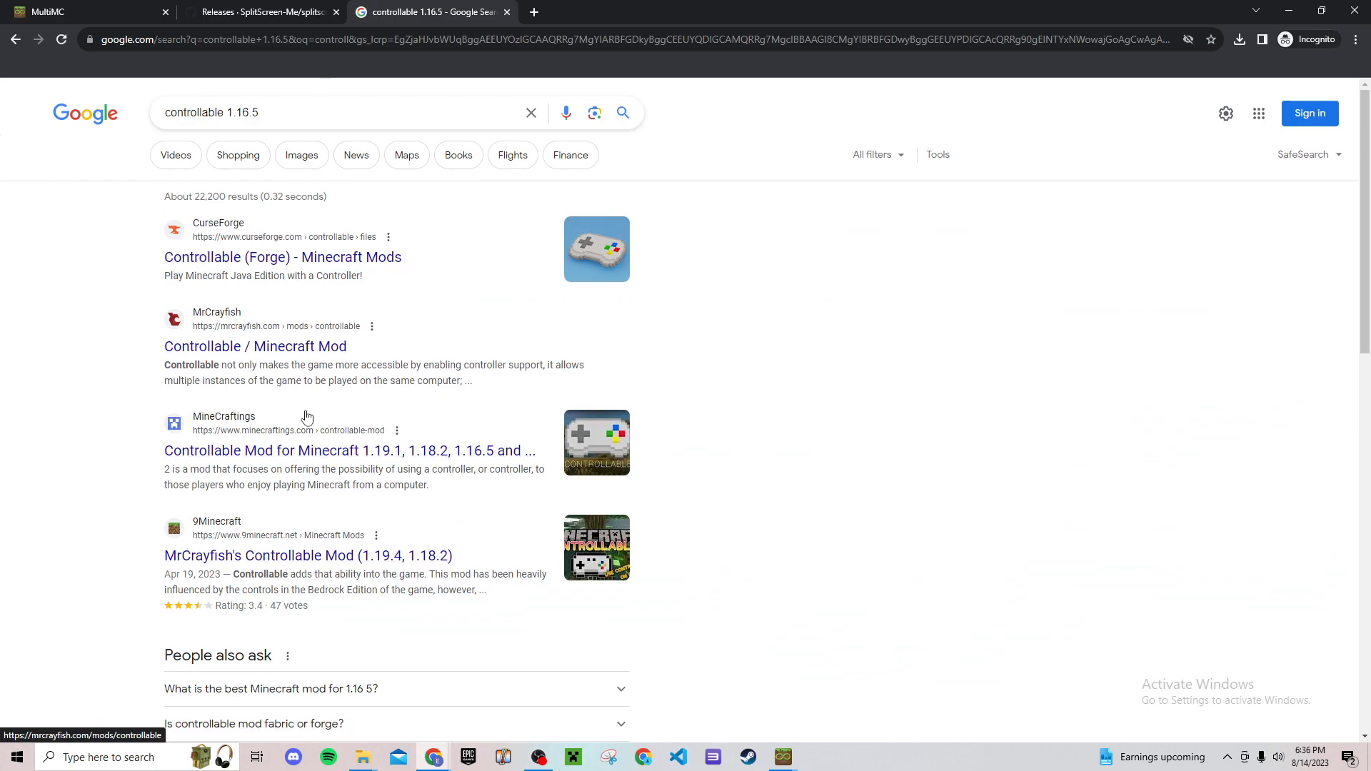
mouse_move(283, 257)
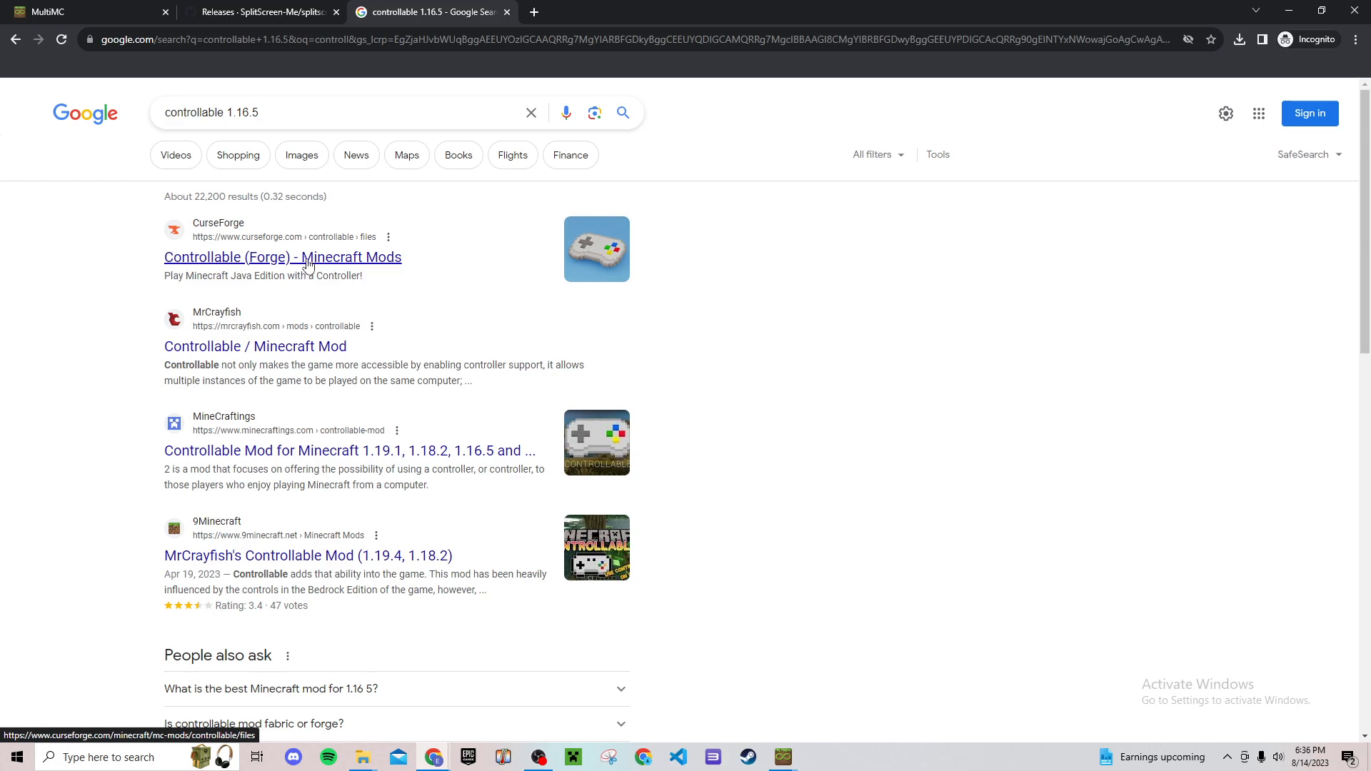
left_click(283, 257)
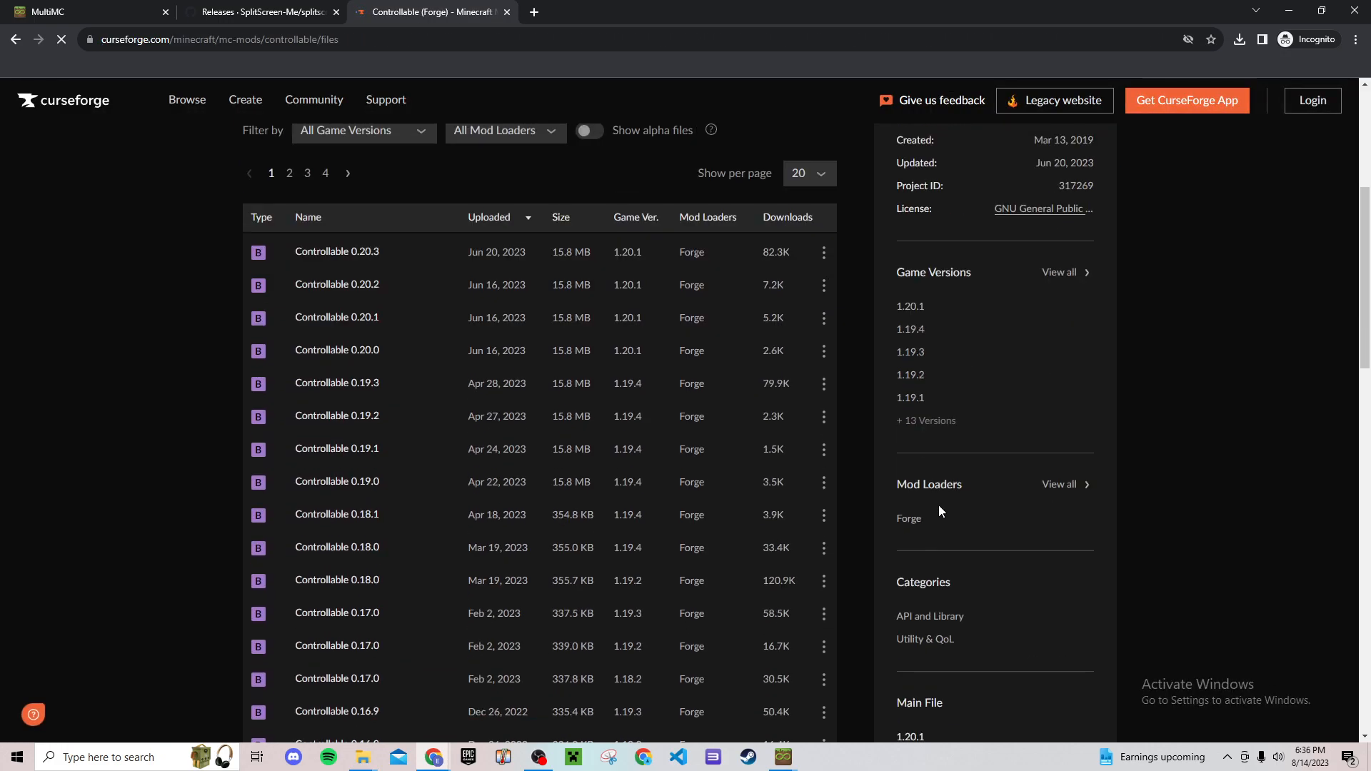
scroll("down", 3)
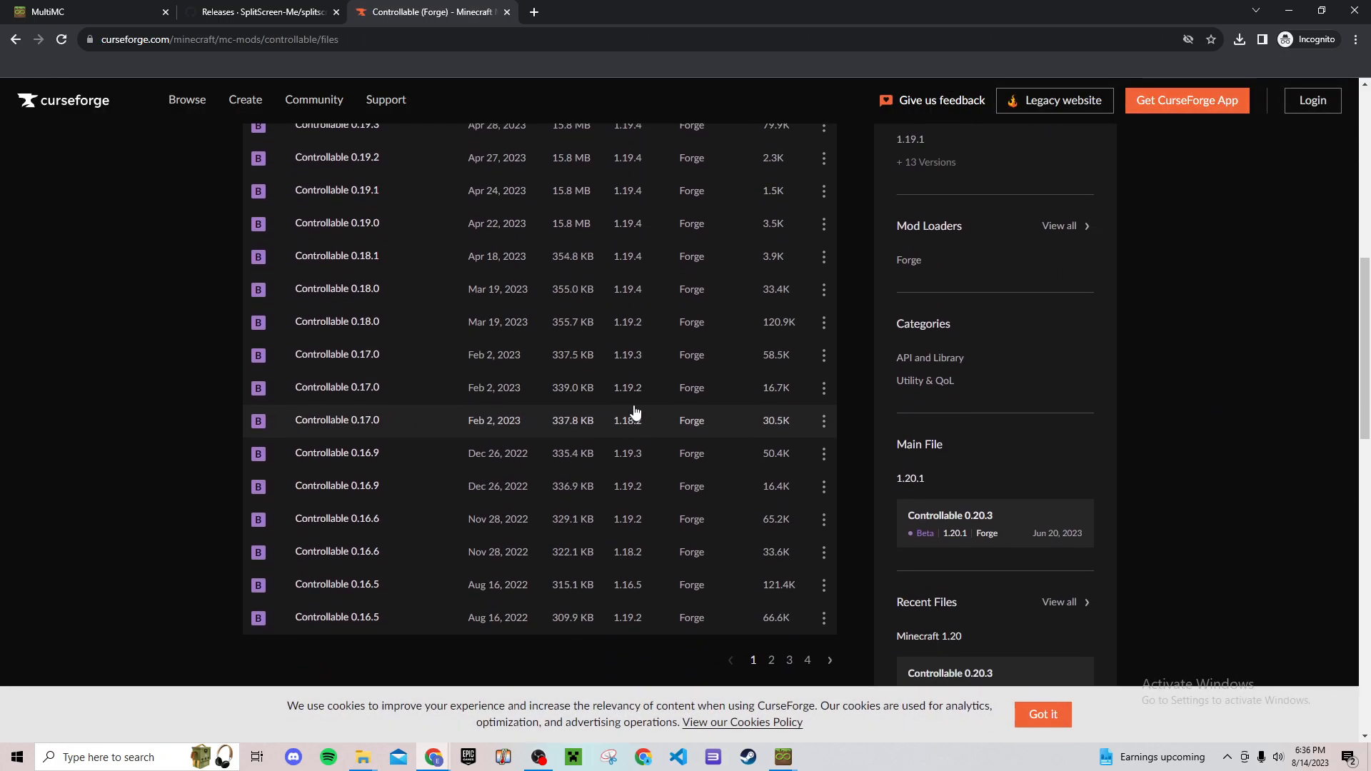
scroll("down", 3)
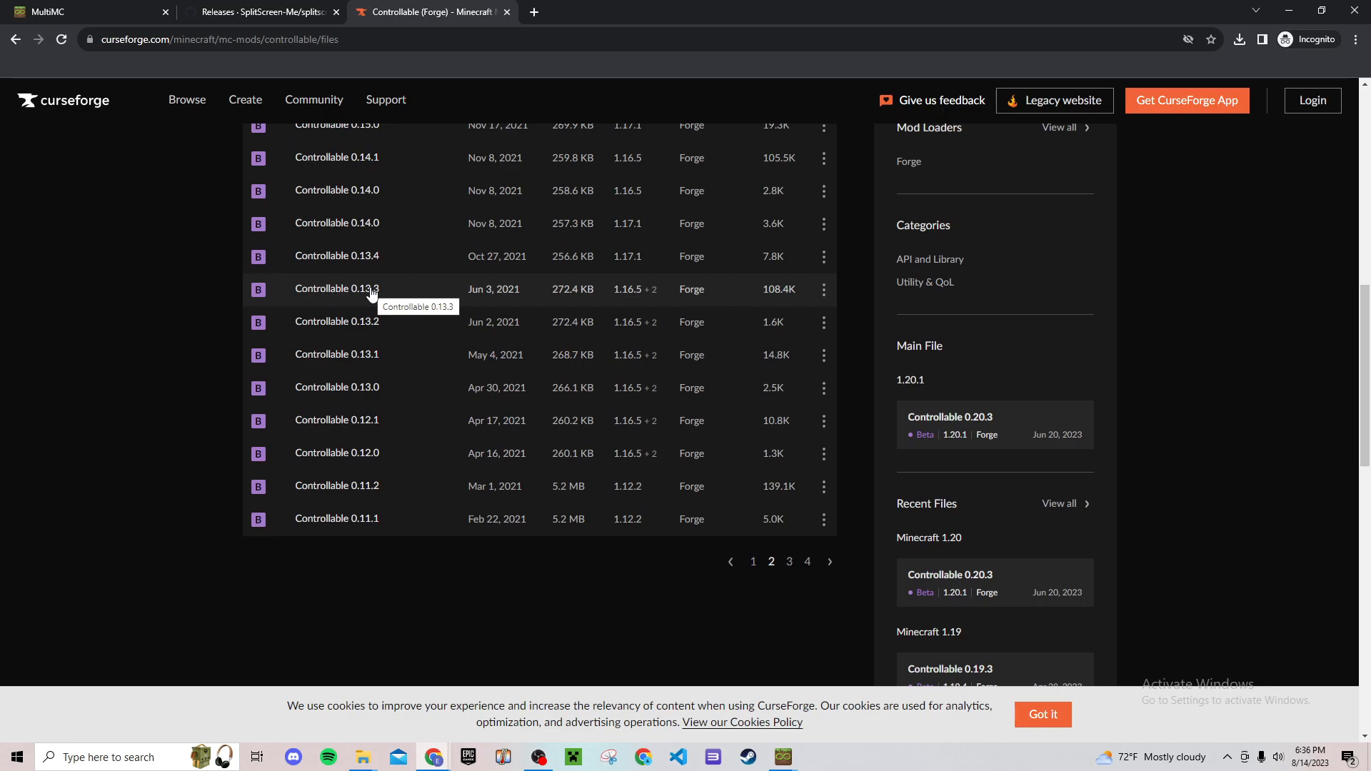
left_click(335, 289)
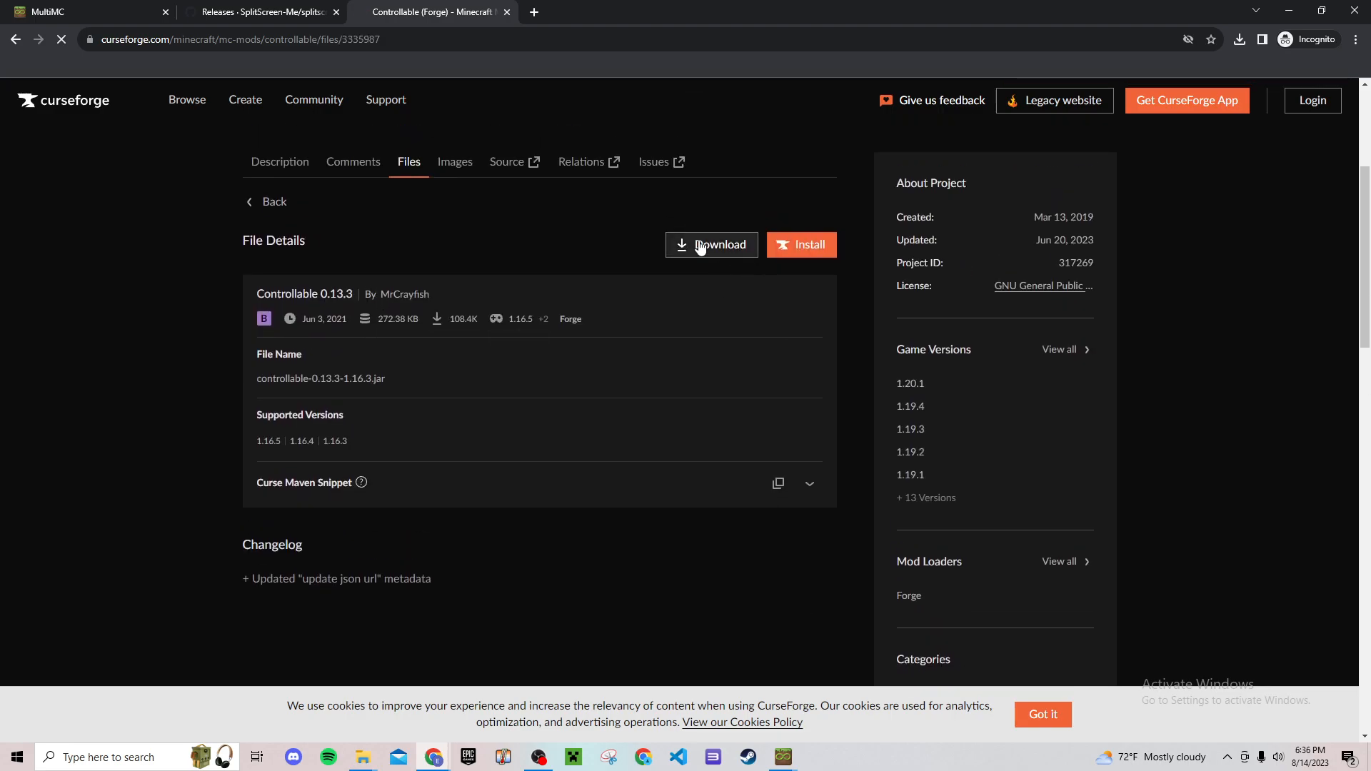
left_click(712, 245)
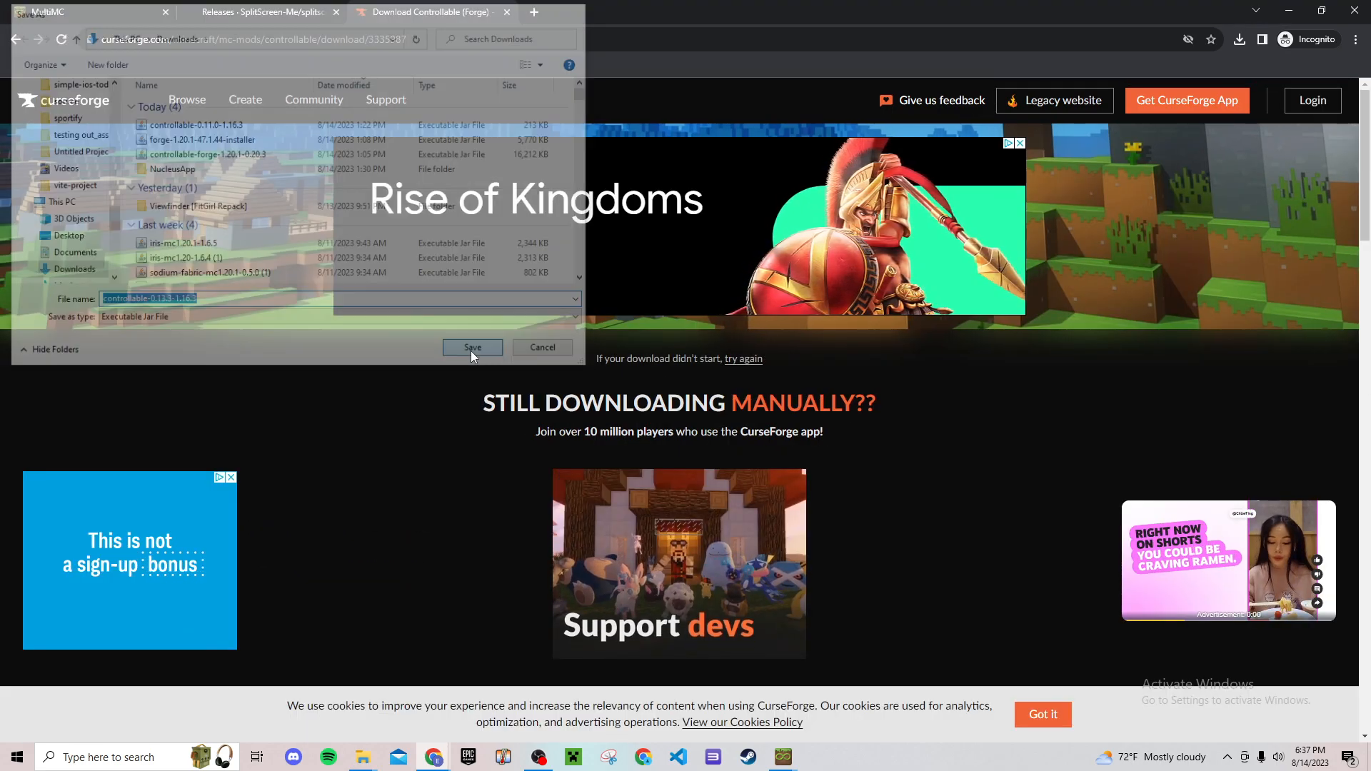
left_click(472, 347)
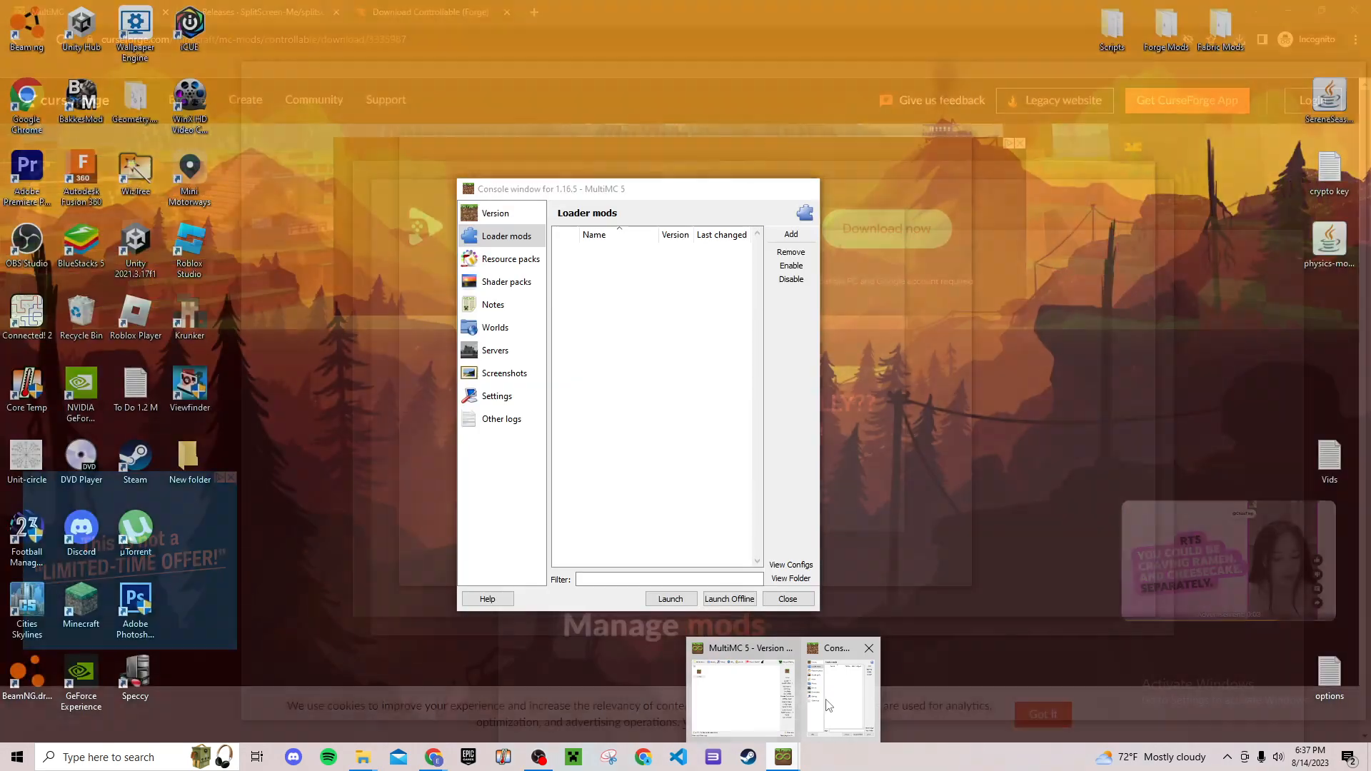
Step: Add controllable-0.13.3-1.16.3 from the Downloads folder as a loader mod
left_click(790, 234)
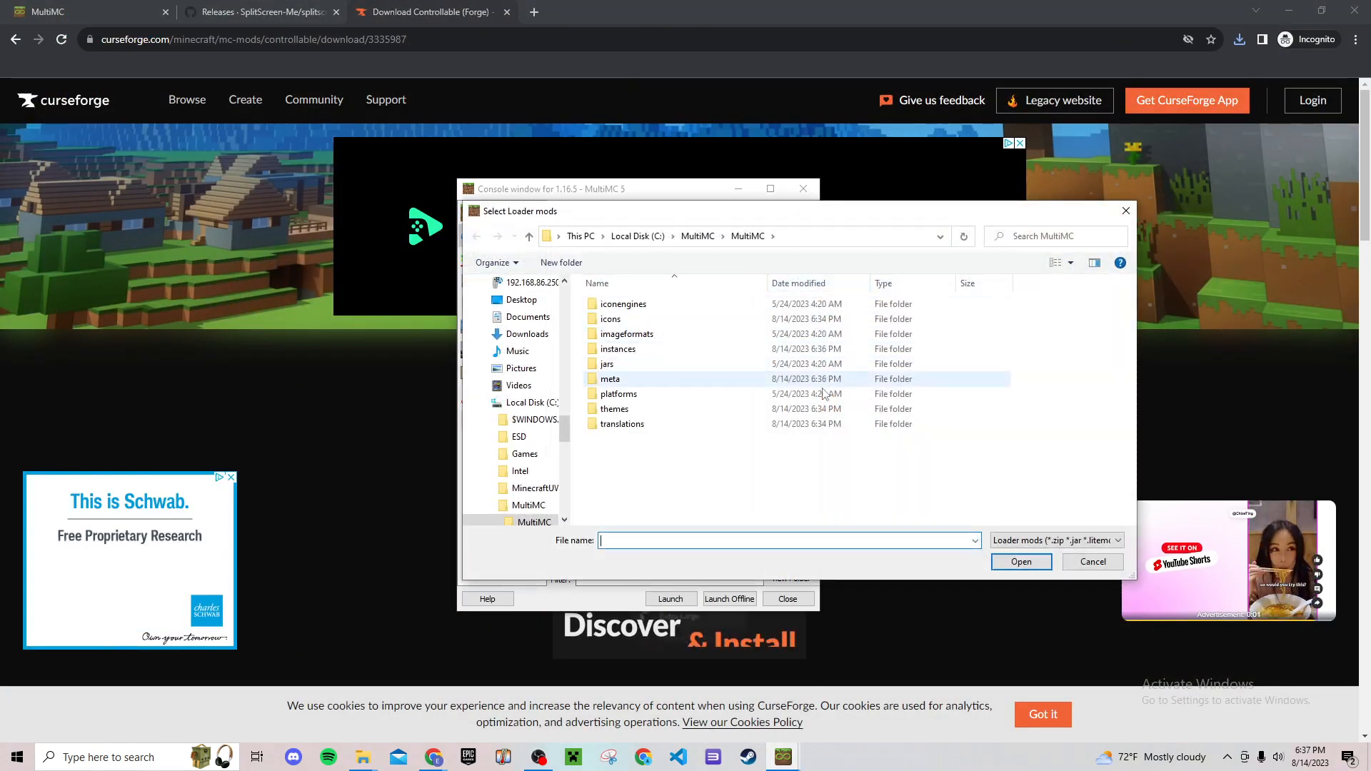
left_click(527, 334)
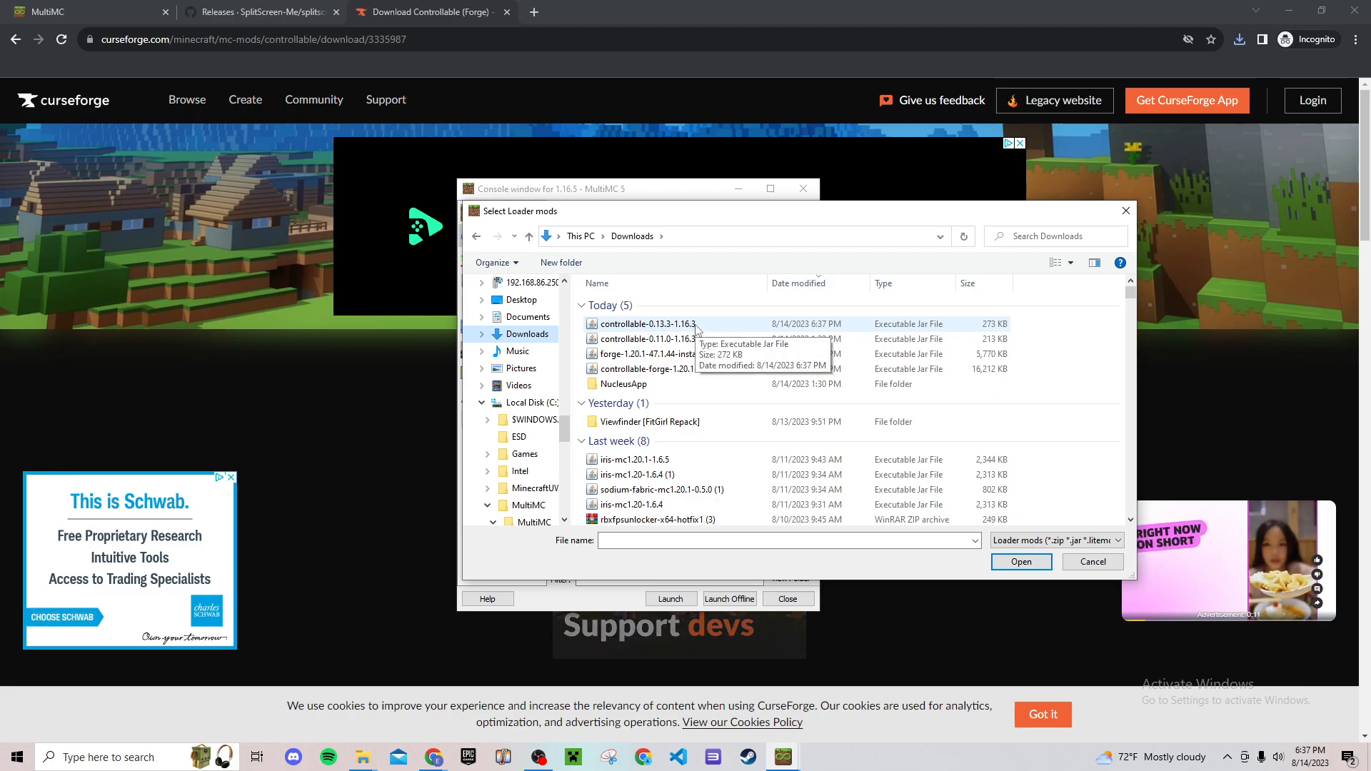
left_click(647, 323)
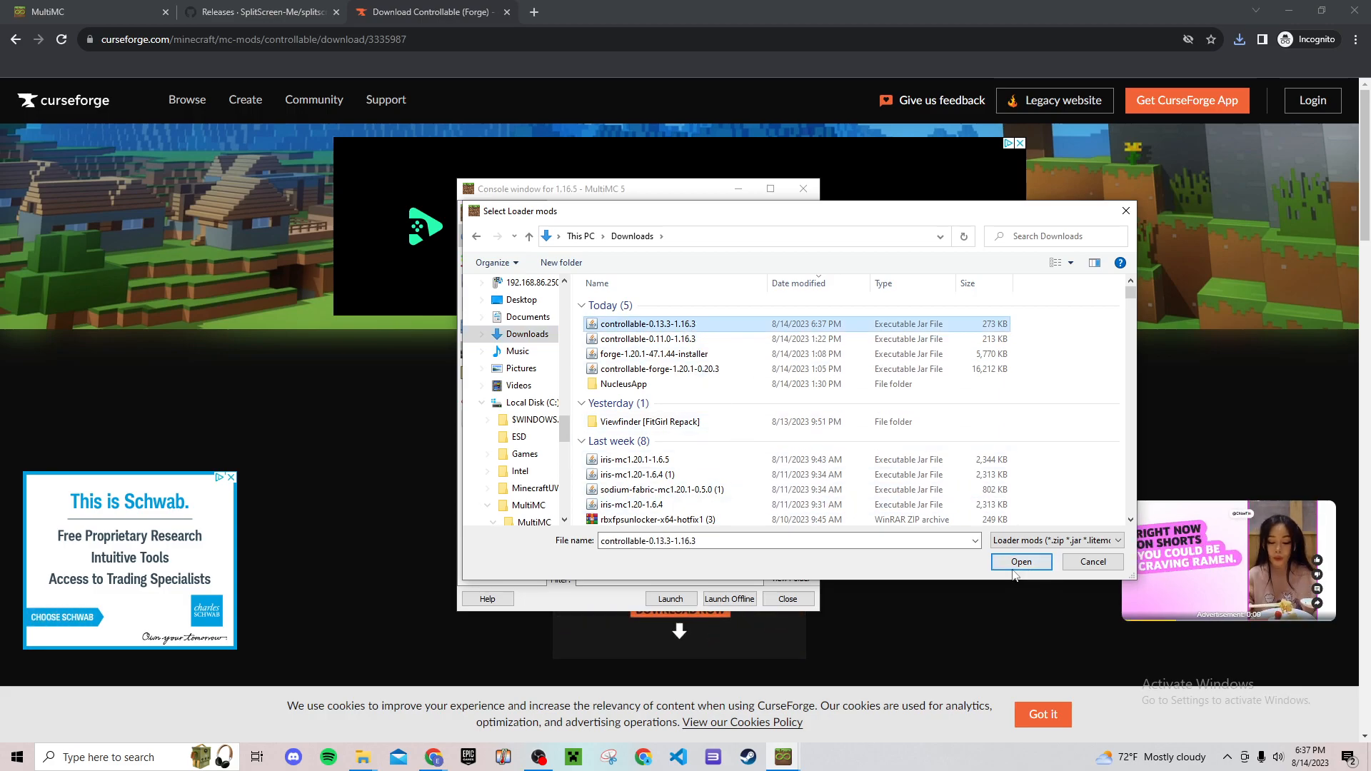
left_click(1019, 561)
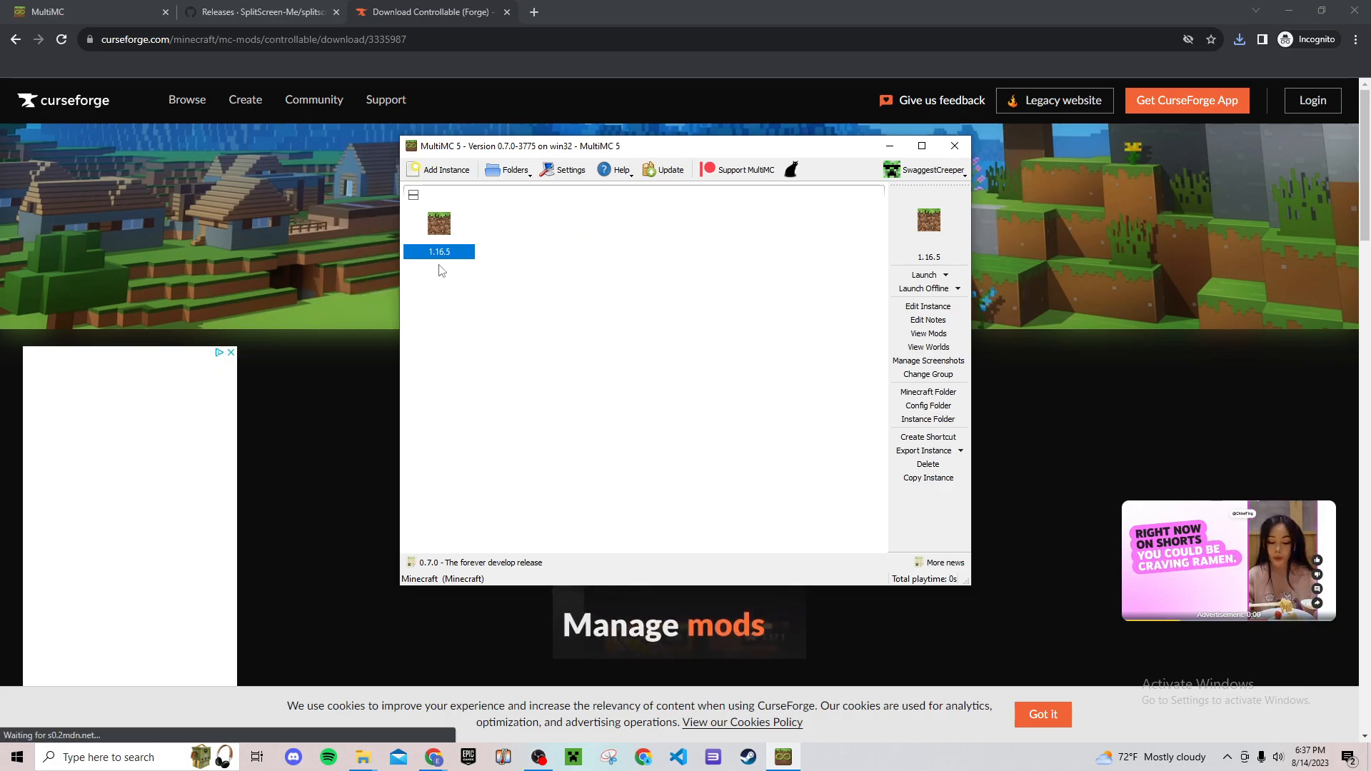
Step: Select the 1.16.5 instance and launch Minecraft with Forge
left_click(923, 274)
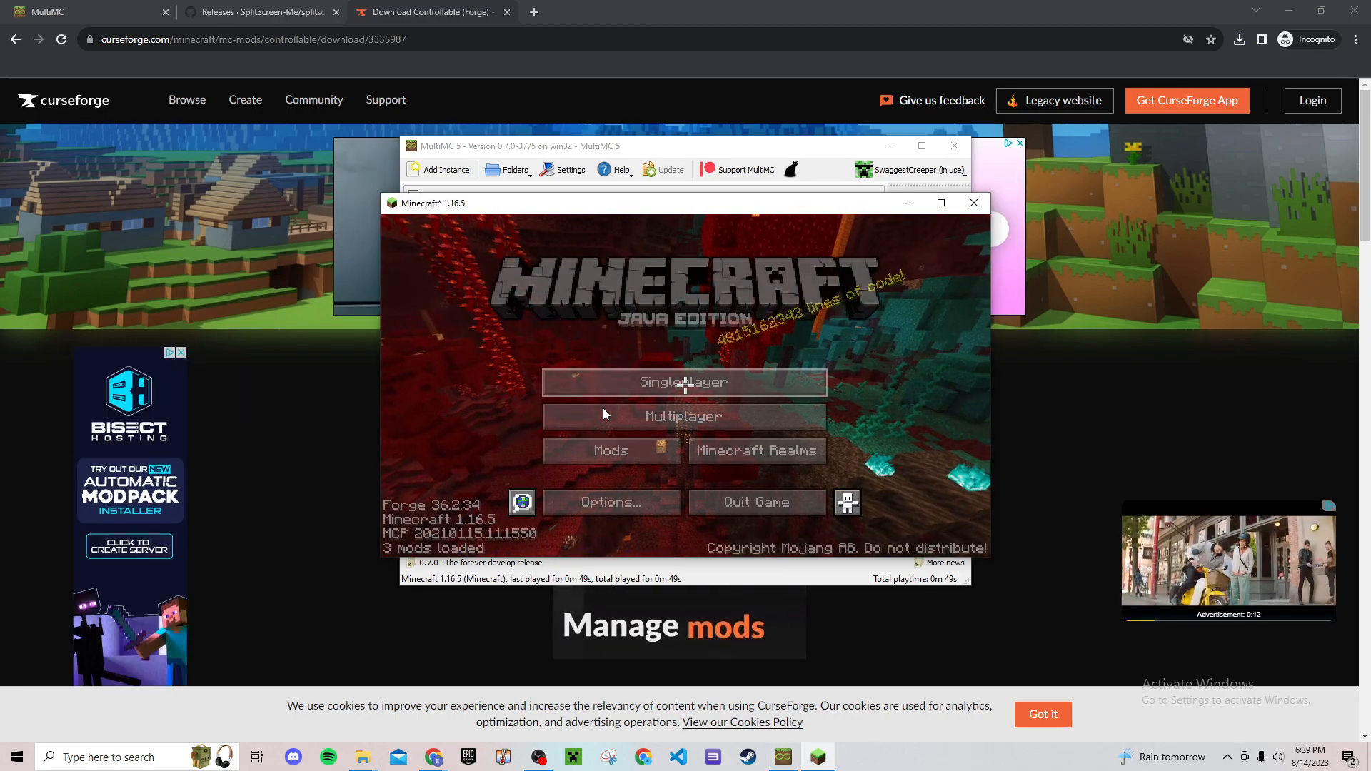
left_click(610, 450)
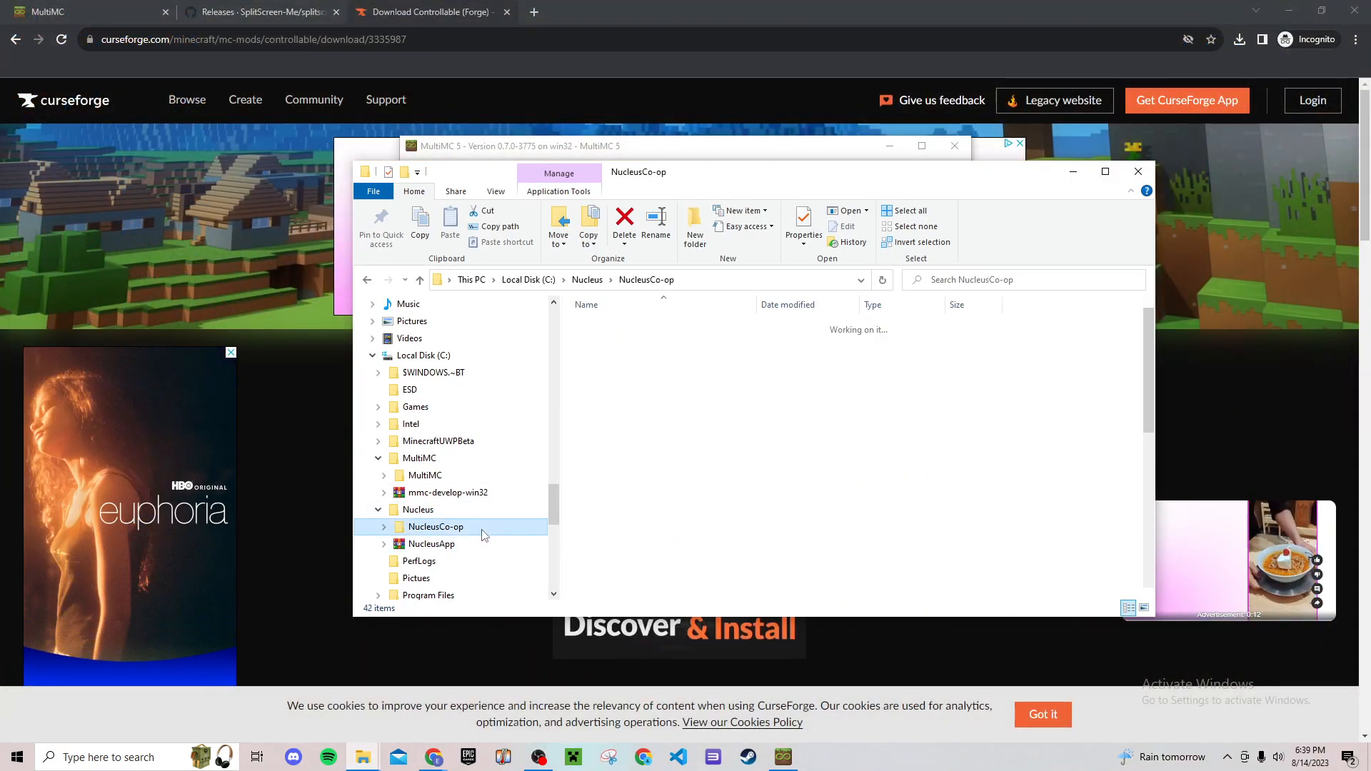
Step: Run NucleusCoop.exe from the C:\Nucleus\NucleusCo-op folder
left_click(436, 526)
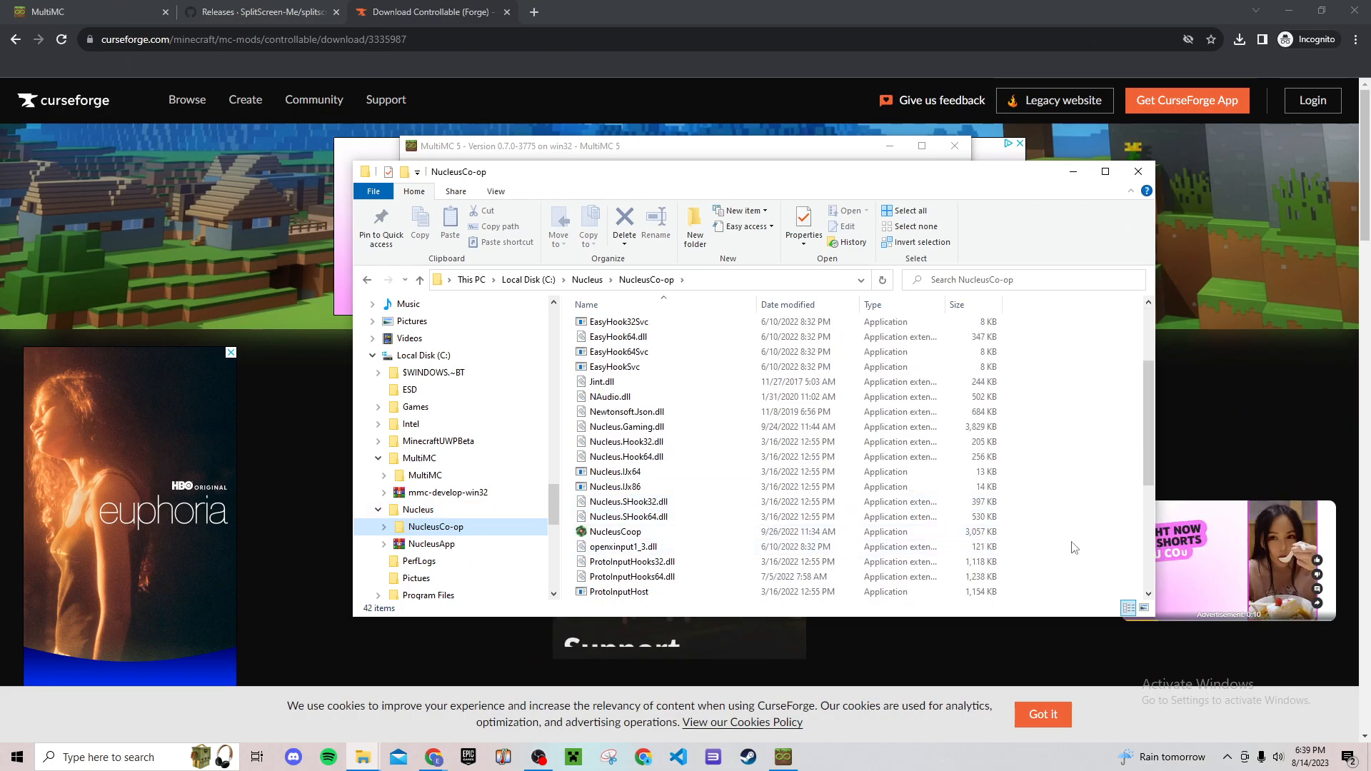
left_click(614, 531)
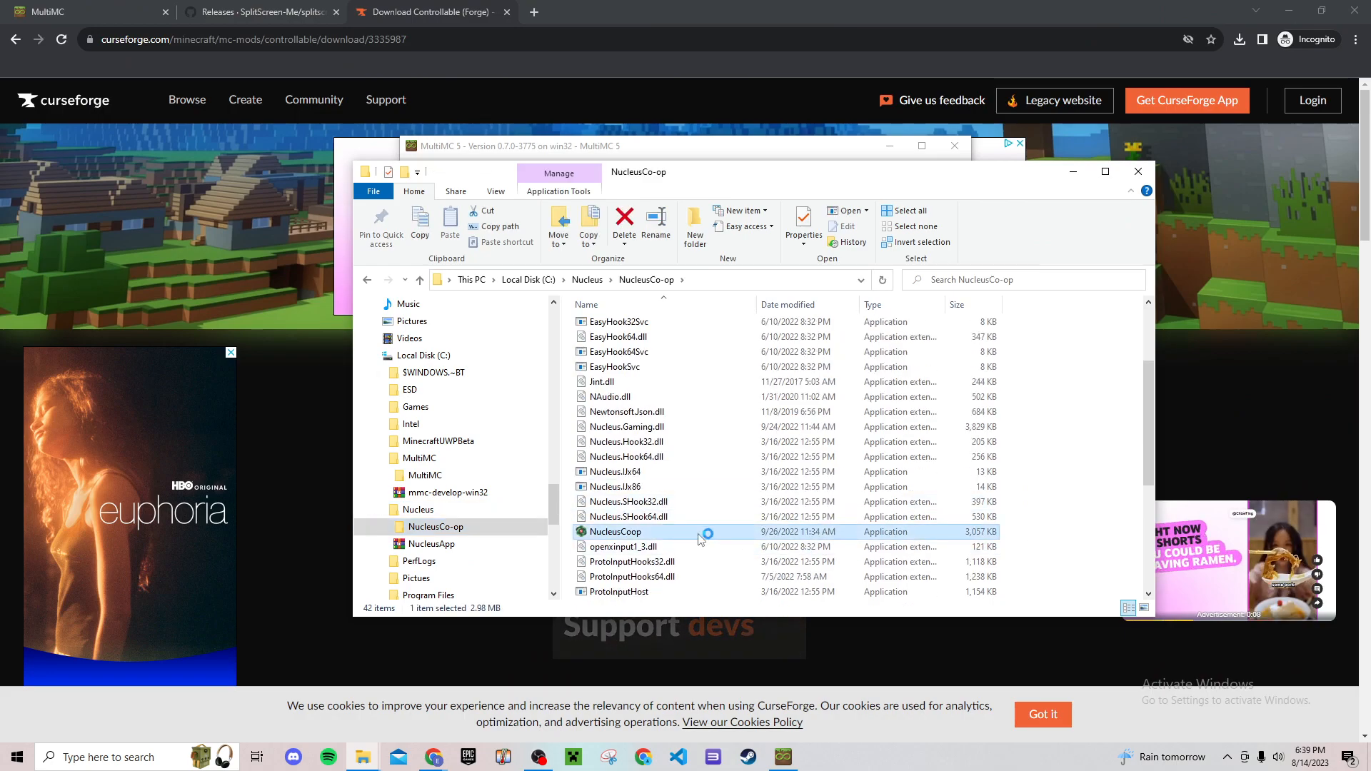
double_click(614, 531)
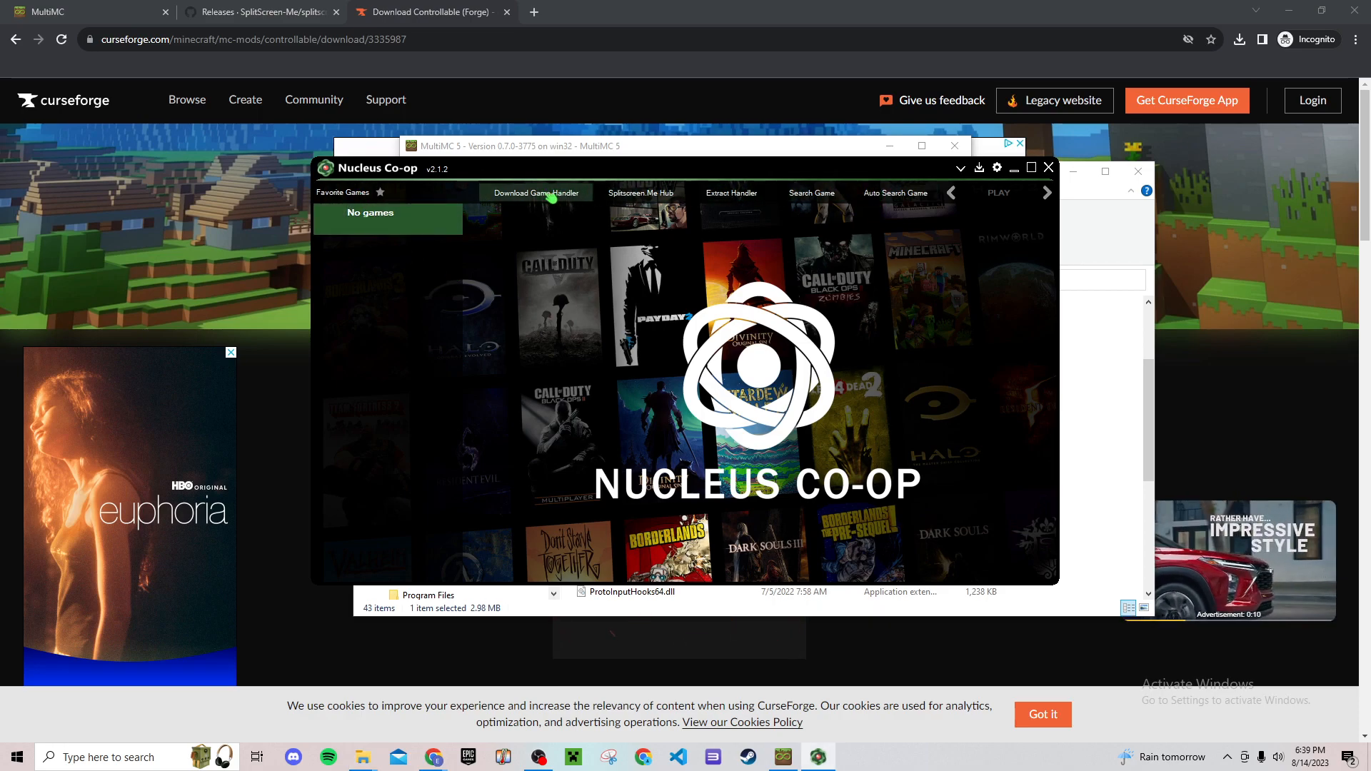
Step: Search for and download the Minecraft game handler
left_click(535, 192)
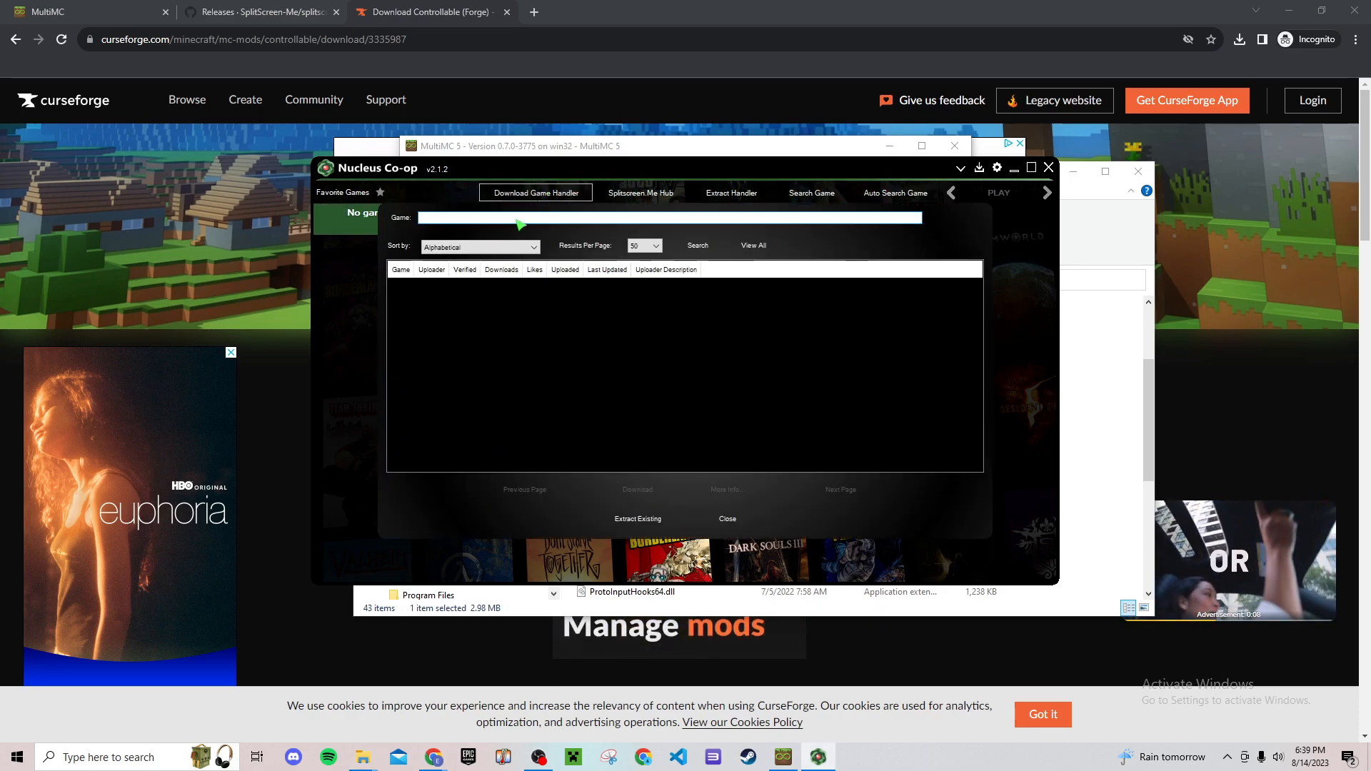
type("mi")
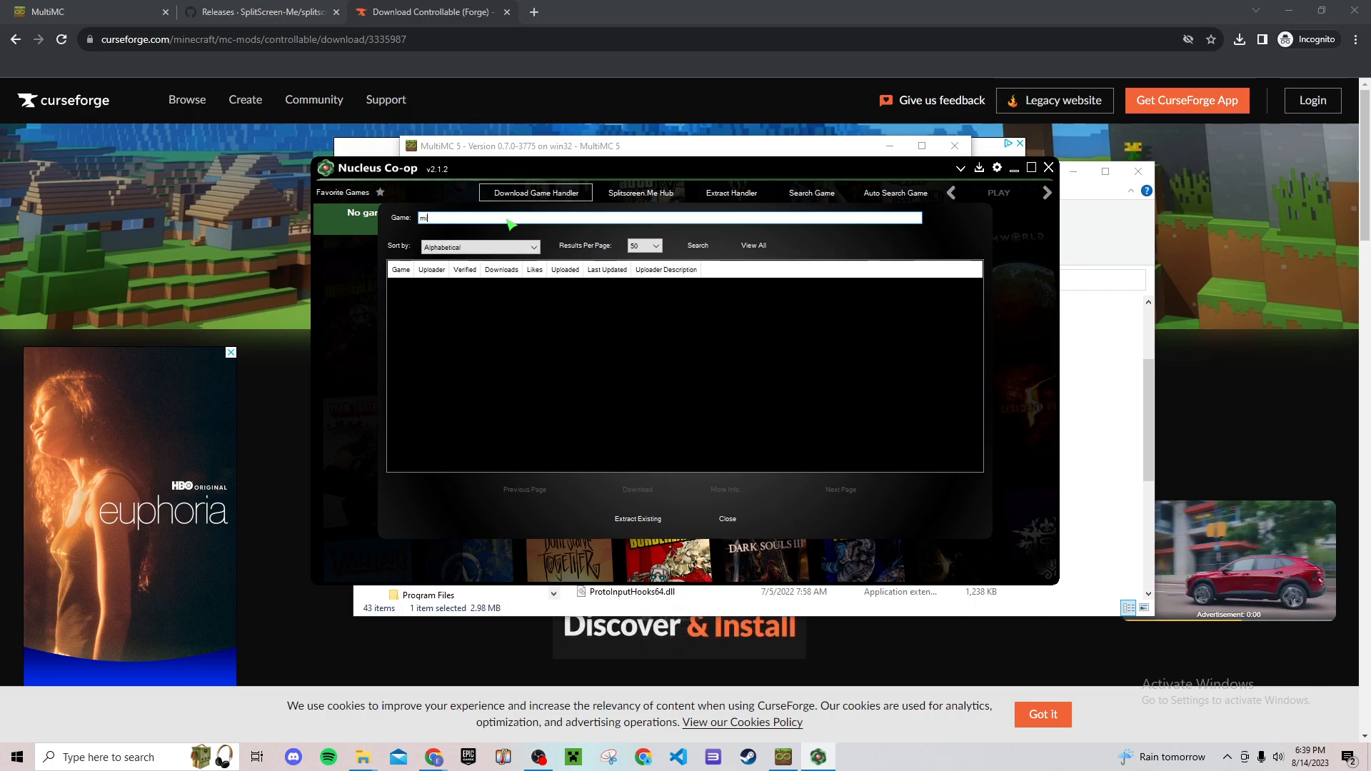
left_click(697, 245)
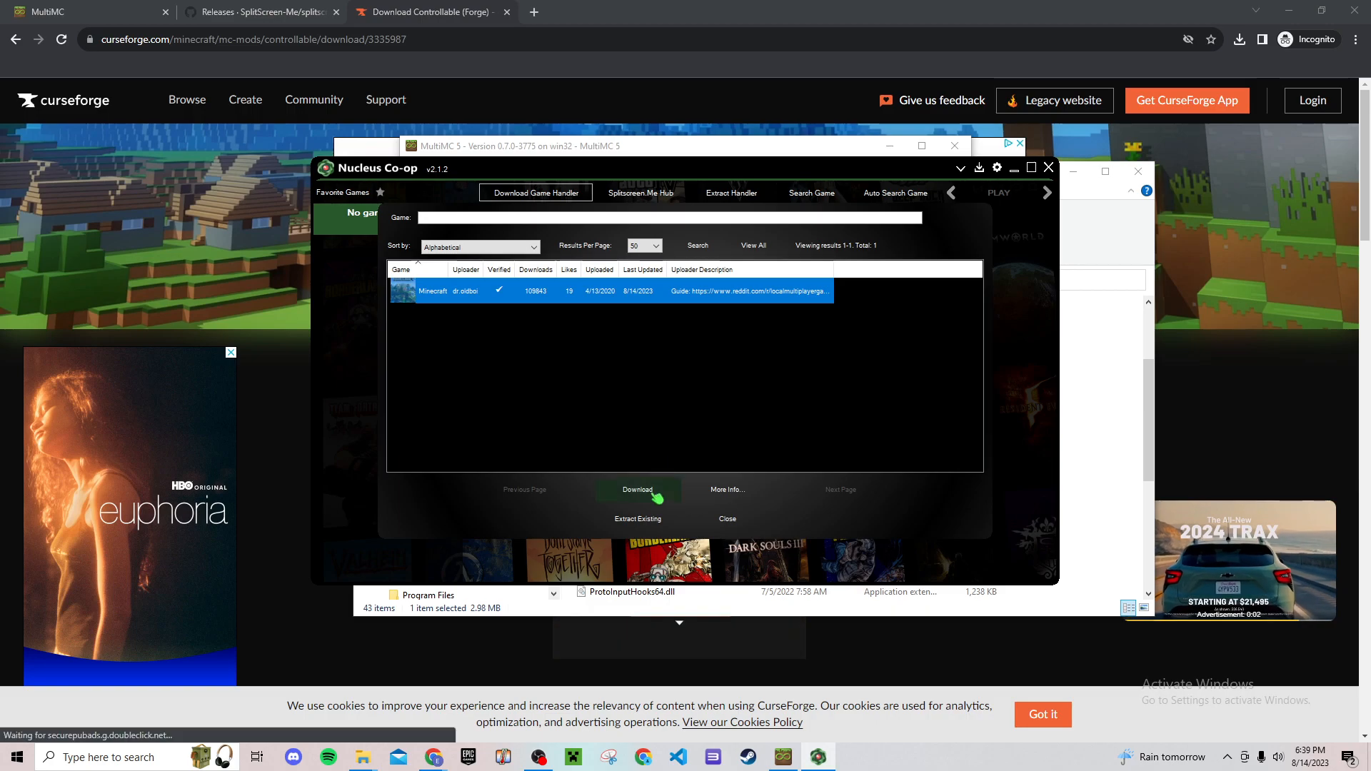
left_click(638, 490)
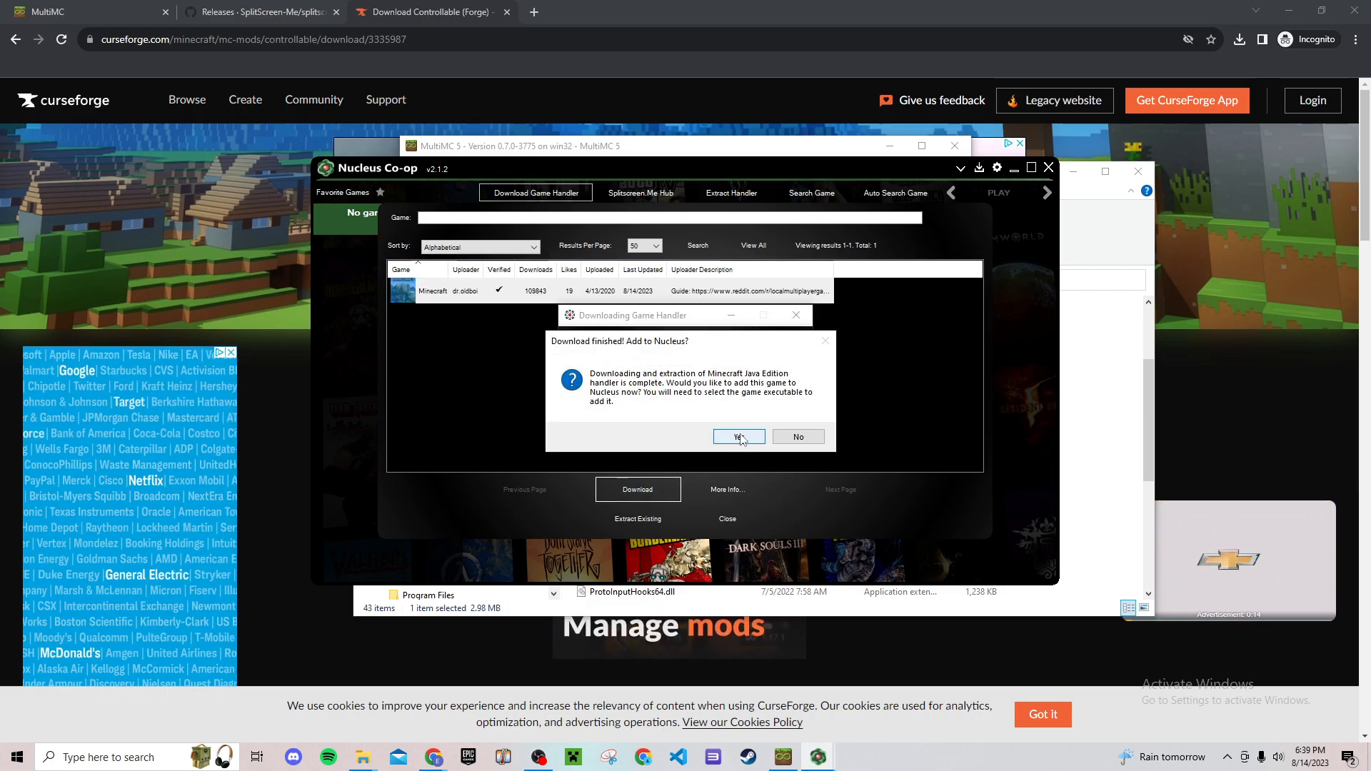
Step: Add Minecraft Java Edition to Nucleus Co-op using MultiMC.exe as the executable
left_click(737, 436)
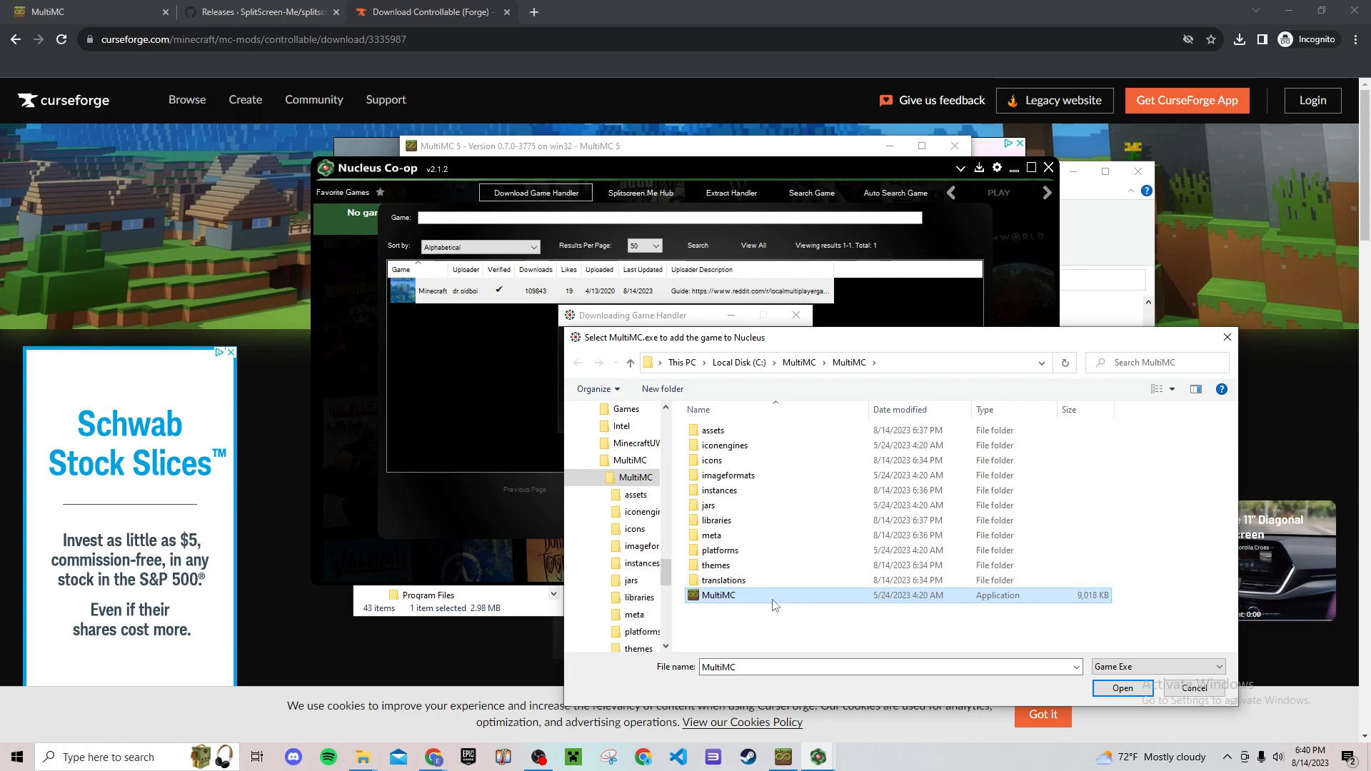
mouse_move(997, 651)
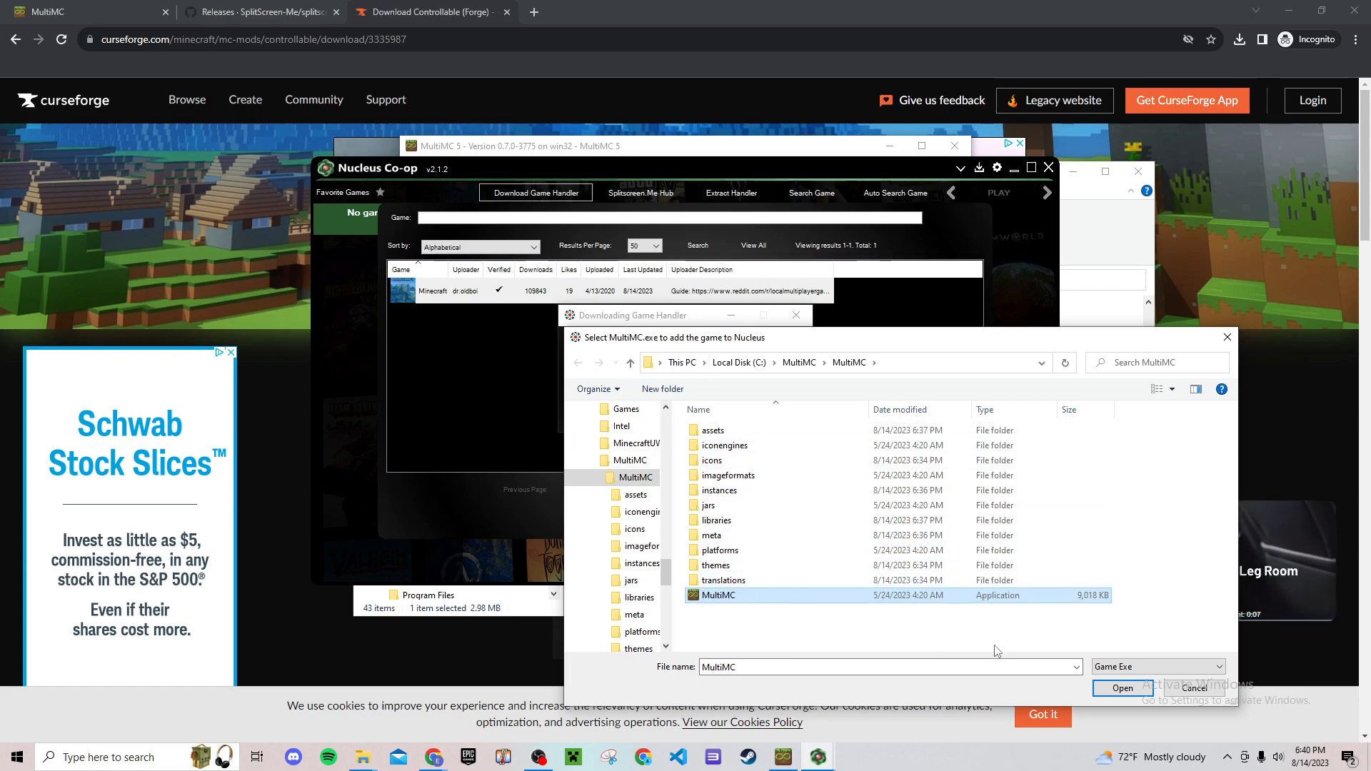
left_click(1122, 689)
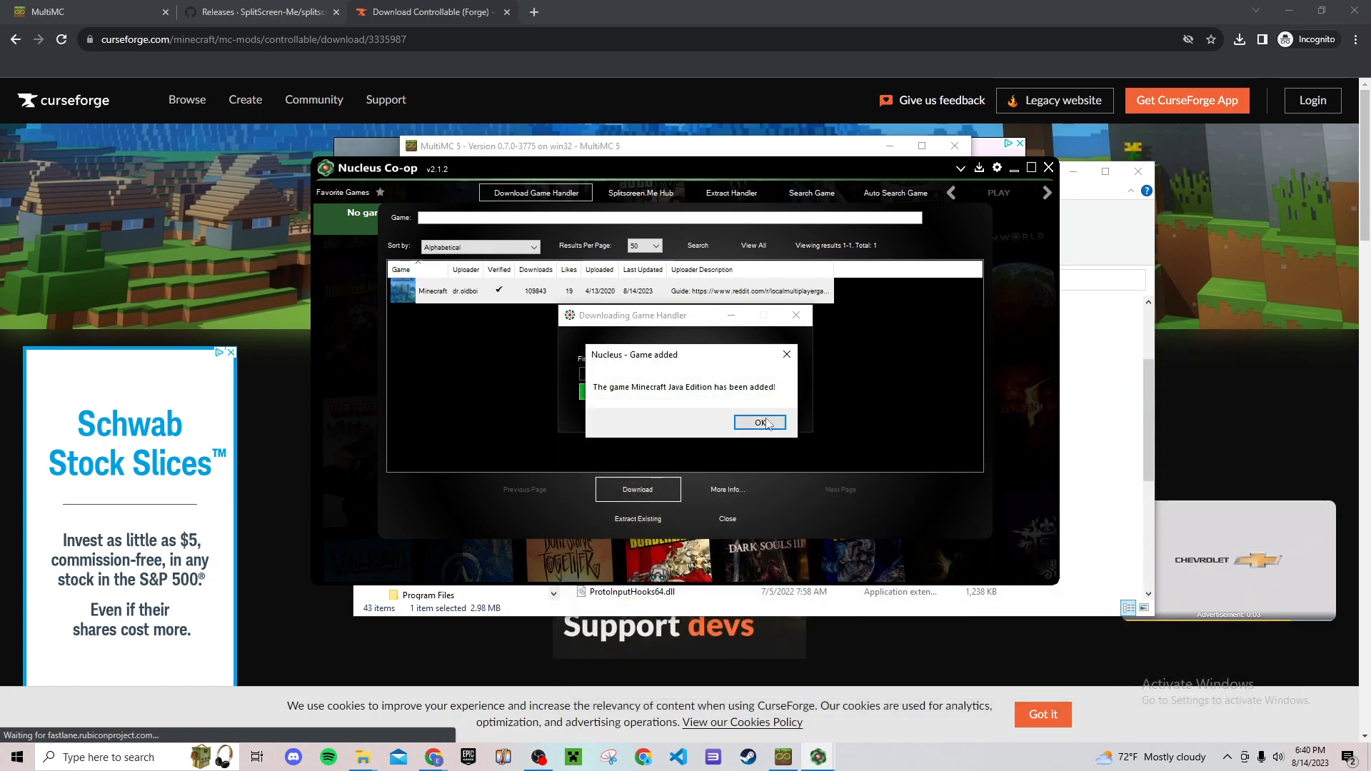
left_click(759, 422)
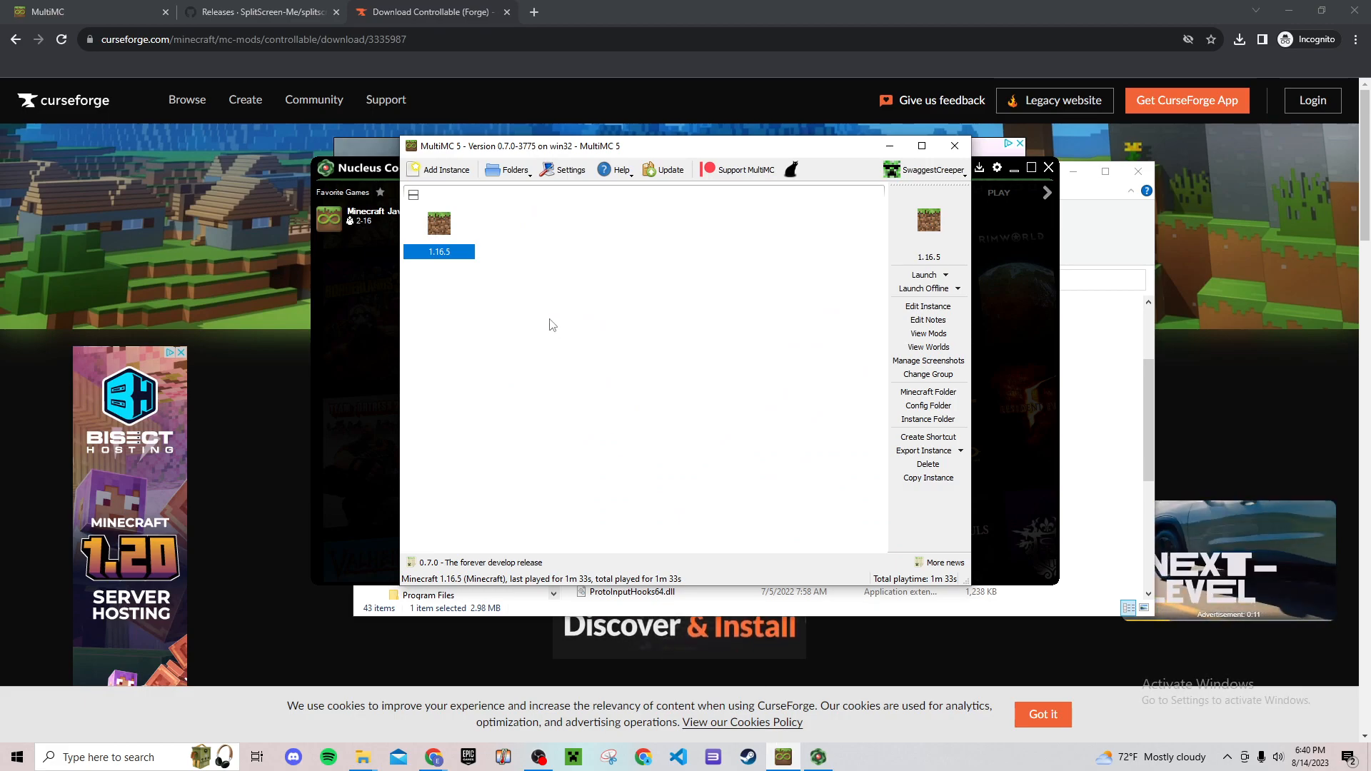
Step: Duplicate the 1.16.5 instance and select the new 1.16.5 2 copy
right_click(437, 224)
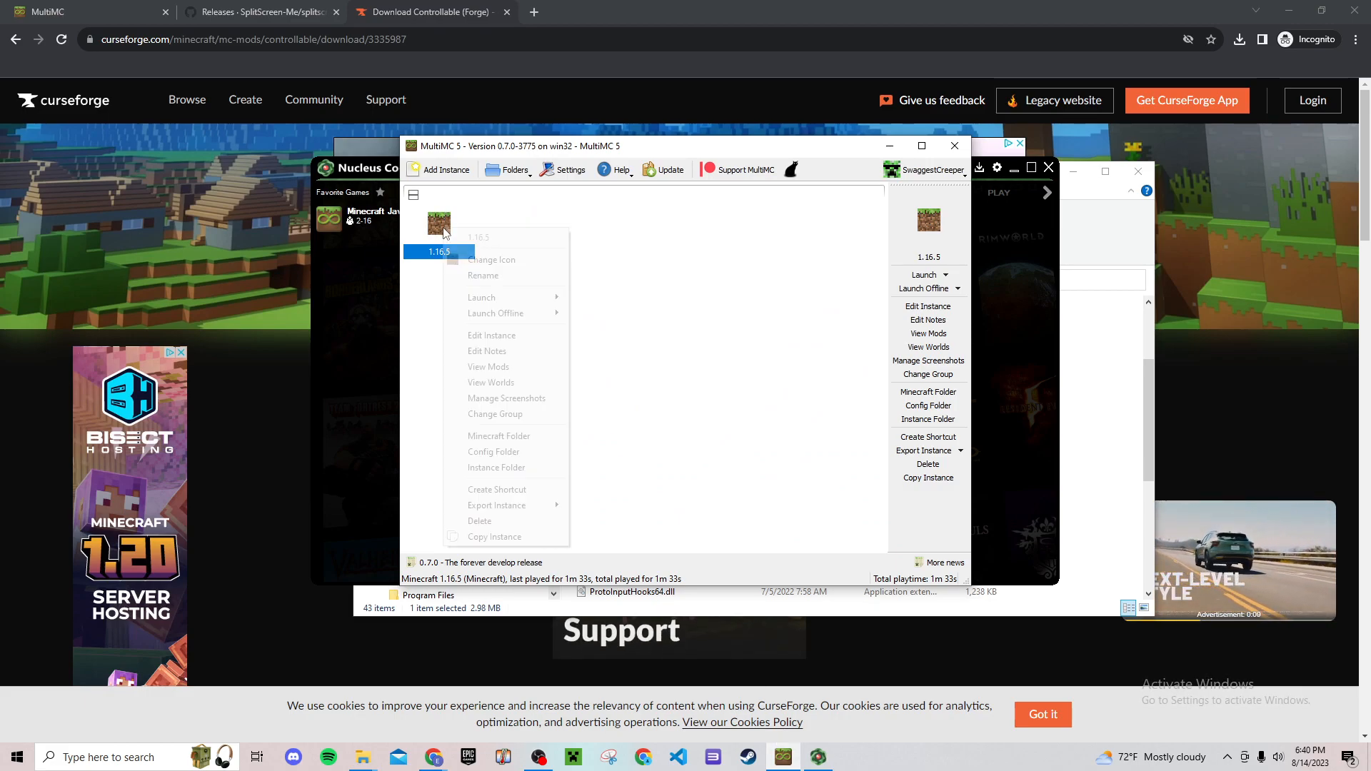
mouse_move(494, 537)
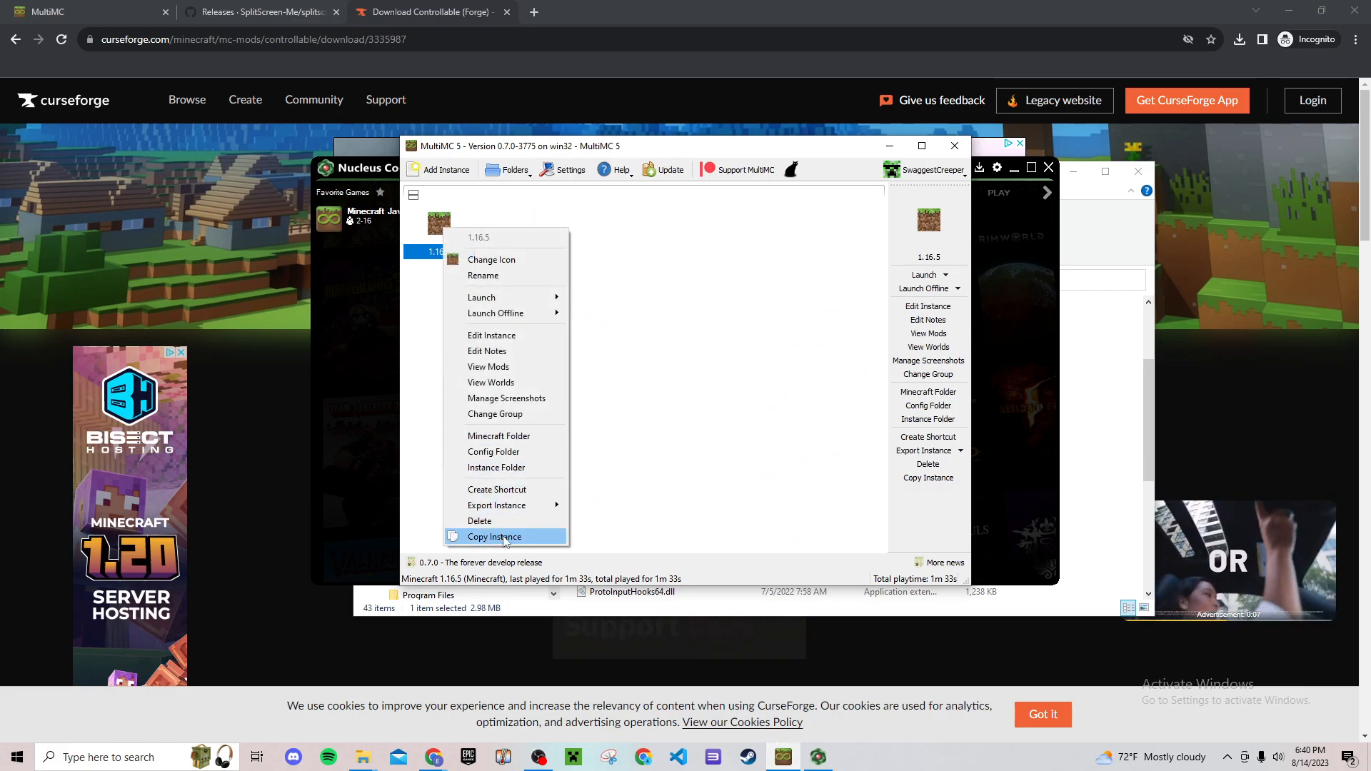
left_click(494, 536)
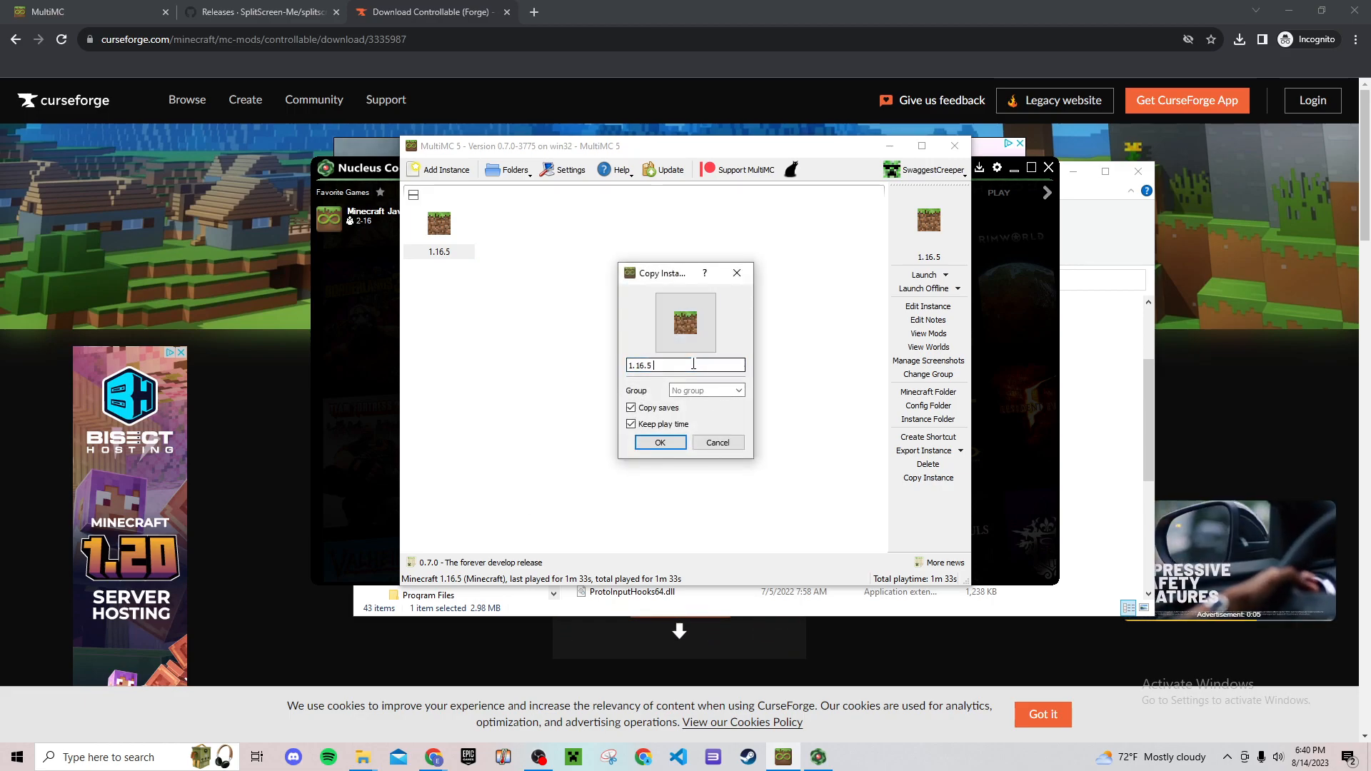
left_click(659, 443)
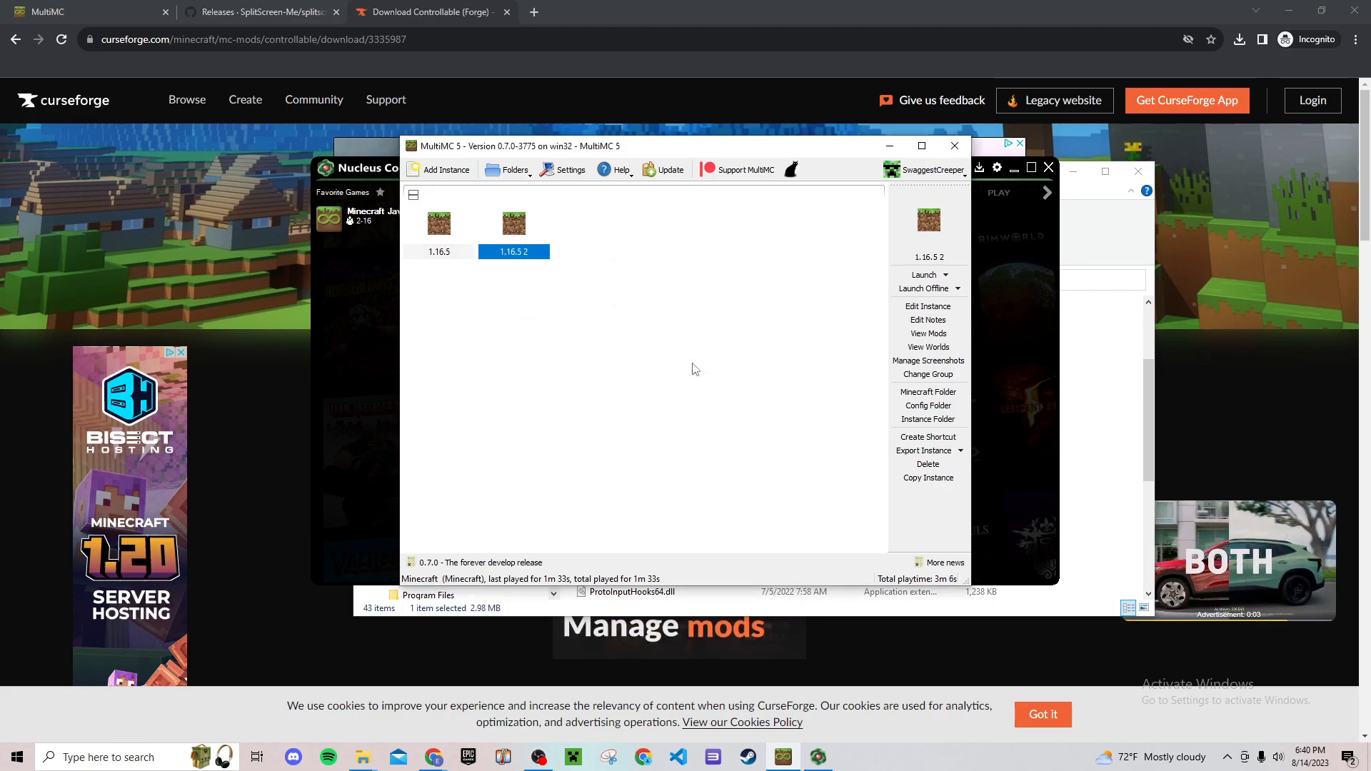
mouse_move(521, 278)
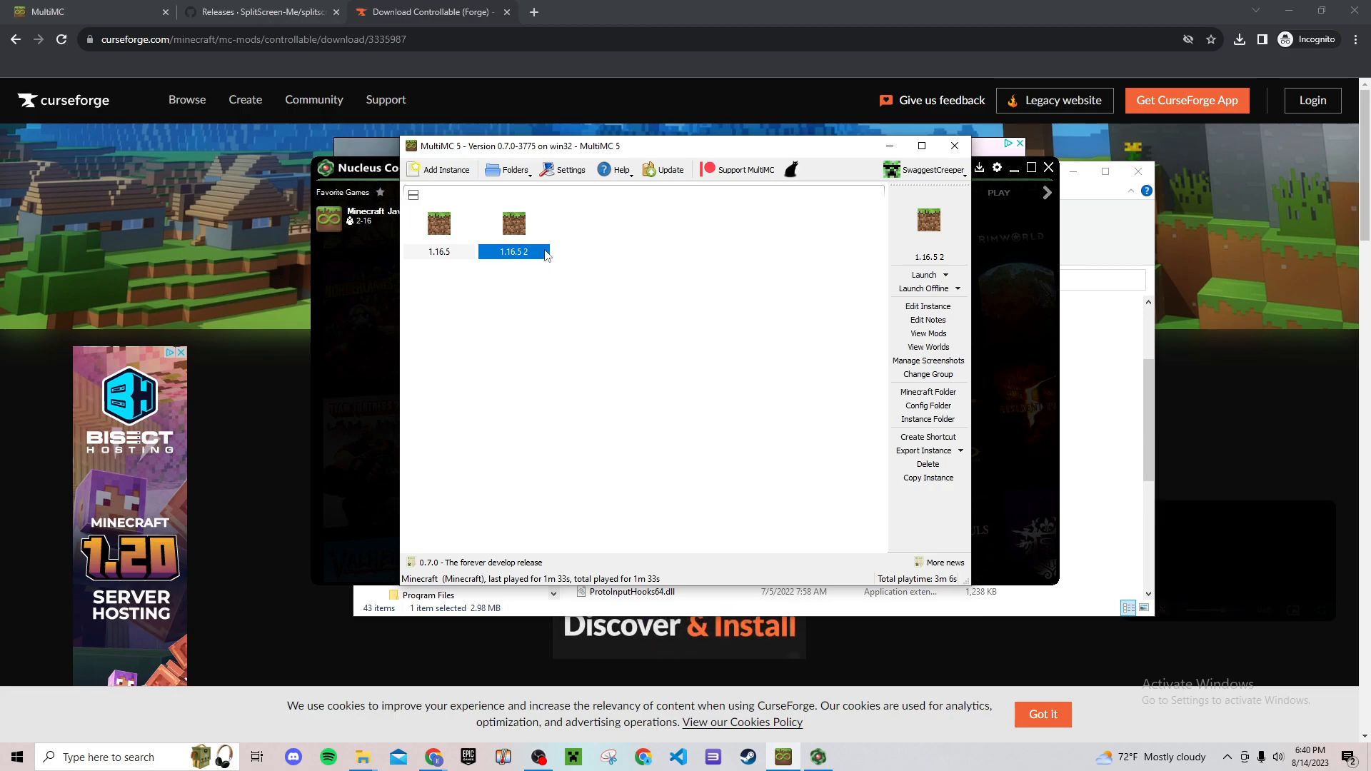
mouse_move(514, 225)
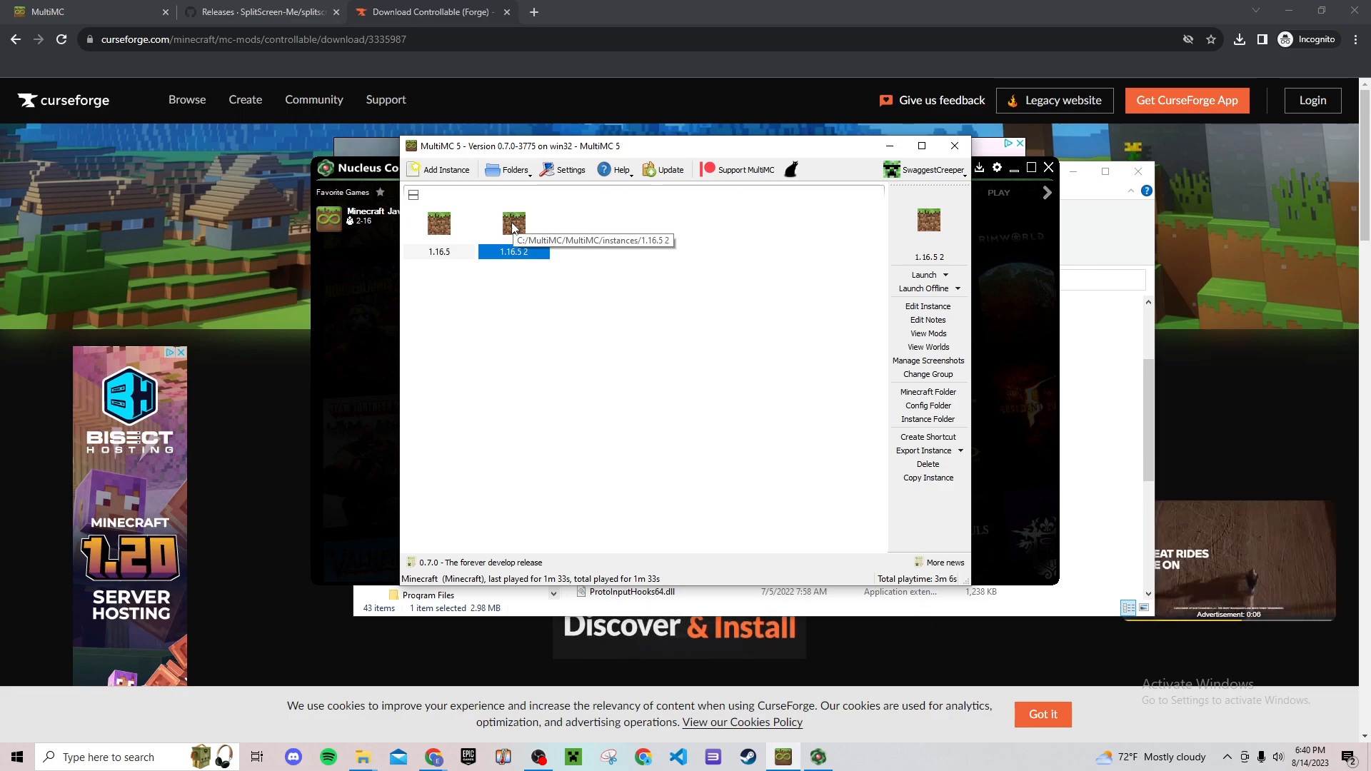
mouse_move(577, 330)
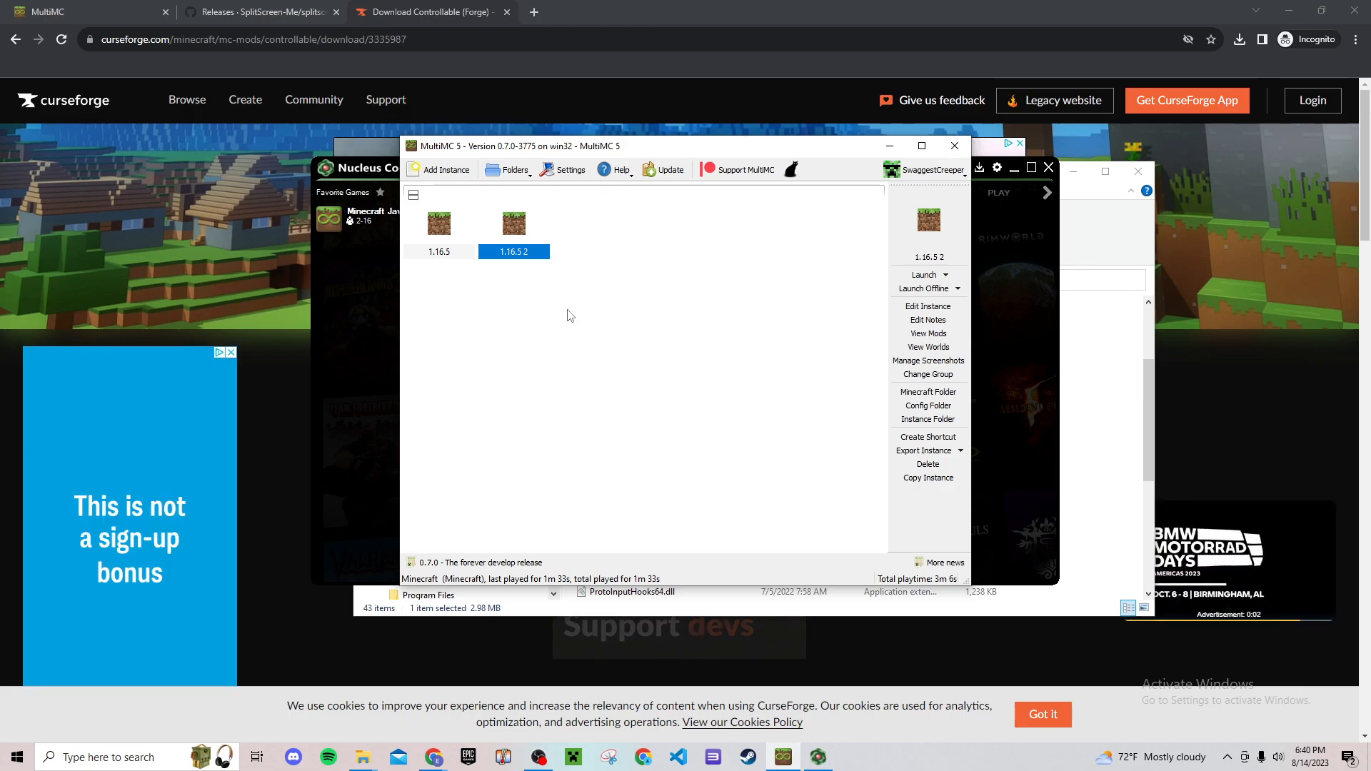
mouse_move(612, 401)
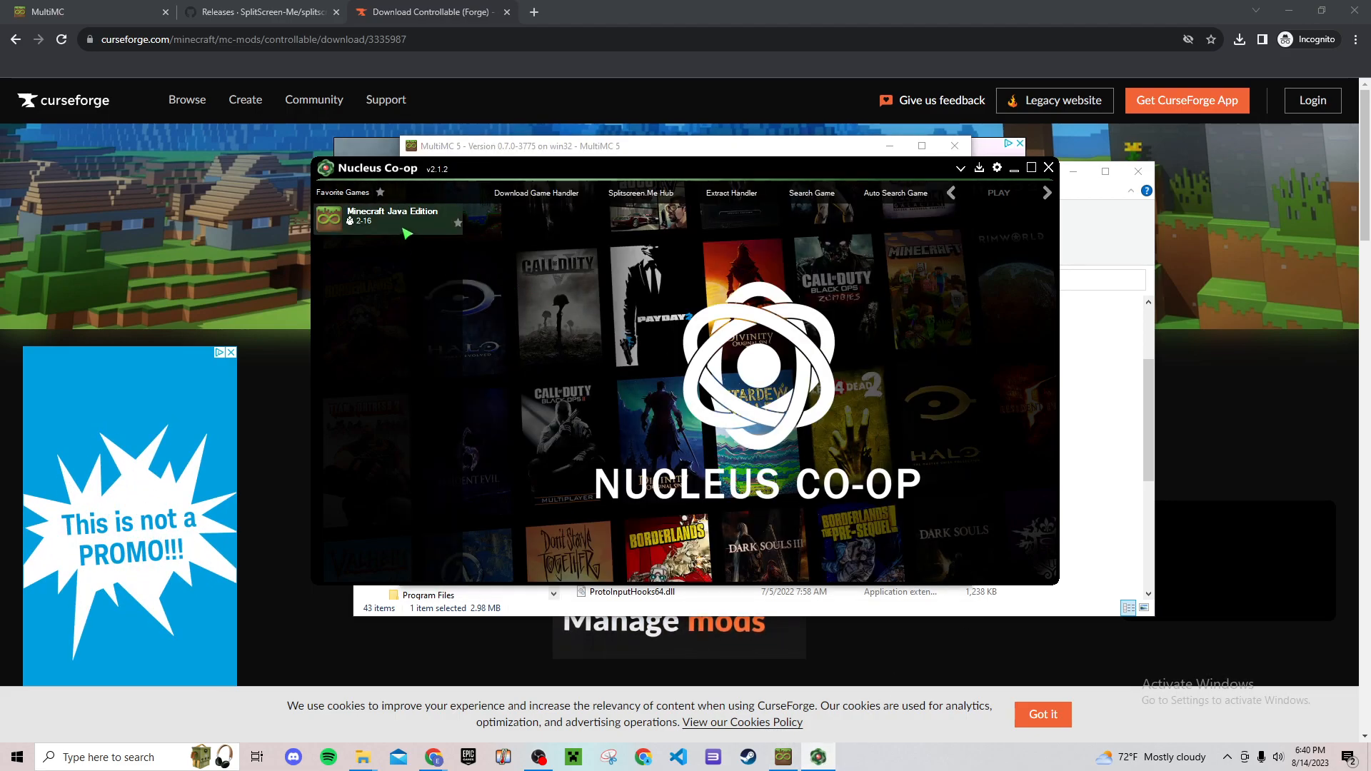
Step: Choose Minecraft Java Edition with a two-player vertical layout and keyboard/mouse on the left
left_click(393, 215)
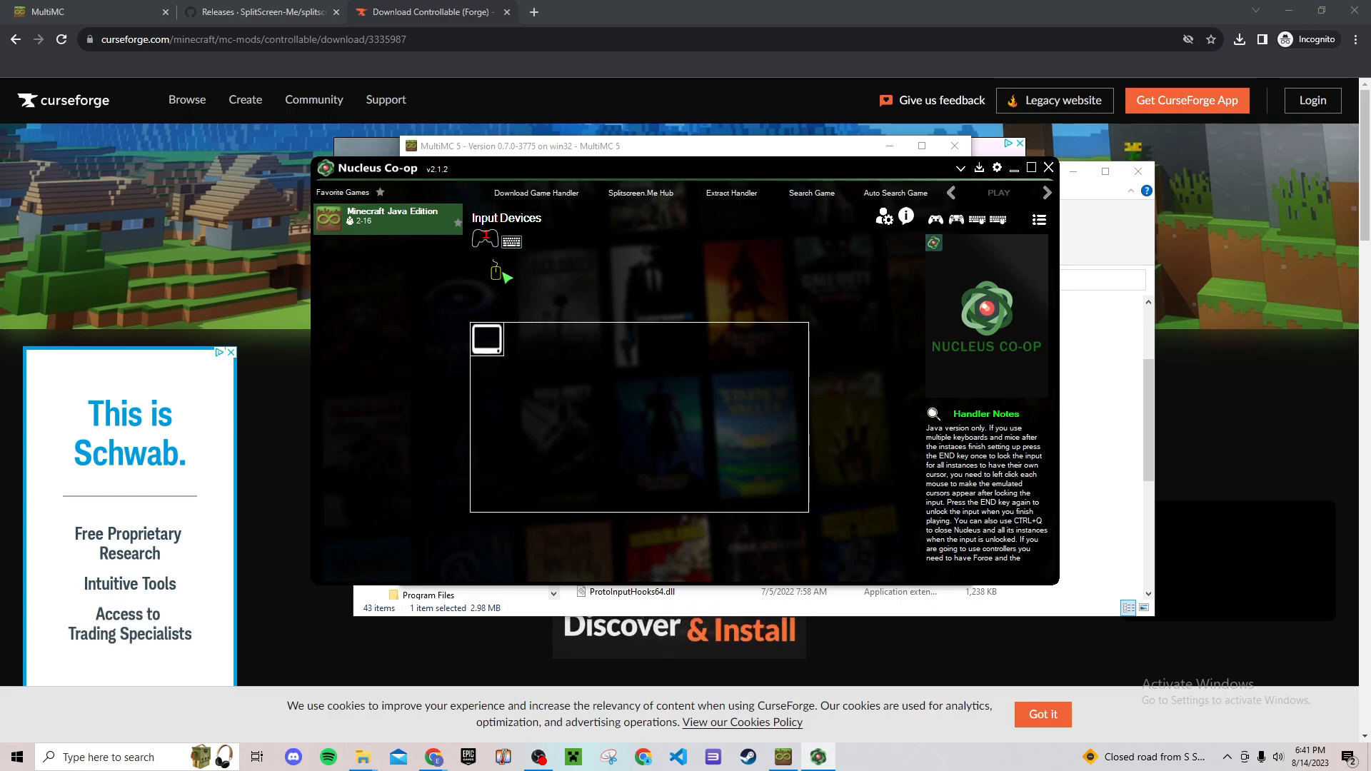
mouse_move(488, 242)
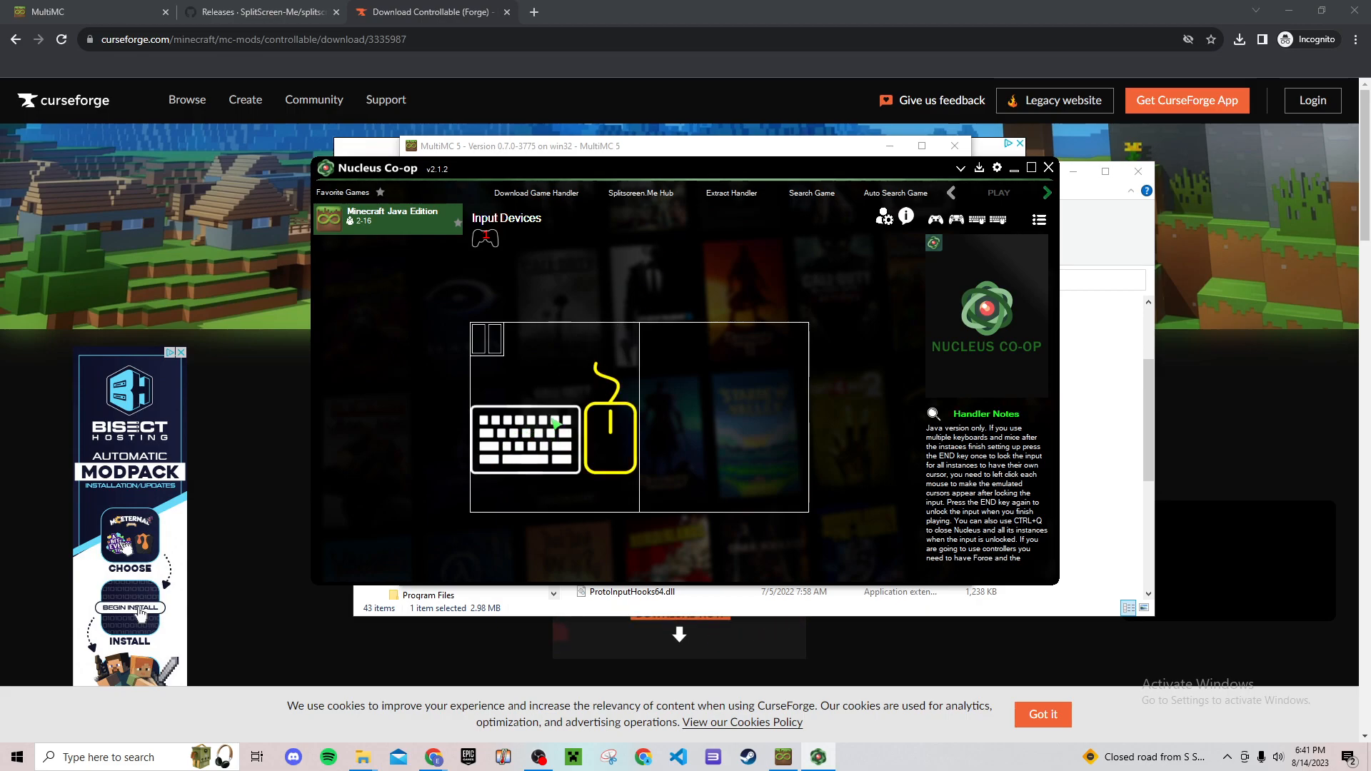
mouse_move(527, 500)
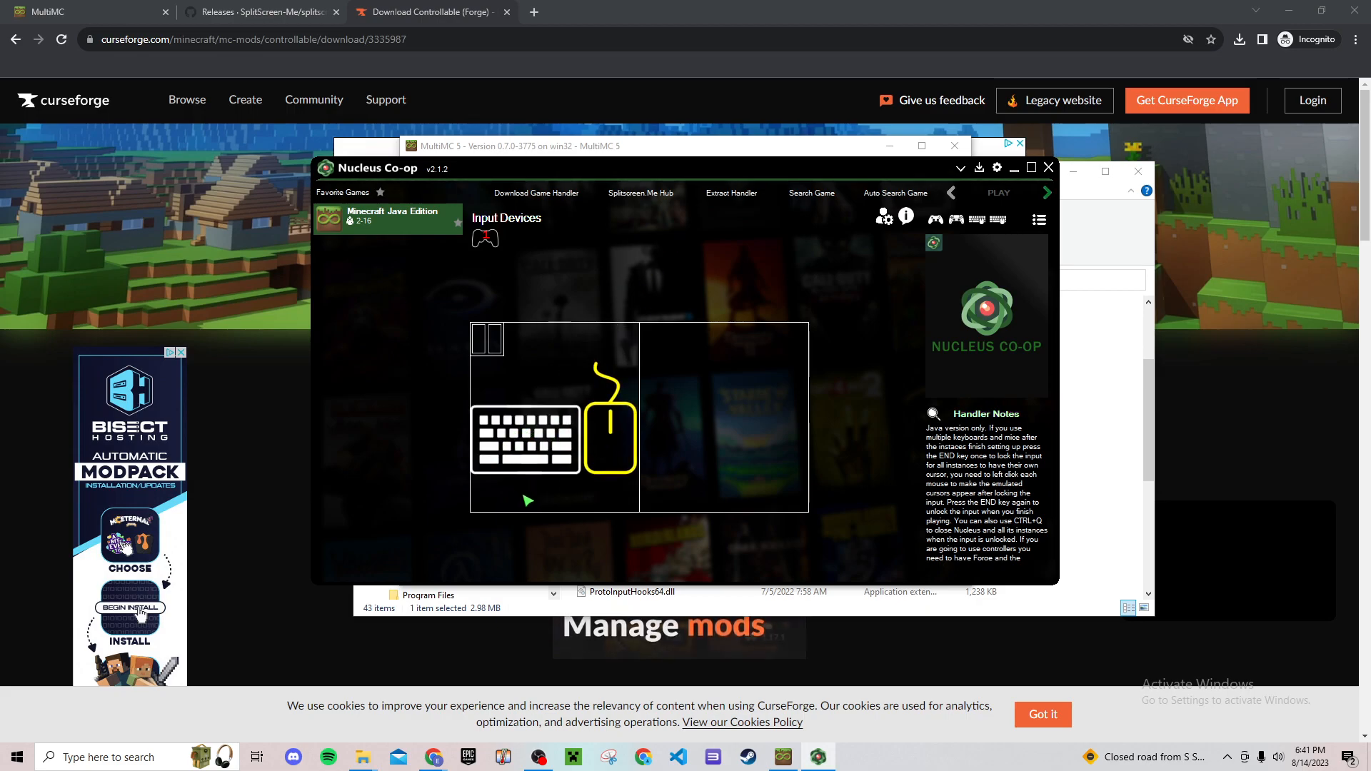
mouse_move(609, 428)
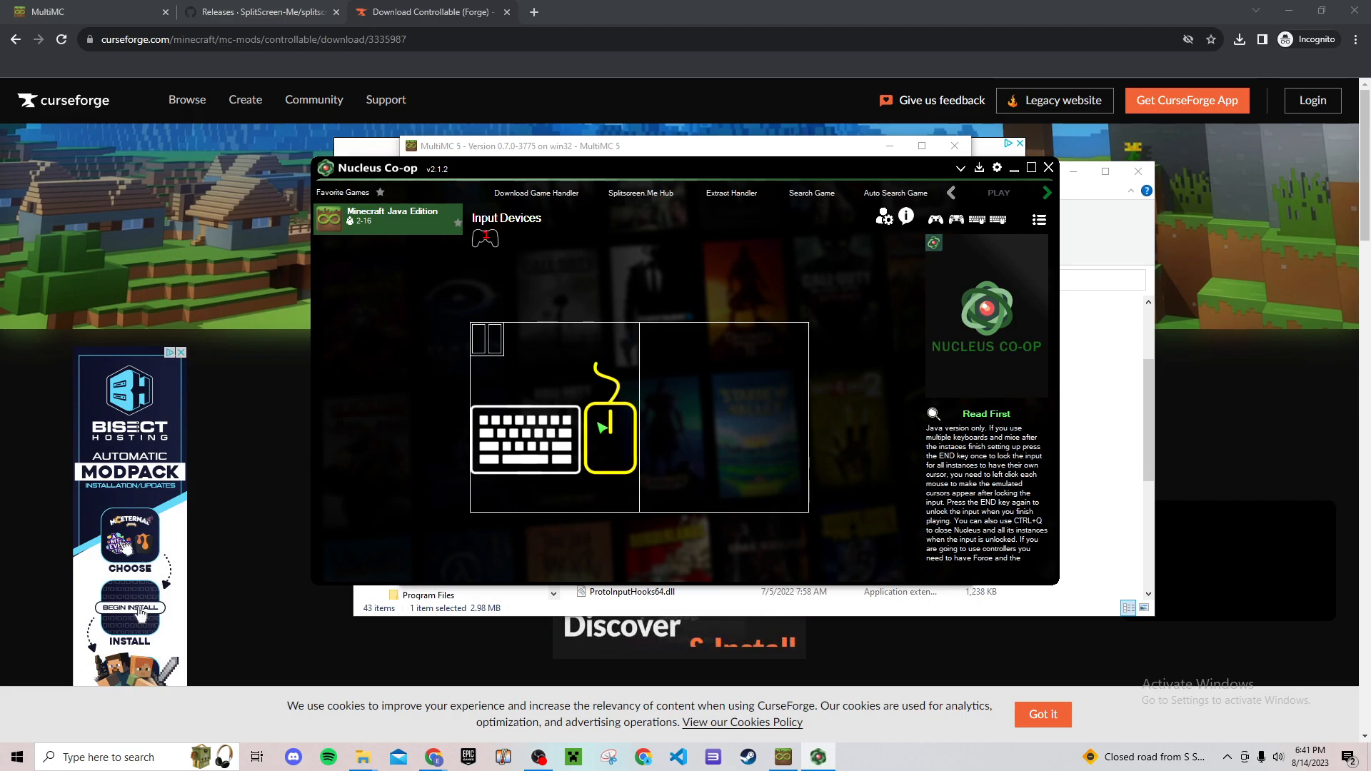
left_click(609, 435)
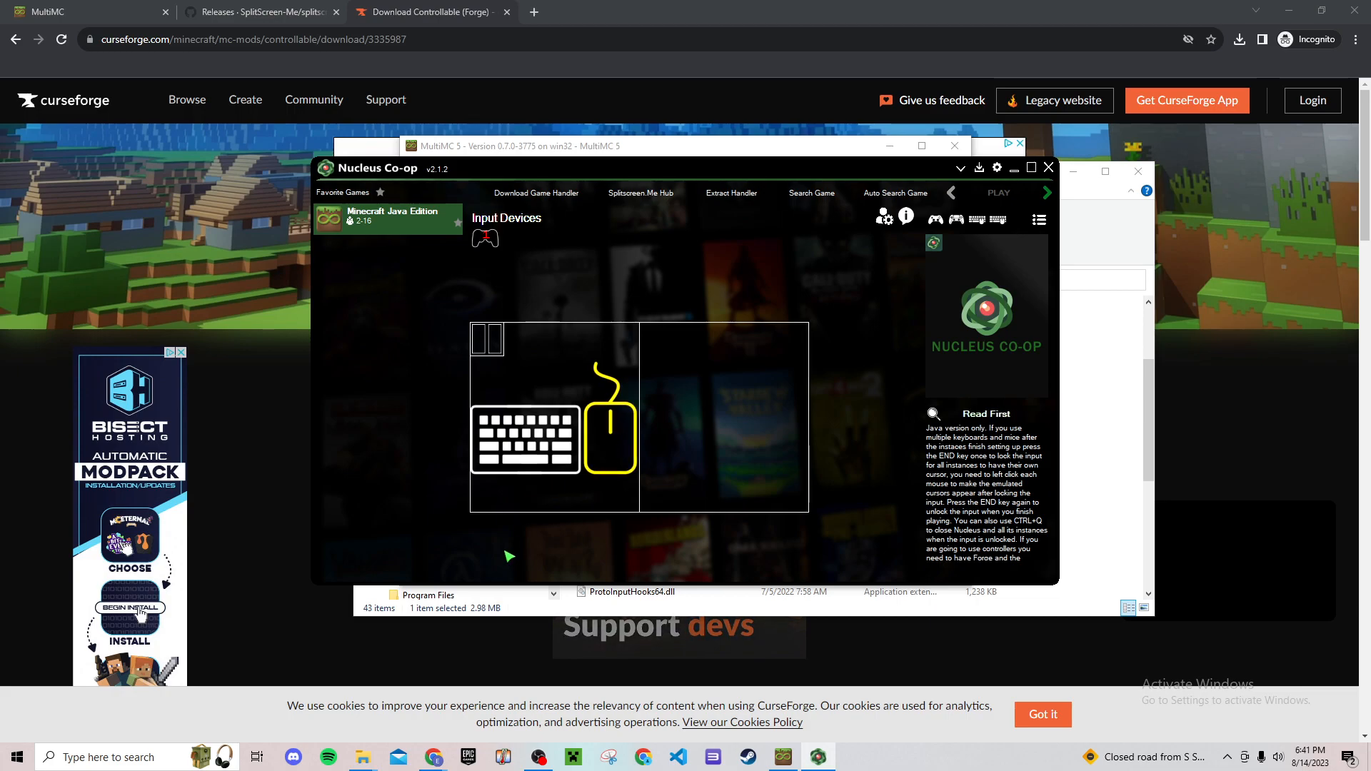
left_click(525, 441)
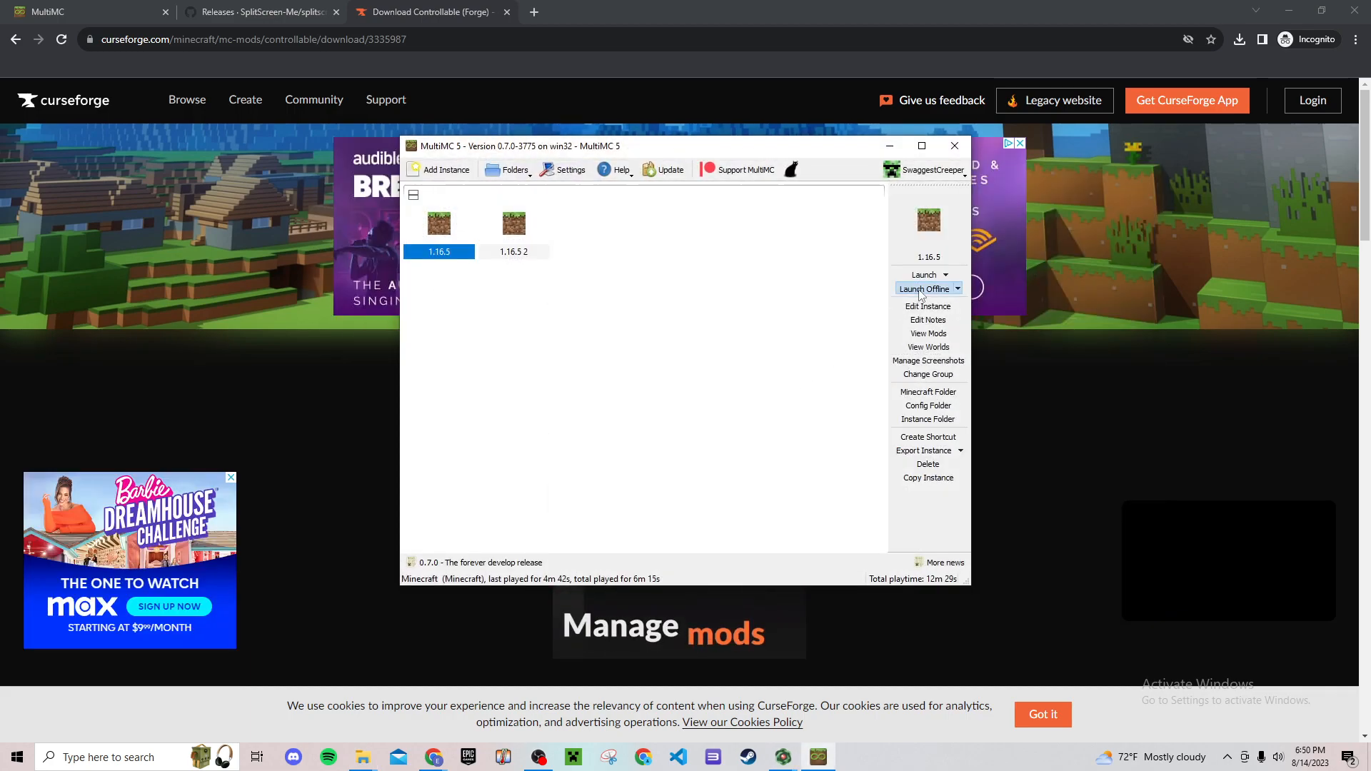
Step: Launch 1.16.5 offline, then 1.16.5 2 offline with '2' appended to the player name
left_click(923, 288)
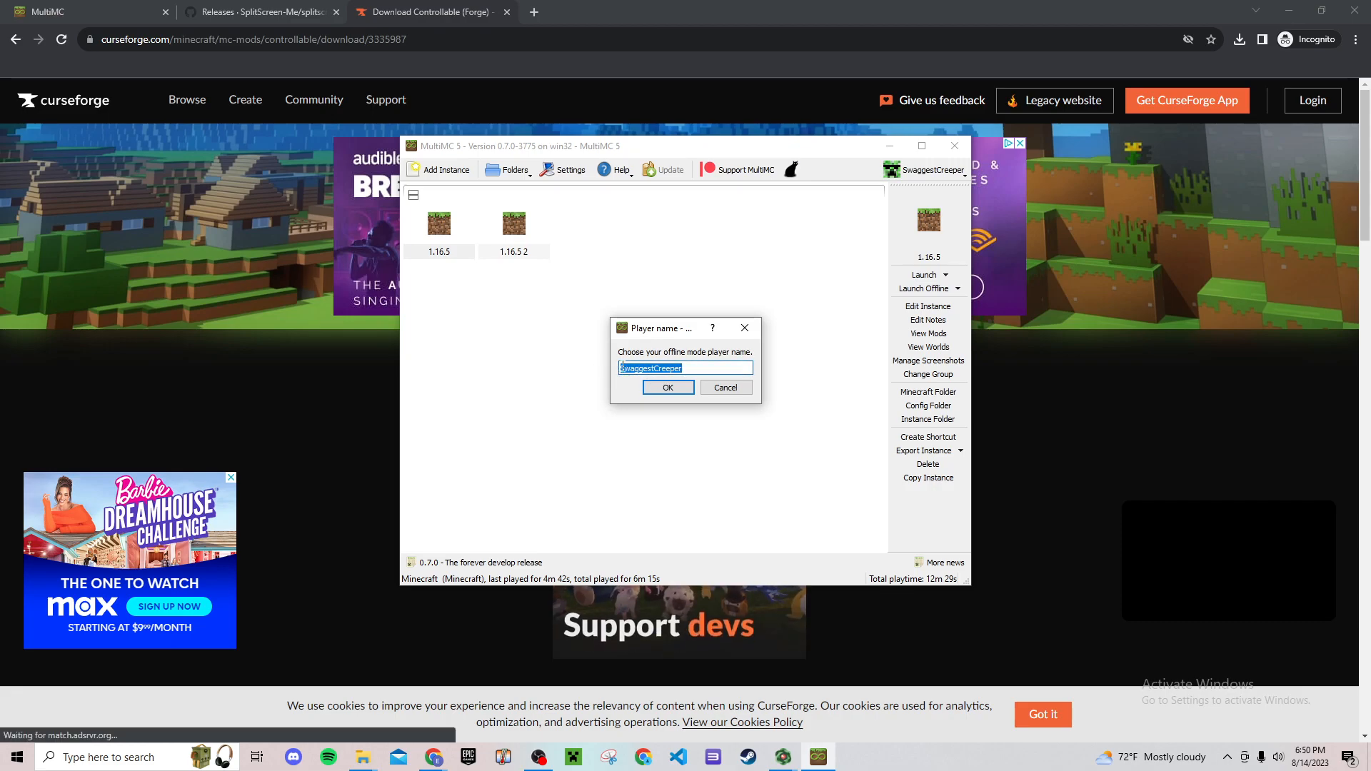
left_click(666, 387)
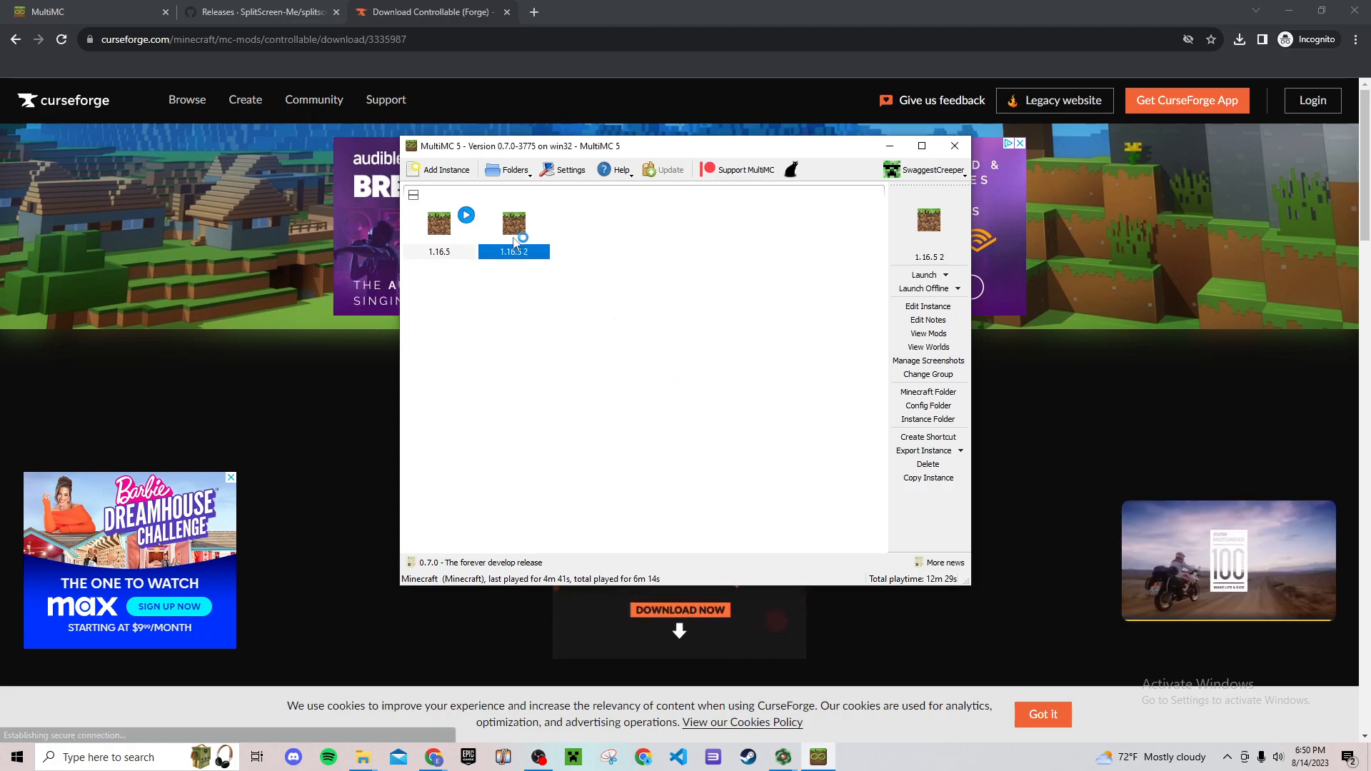
left_click(923, 289)
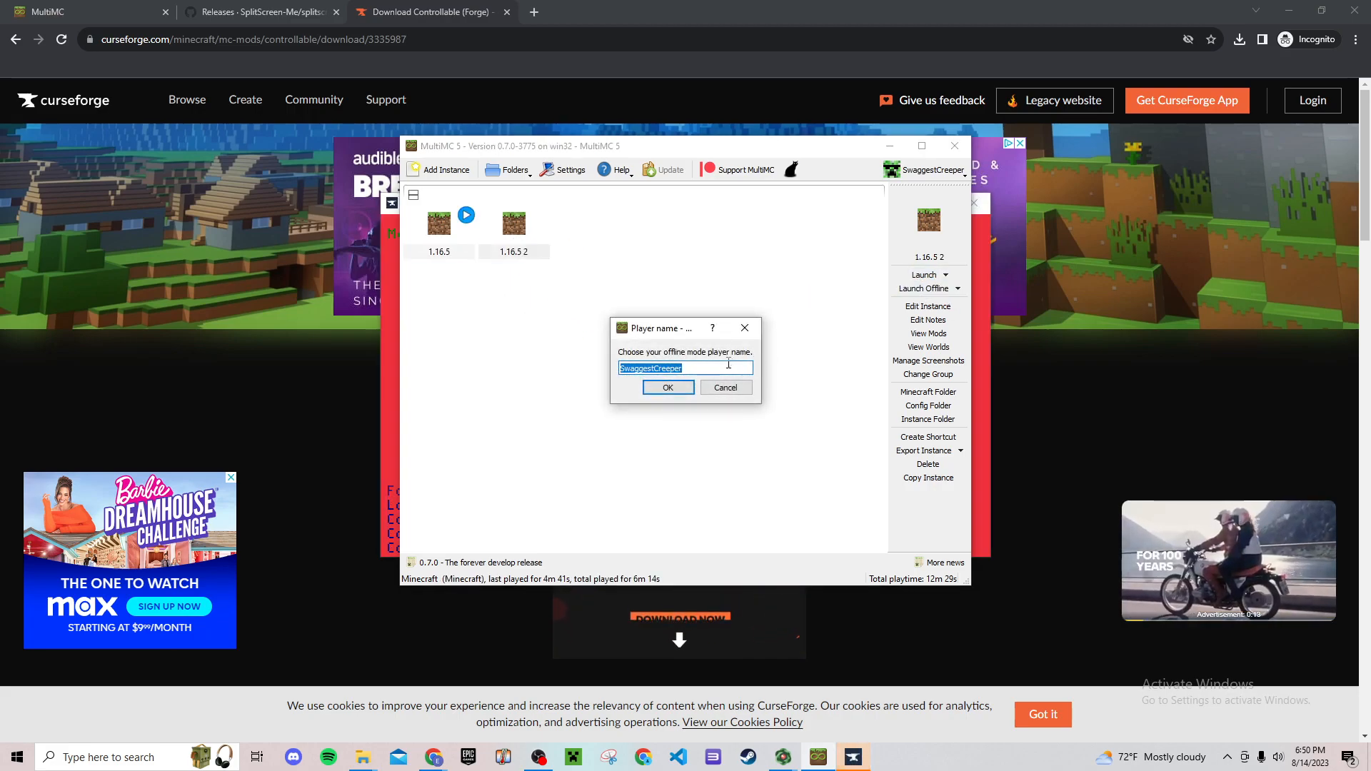
type("2")
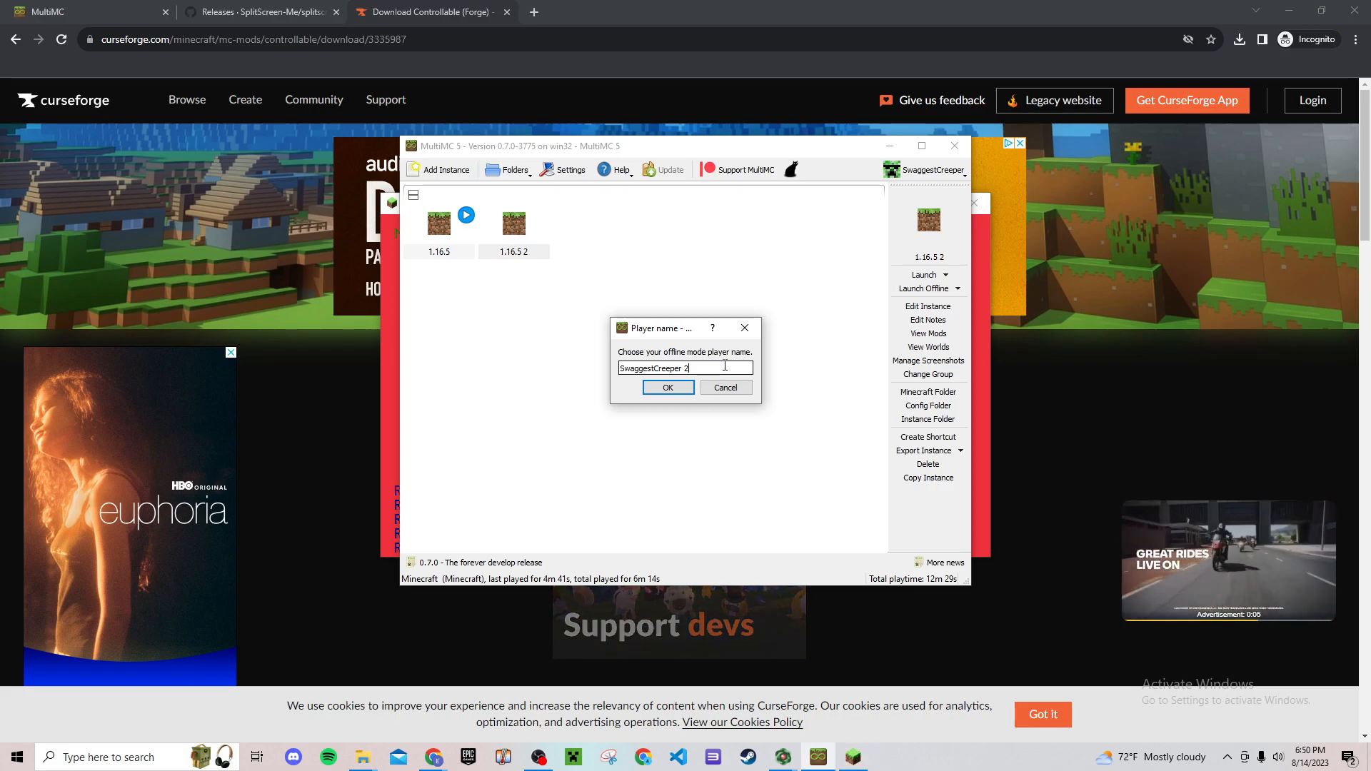
left_click(667, 387)
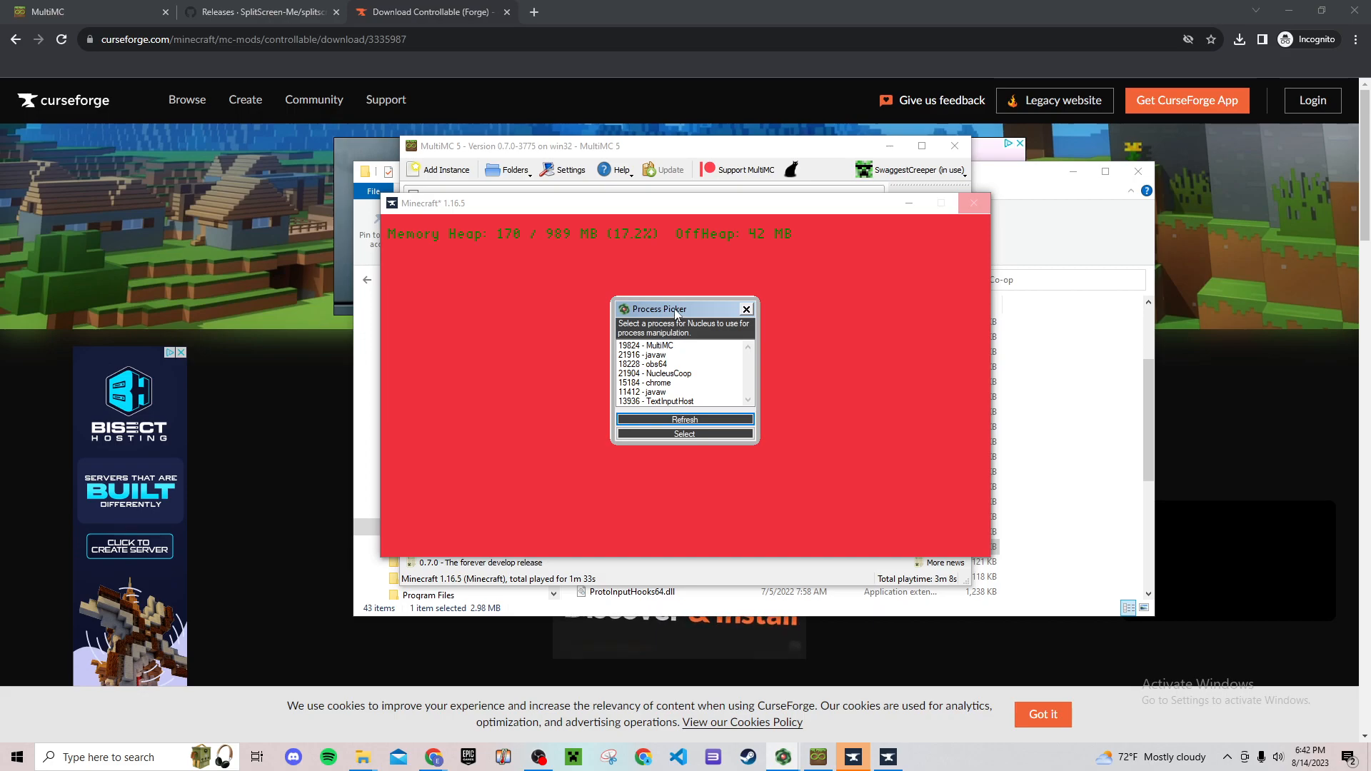
mouse_move(694, 385)
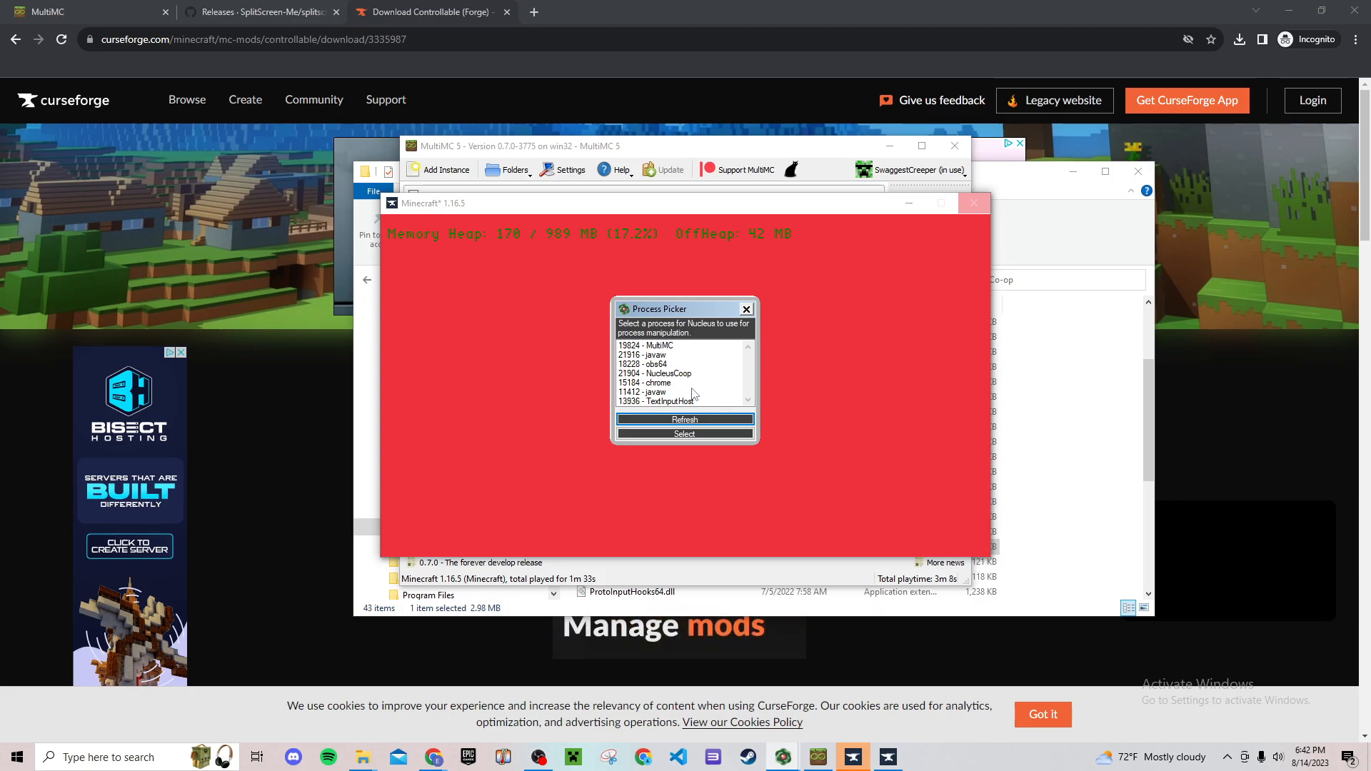
Step: Assign both javaw Minecraft processes to Nucleus Co-op in the Process Picker
left_click(651, 355)
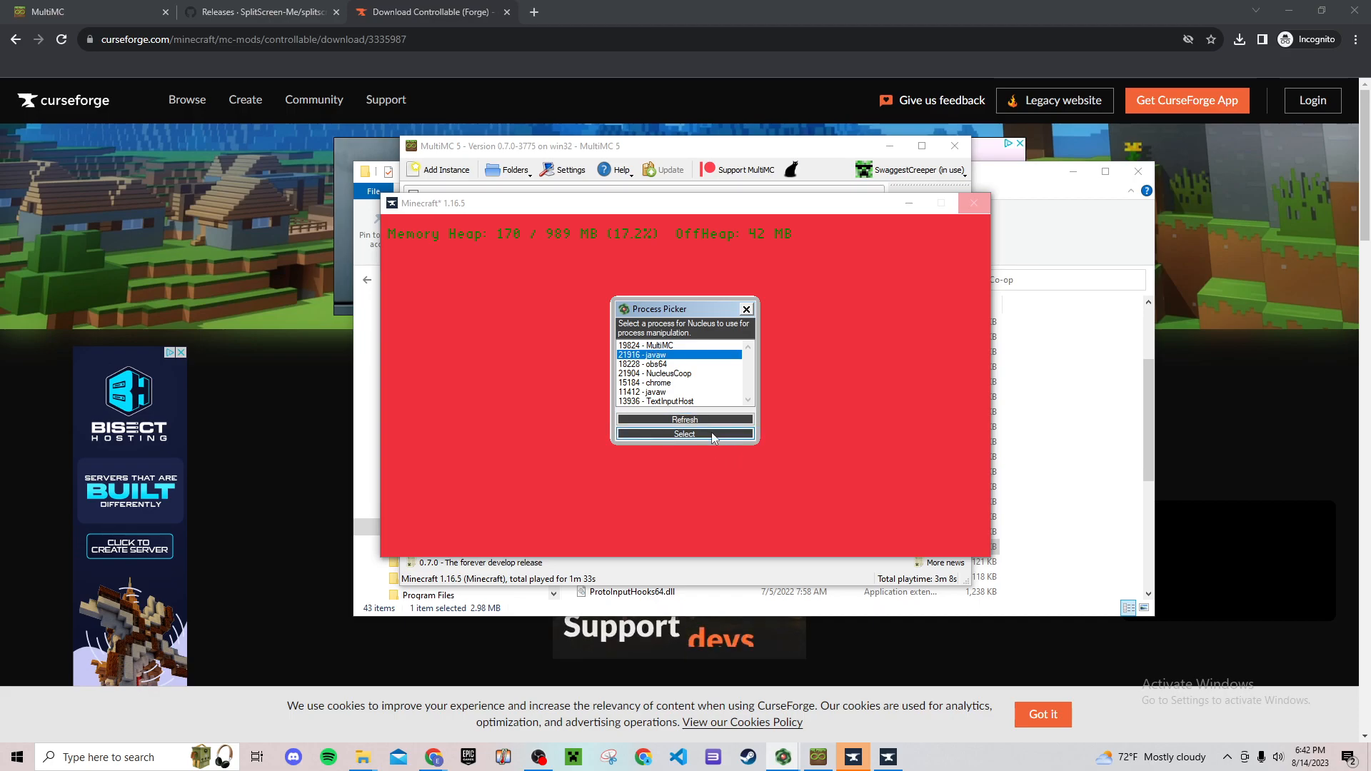
left_click(685, 435)
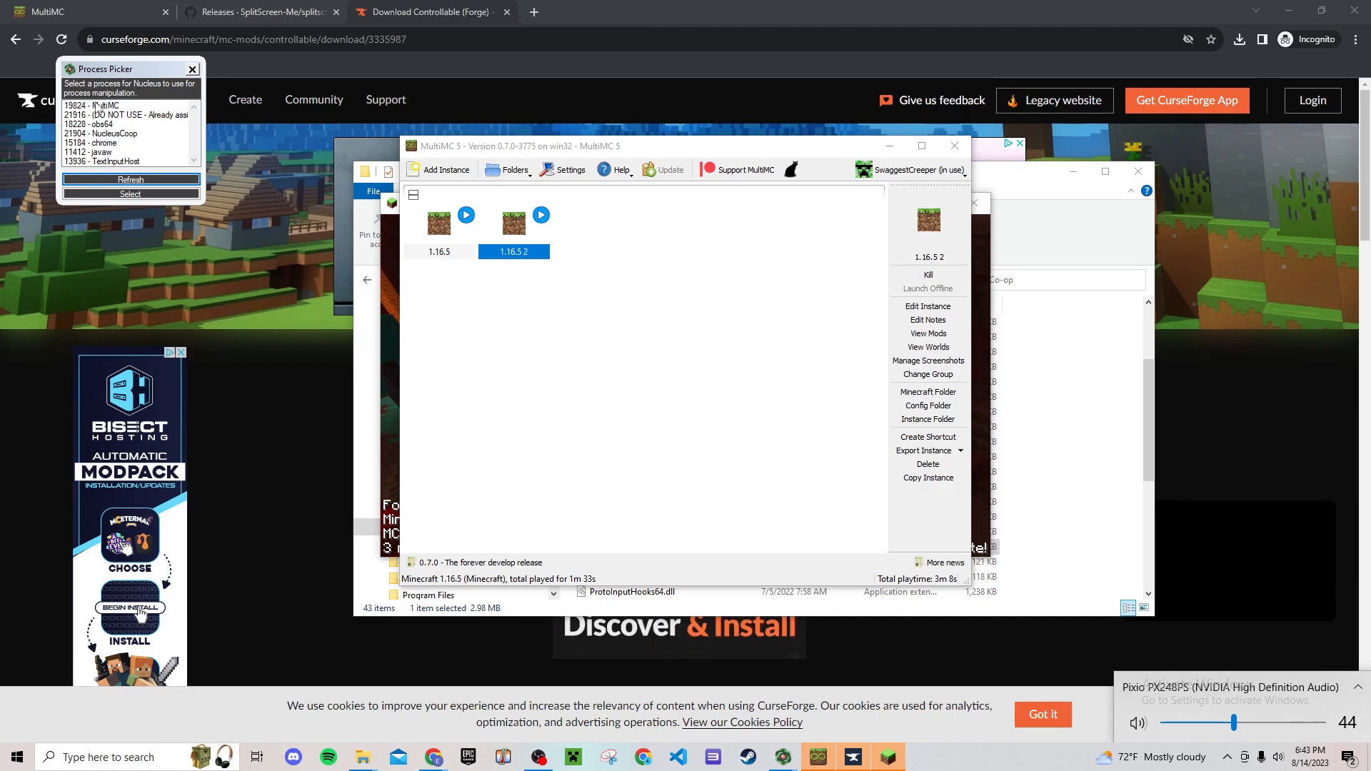
left_click(97, 152)
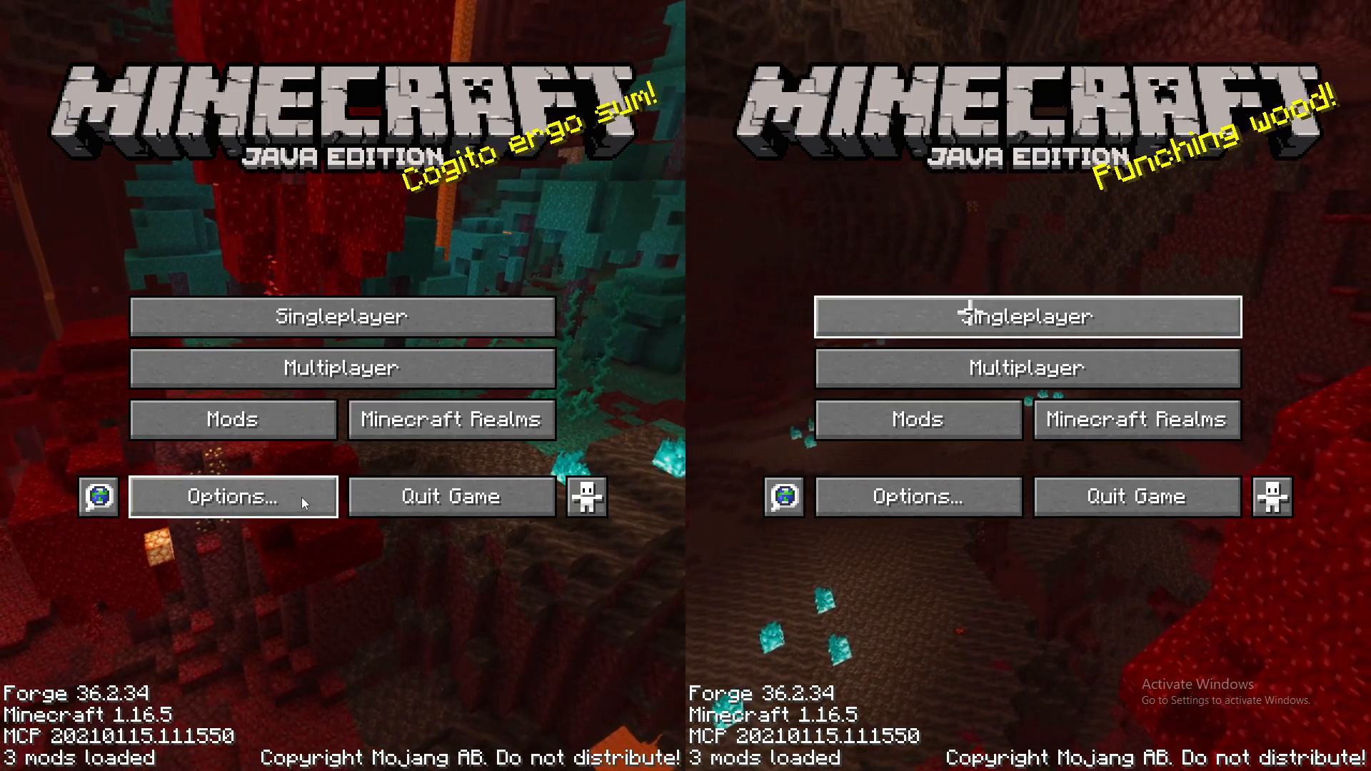
Step: Select PS4 Controller in the right game's Controller settings and return both games to their title menus
left_click(233, 497)
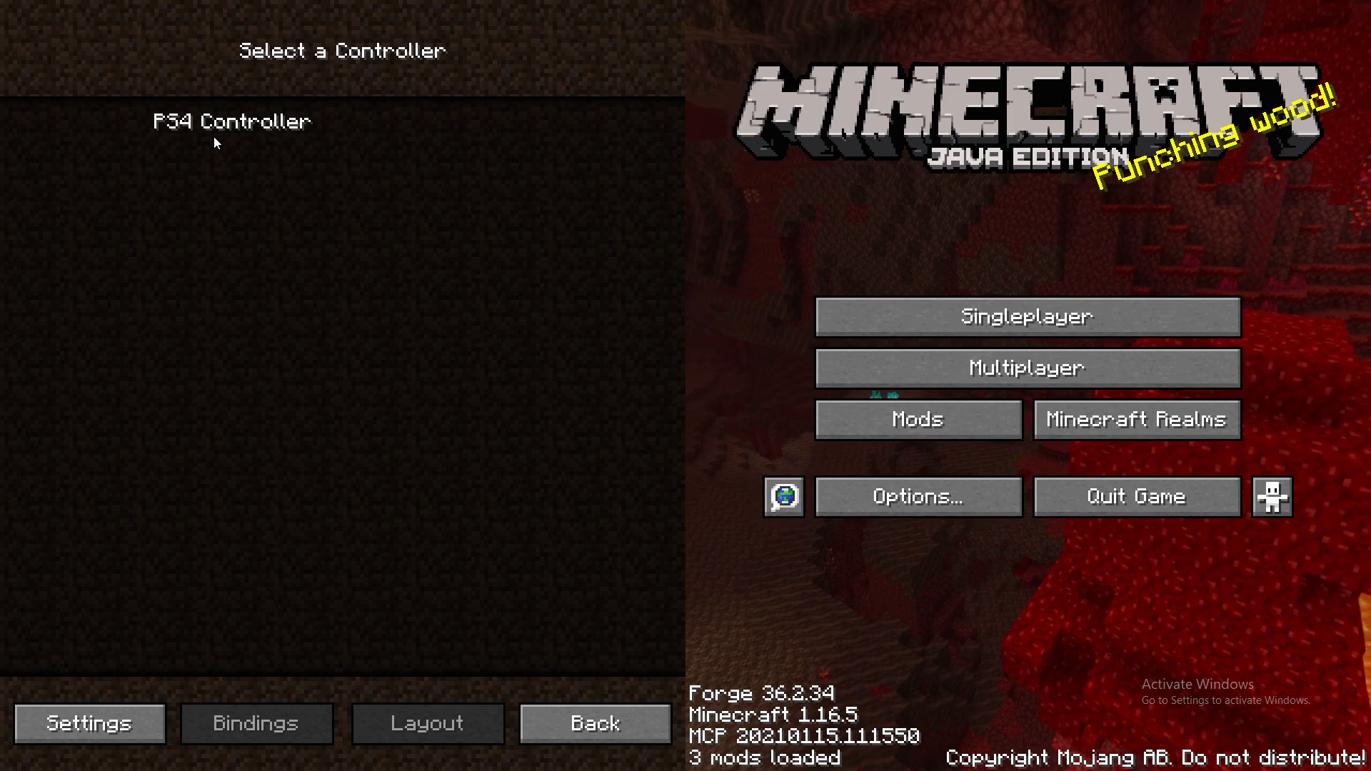
mouse_move(575, 697)
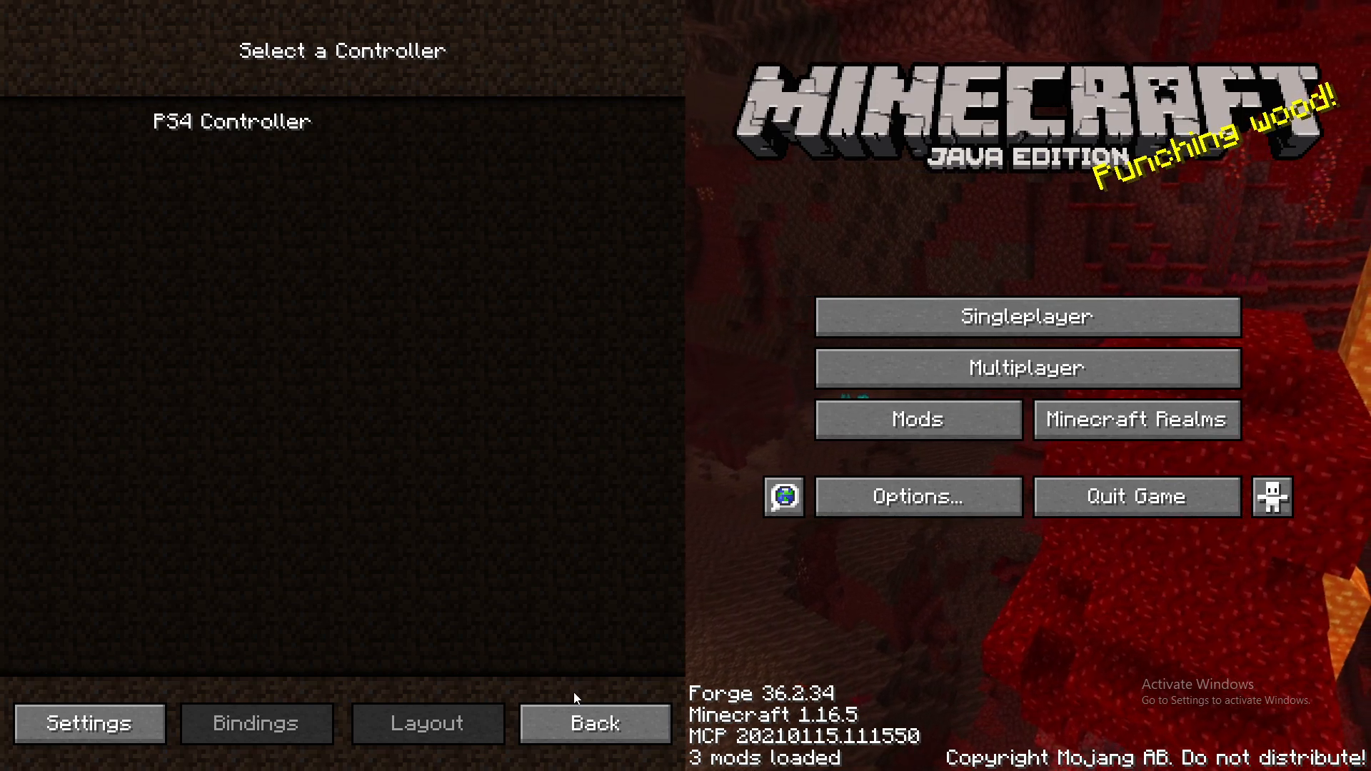
left_click(594, 723)
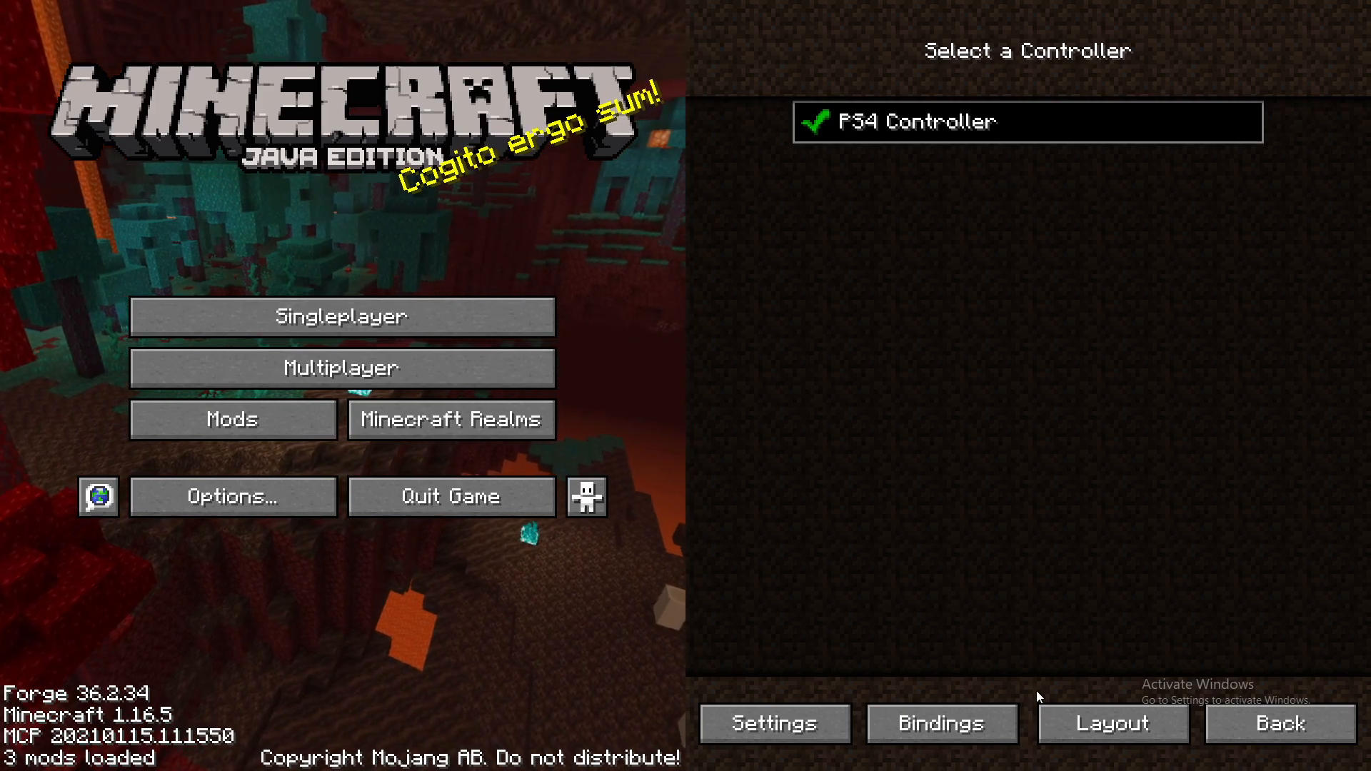
left_click(1281, 723)
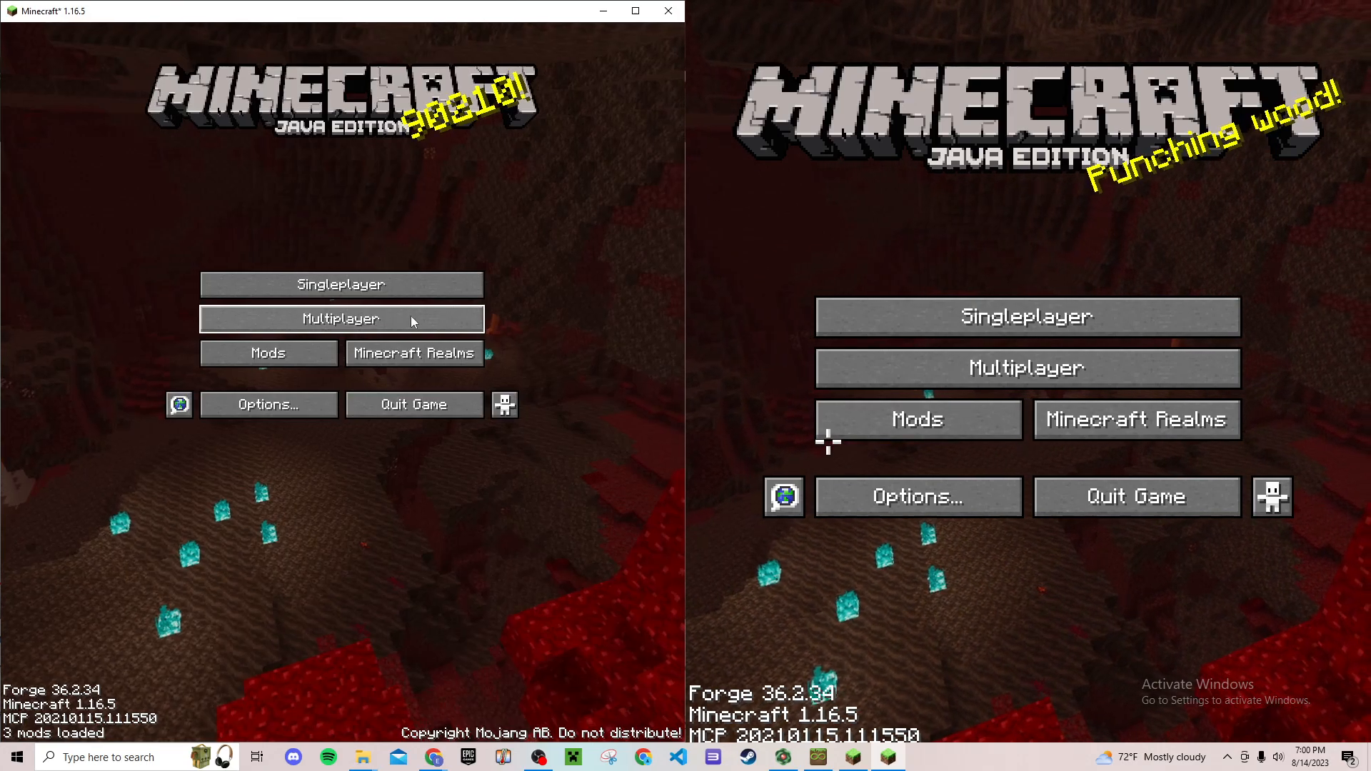
left_click(340, 284)
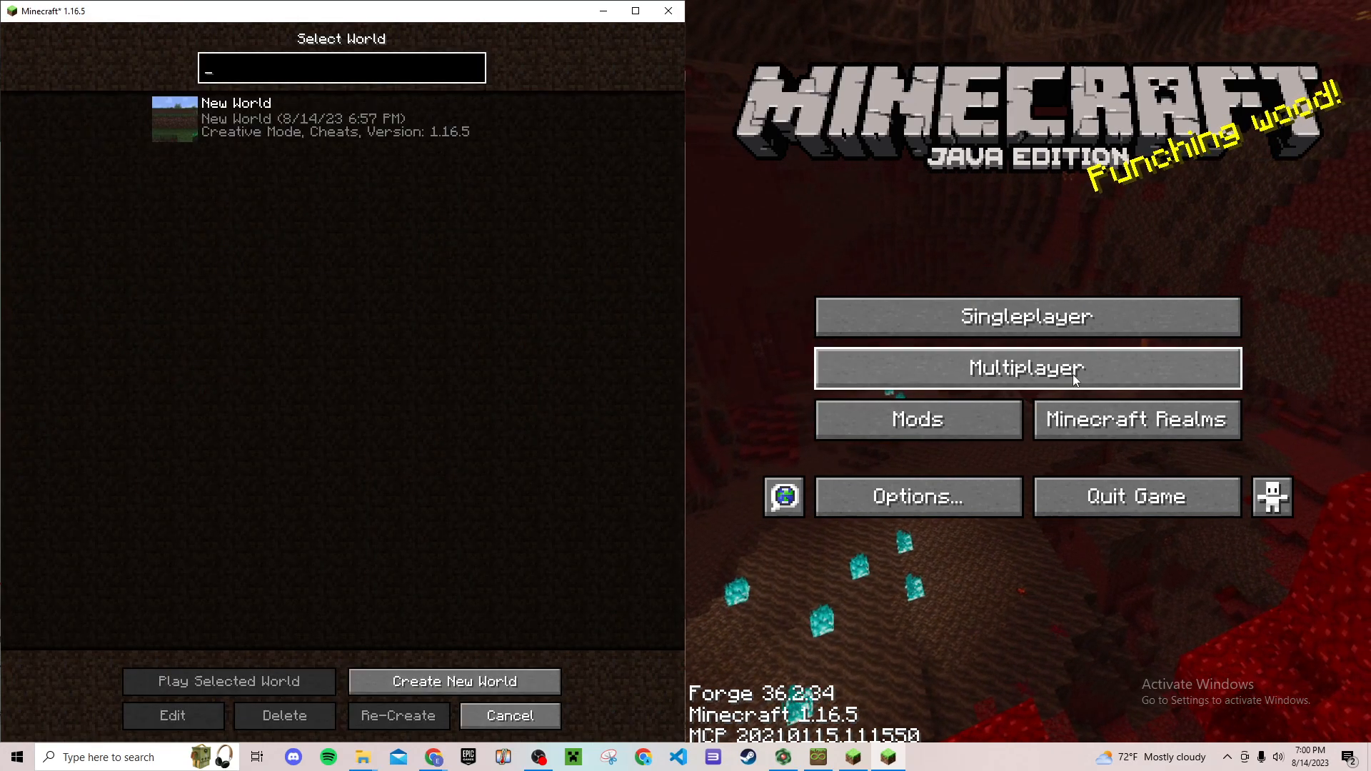
mouse_move(510, 716)
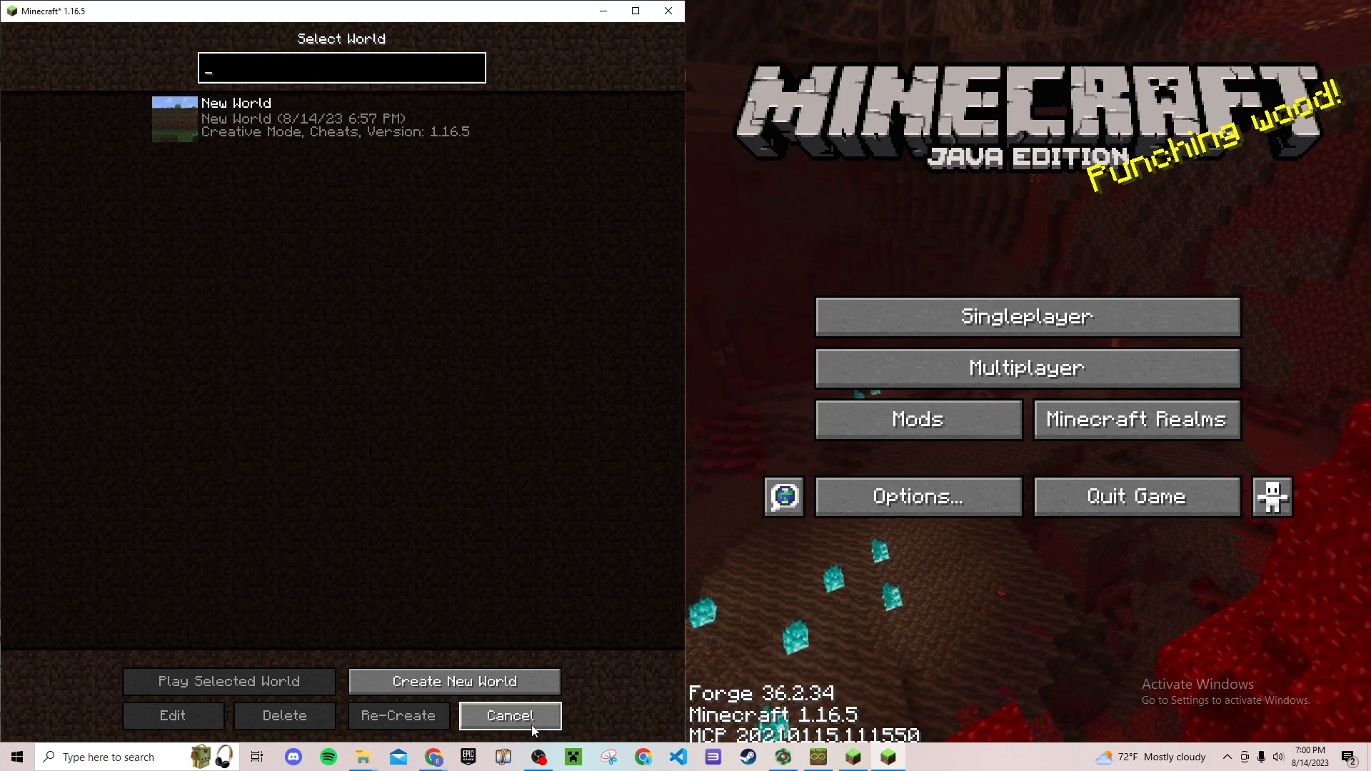
left_click(509, 716)
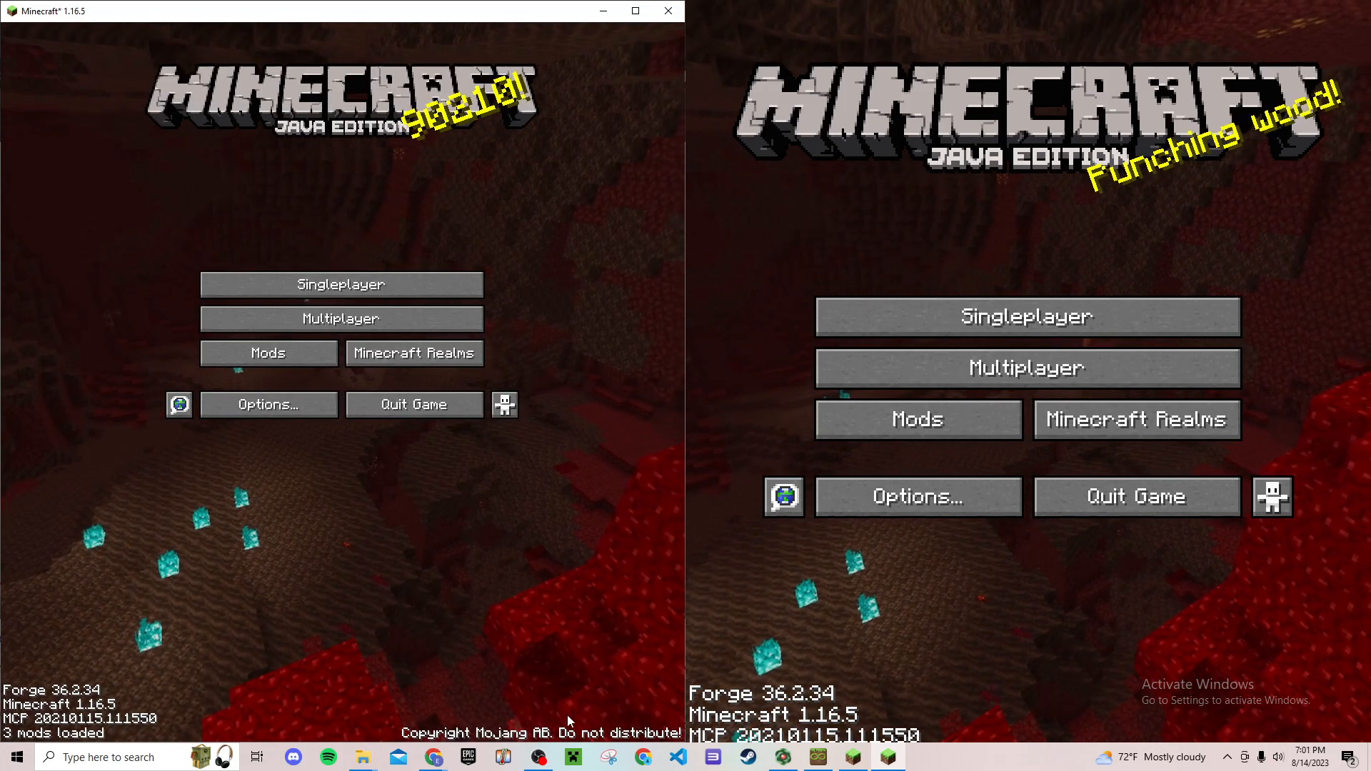